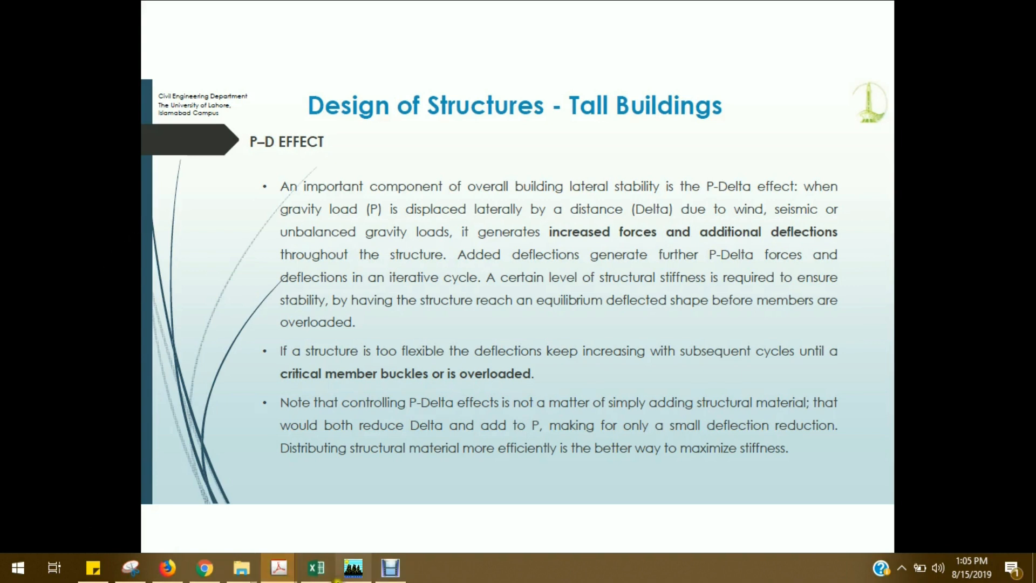
Peek at the ETABS analysis options unchanged, then return to the stability coefficient slide.
{"action": "left_click", "coordinate": [352, 567]}
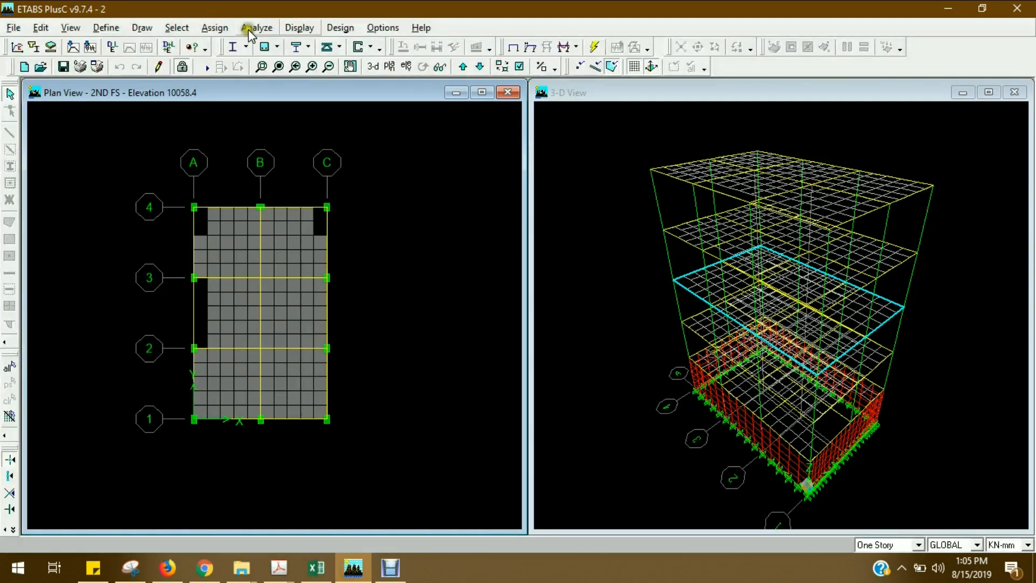
{"action": "left_click", "coordinate": [257, 27]}
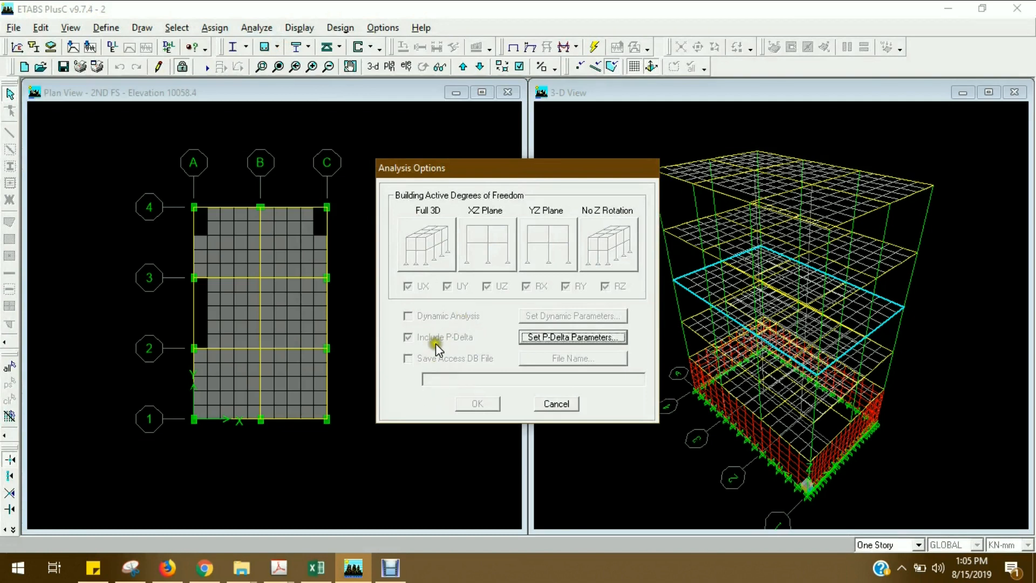
{"action": "mouse_move", "coordinate": [451, 335]}
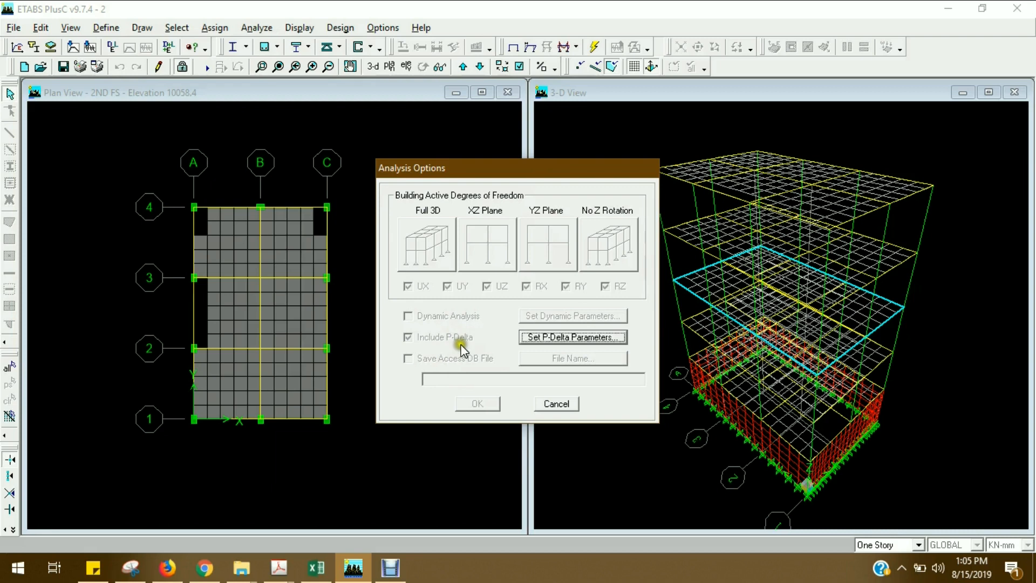
{"action": "left_click", "coordinate": [476, 404]}
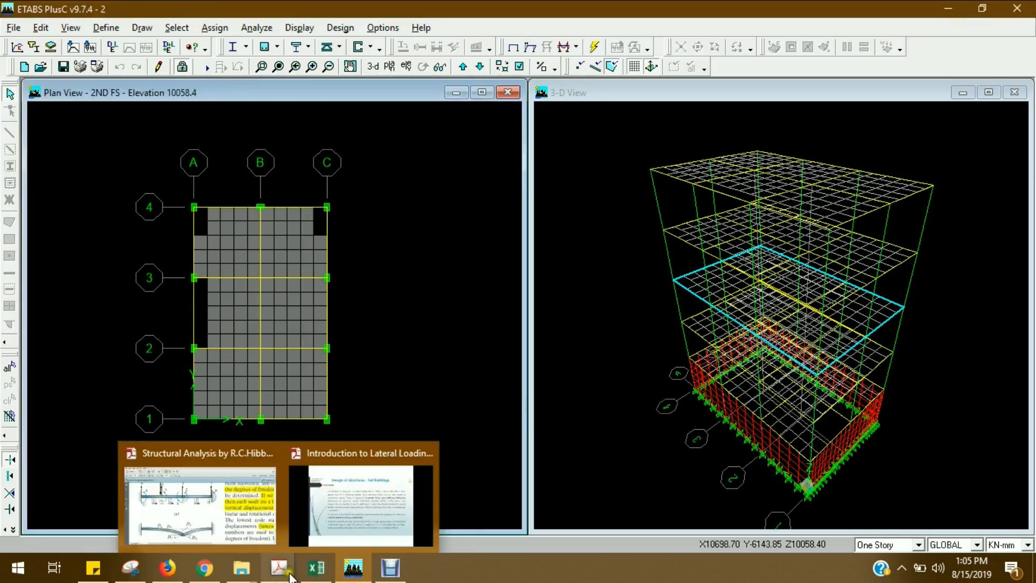
{"action": "left_click", "coordinate": [363, 504]}
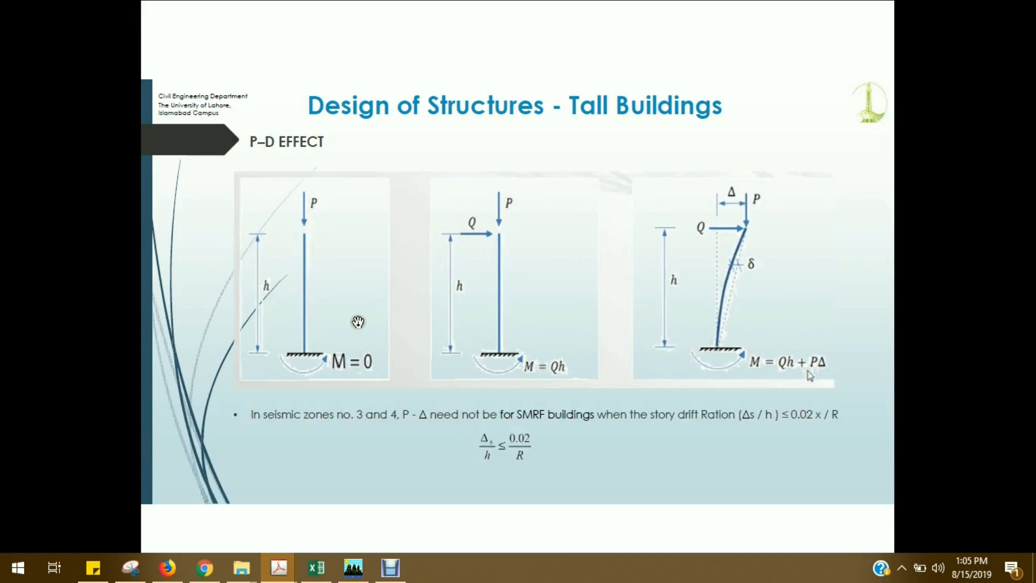
{"action": "mouse_move", "coordinate": [310, 260]}
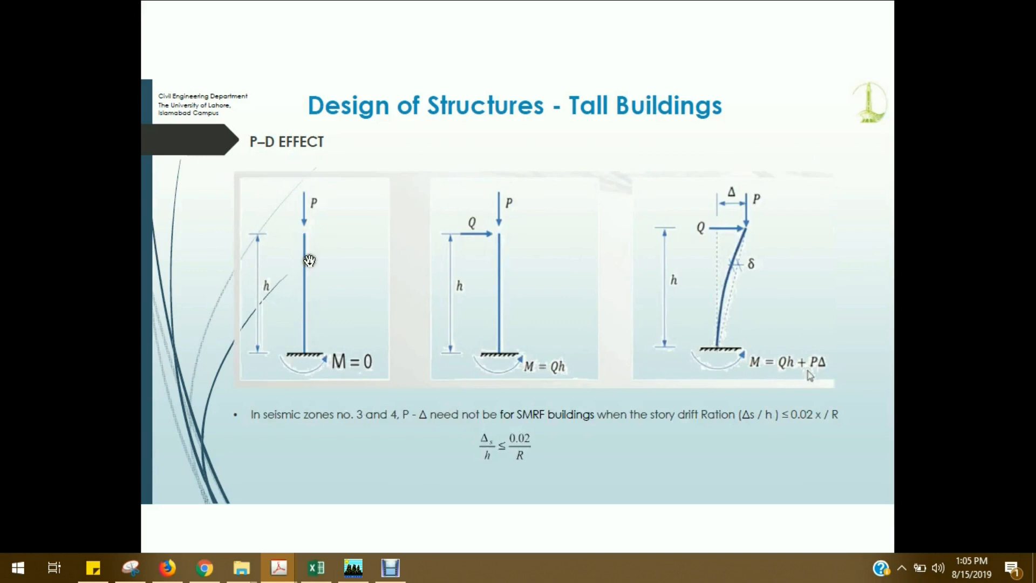
{"action": "mouse_move", "coordinate": [305, 202]}
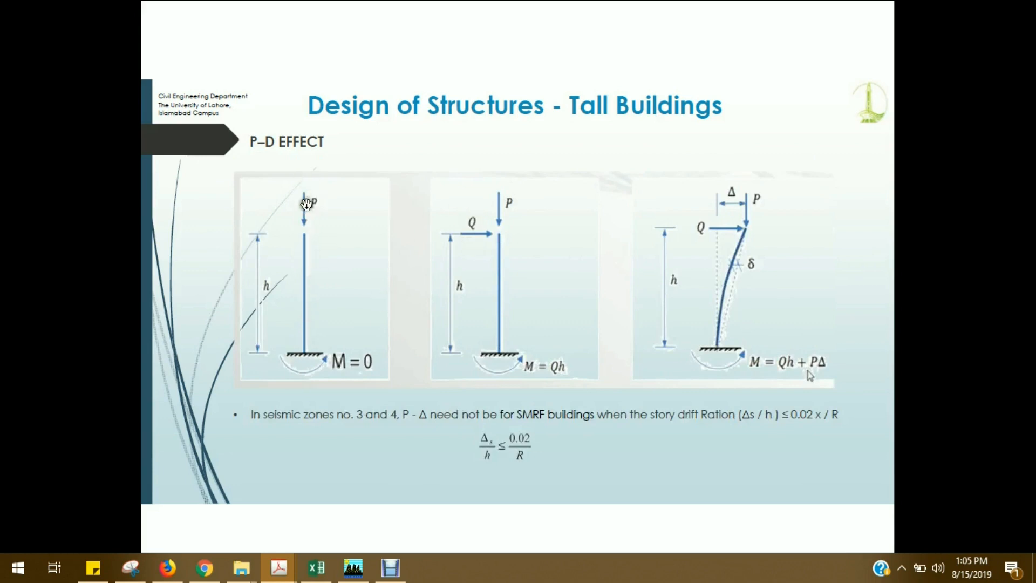
{"action": "mouse_move", "coordinate": [304, 233]}
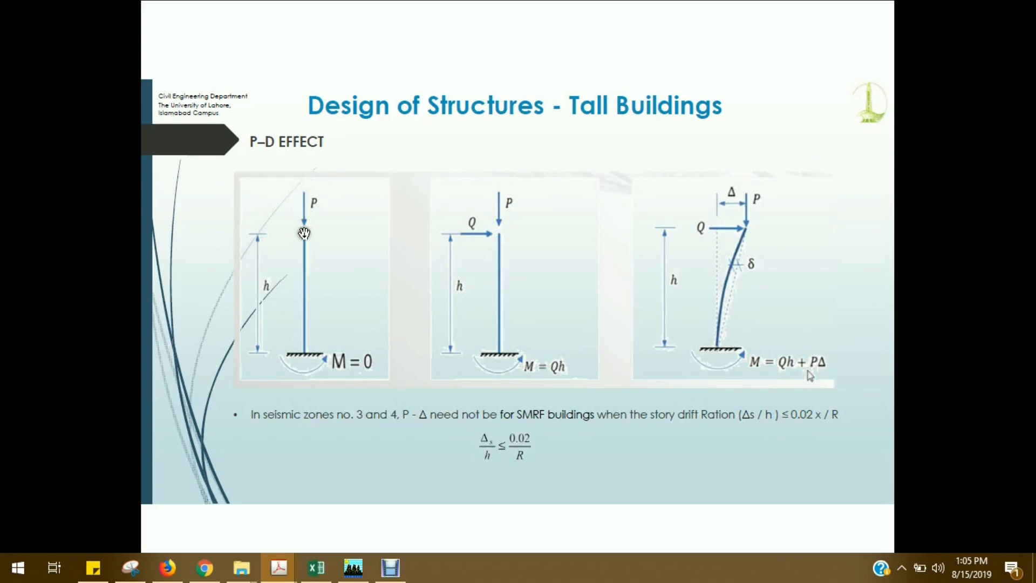
{"action": "mouse_move", "coordinate": [379, 367]}
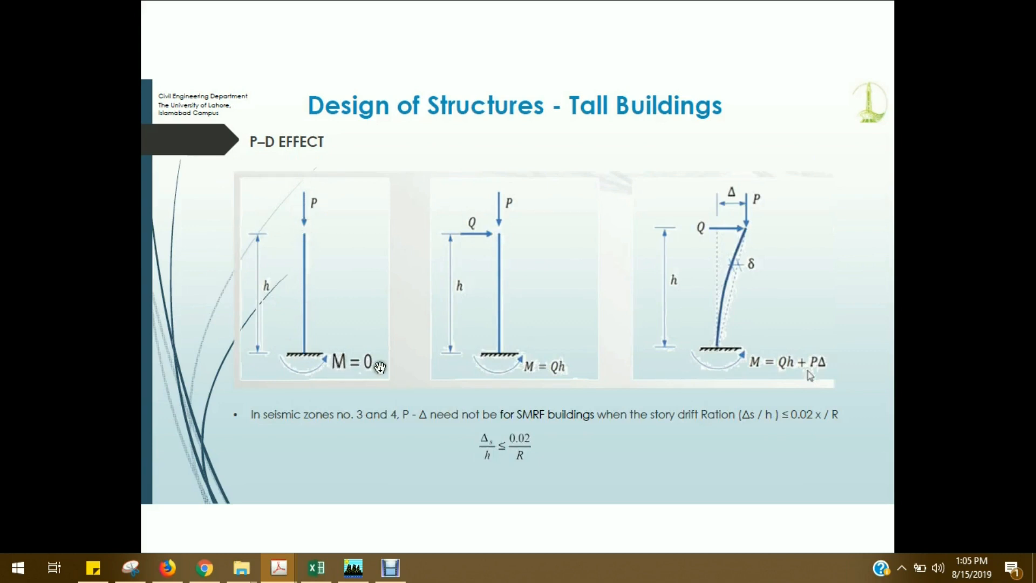
{"action": "mouse_move", "coordinate": [308, 226]}
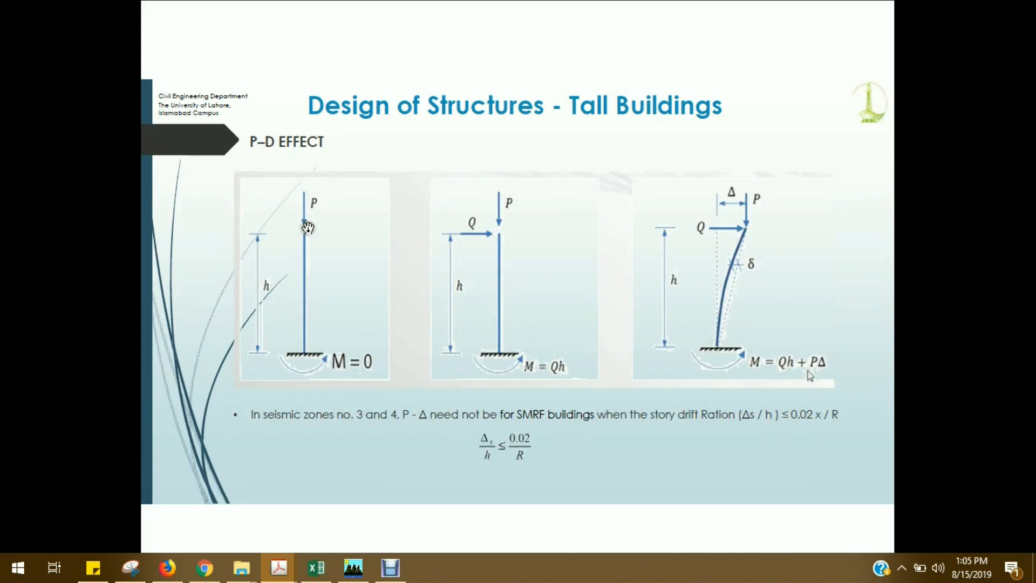
{"action": "mouse_move", "coordinate": [305, 231]}
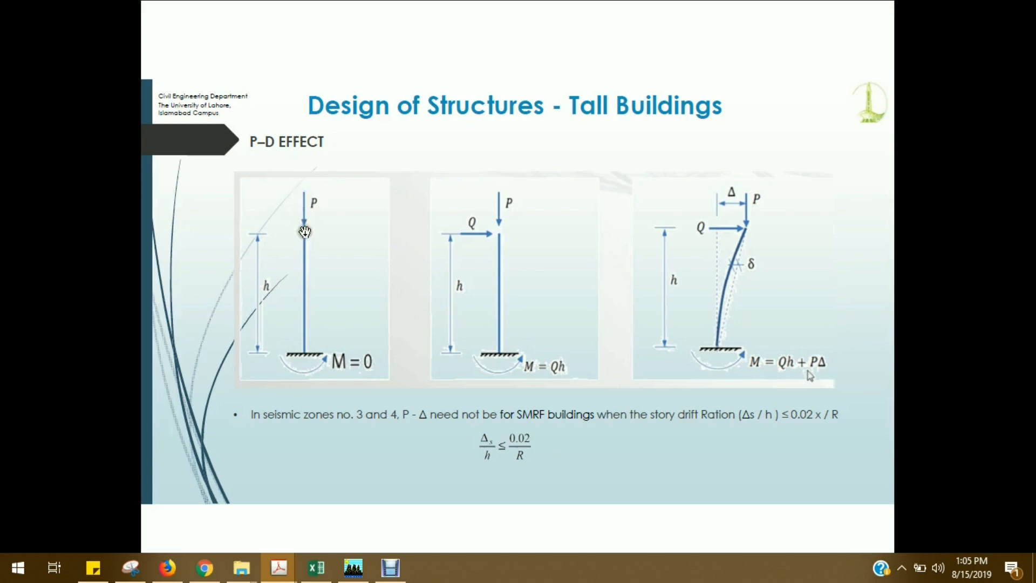
{"action": "mouse_move", "coordinate": [311, 368]}
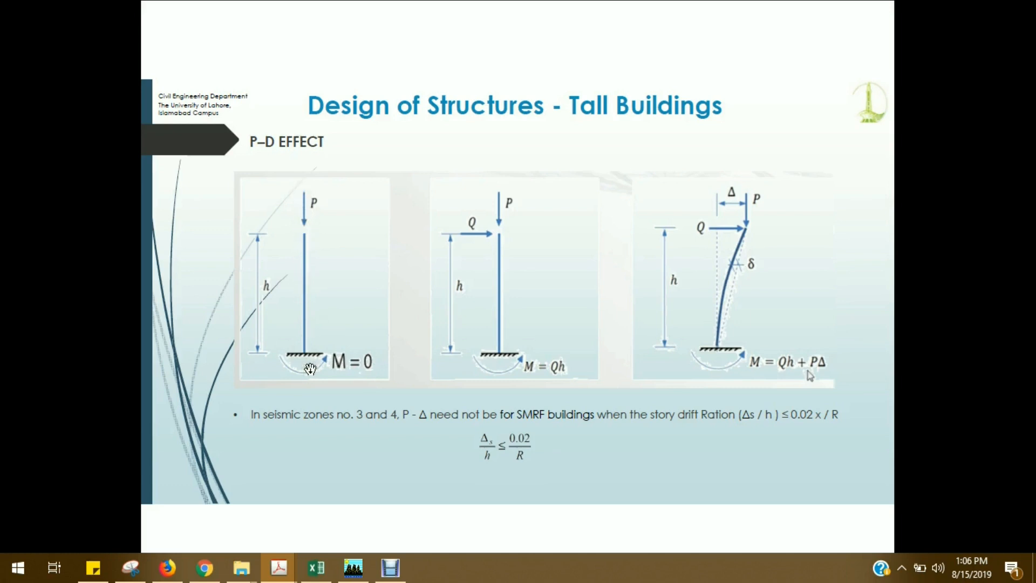
{"action": "mouse_move", "coordinate": [520, 190]}
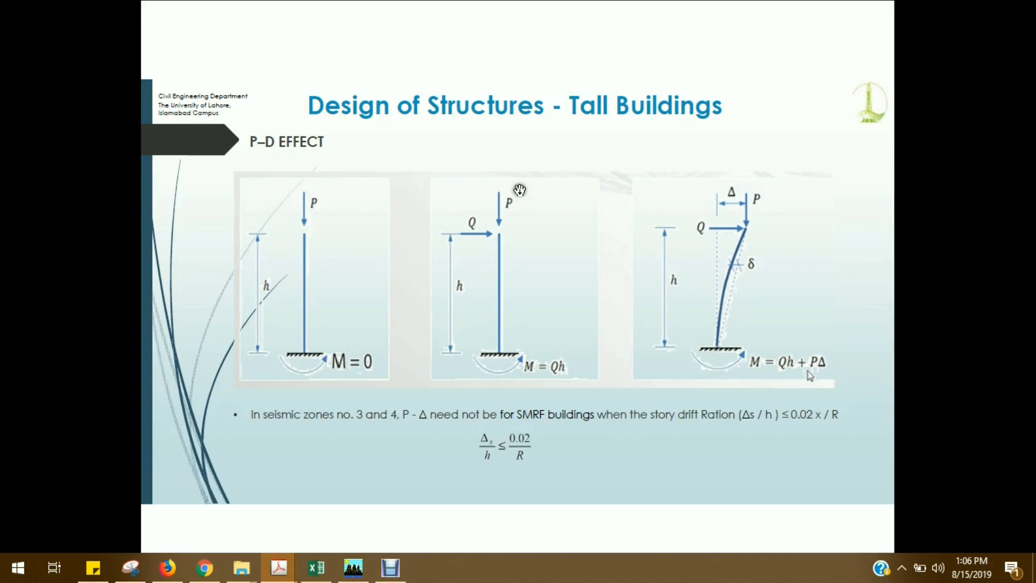
{"action": "mouse_move", "coordinate": [508, 216]}
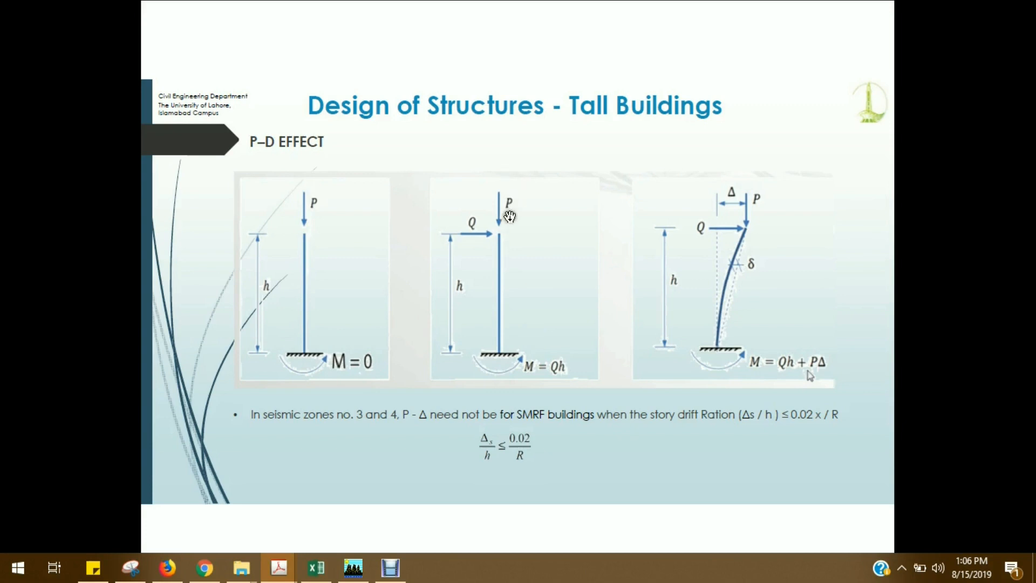
{"action": "mouse_move", "coordinate": [504, 194]}
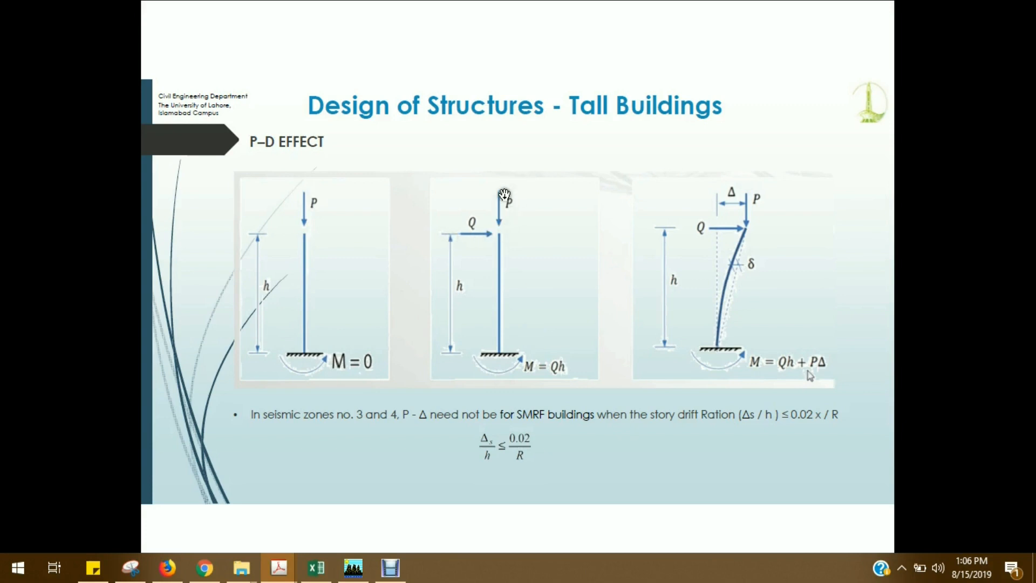
{"action": "mouse_move", "coordinate": [474, 236]}
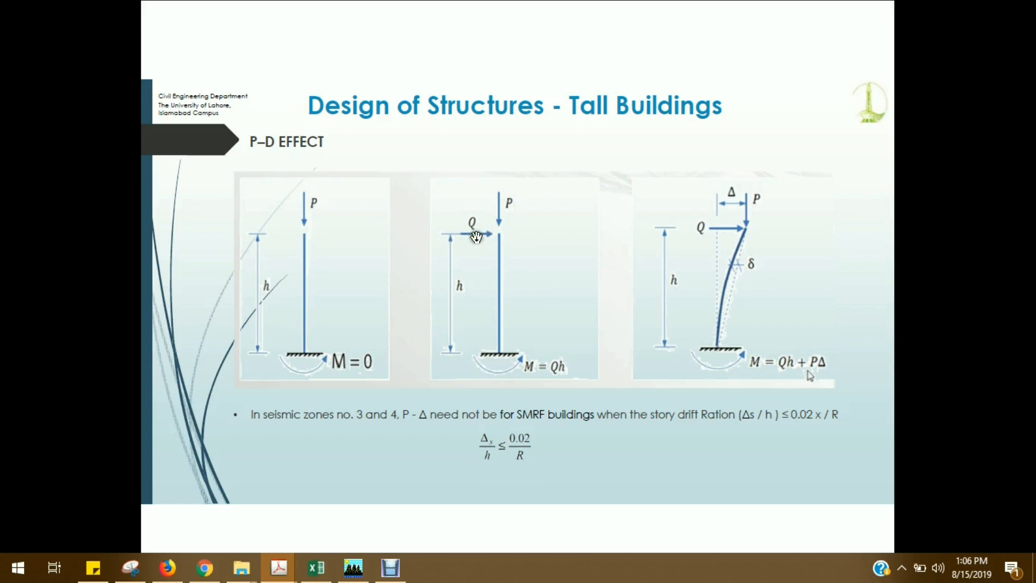
{"action": "mouse_move", "coordinate": [549, 382]}
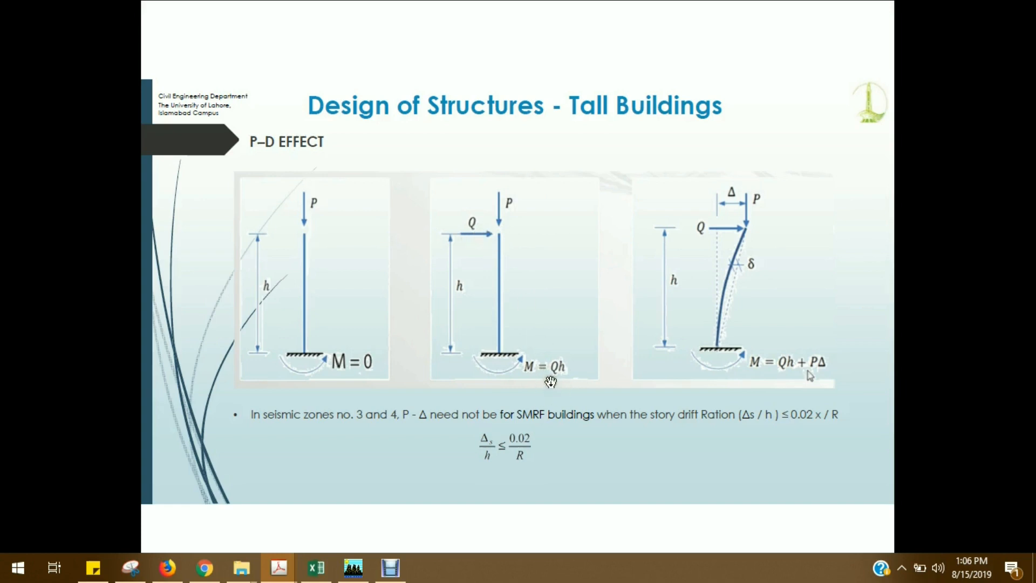
{"action": "mouse_move", "coordinate": [469, 219]}
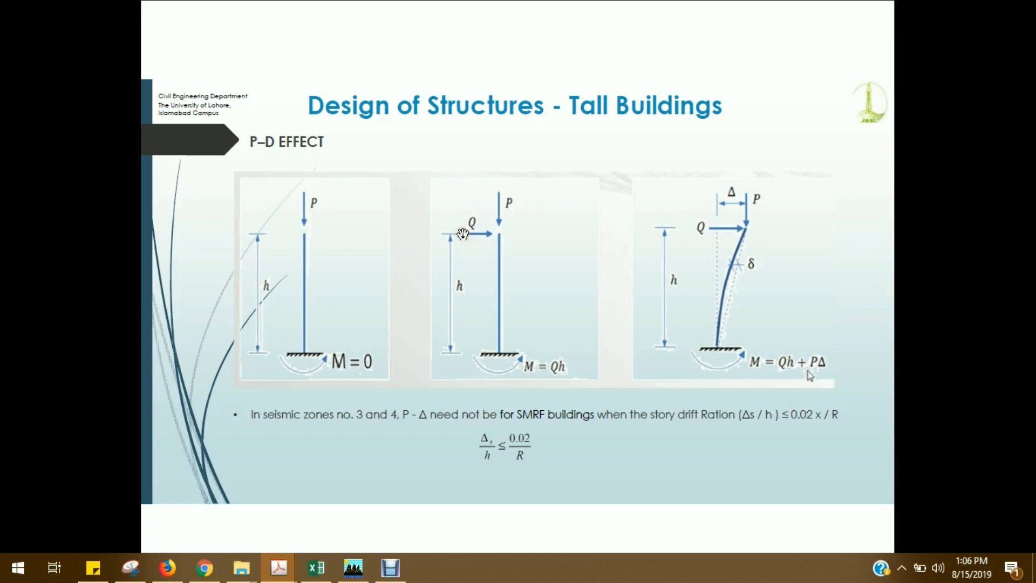
{"action": "mouse_move", "coordinate": [539, 393]}
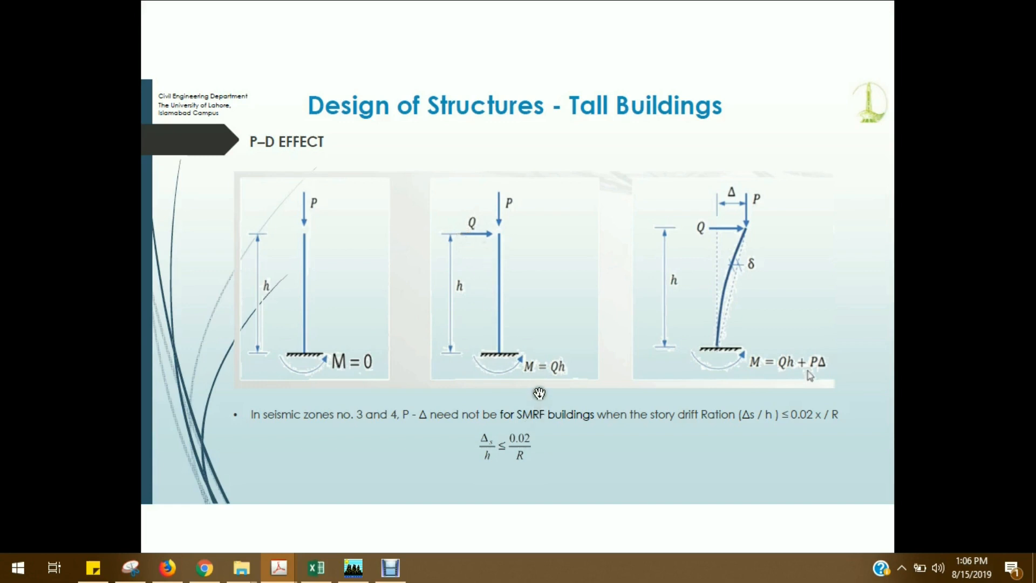
{"action": "mouse_move", "coordinate": [509, 201]}
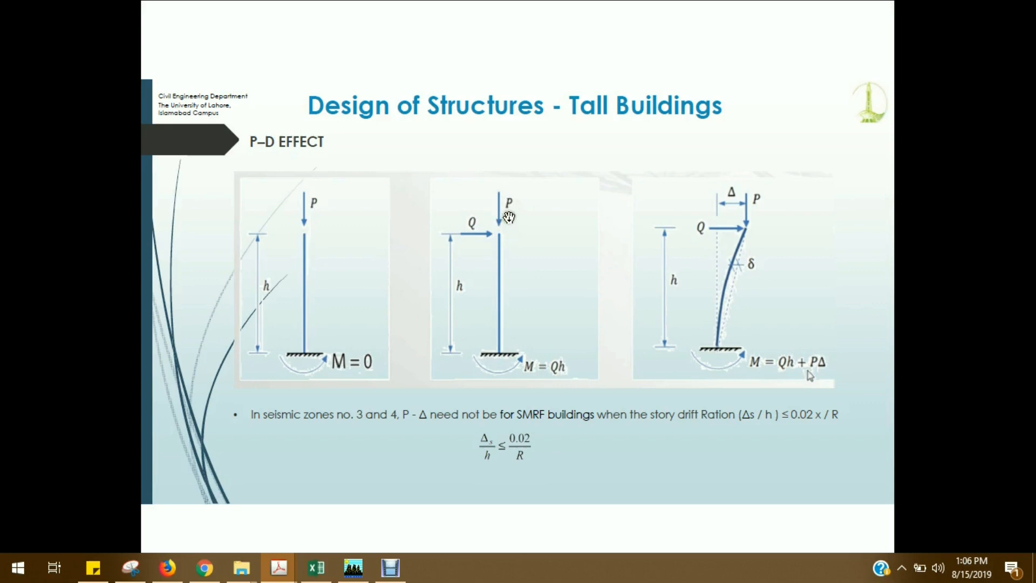
{"action": "mouse_move", "coordinate": [464, 257]}
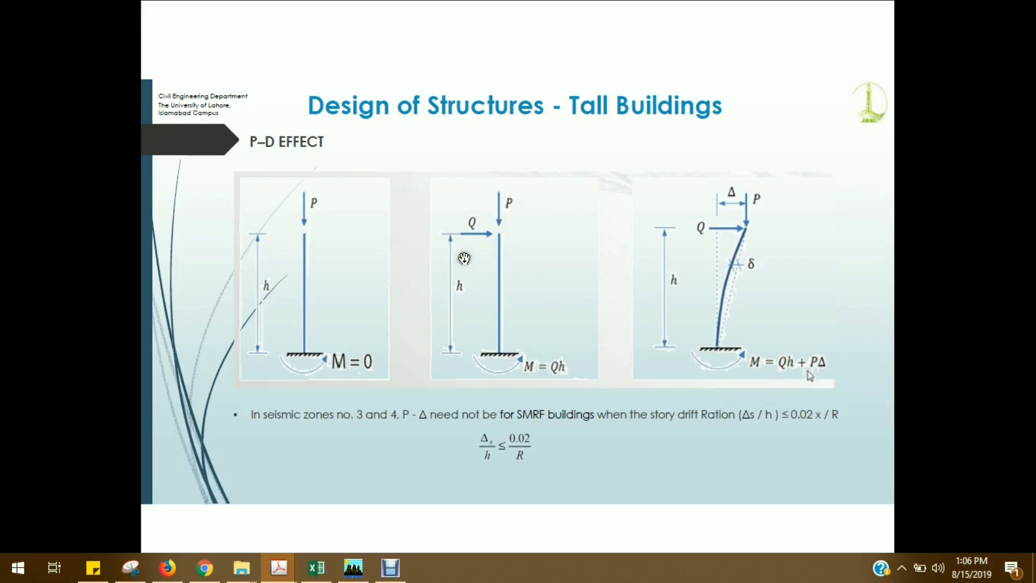
{"action": "mouse_move", "coordinate": [466, 239]}
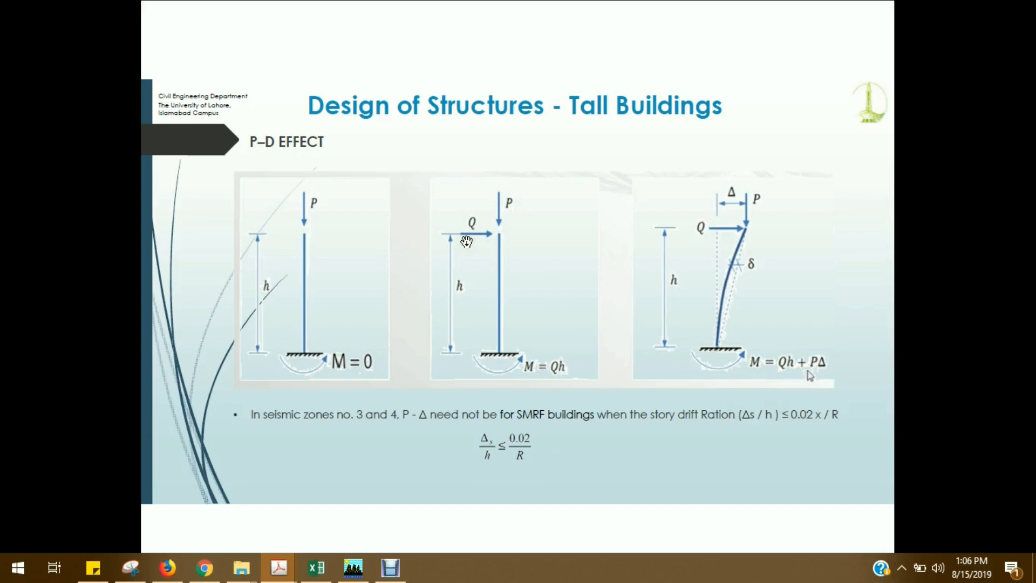
{"action": "mouse_move", "coordinate": [778, 258]}
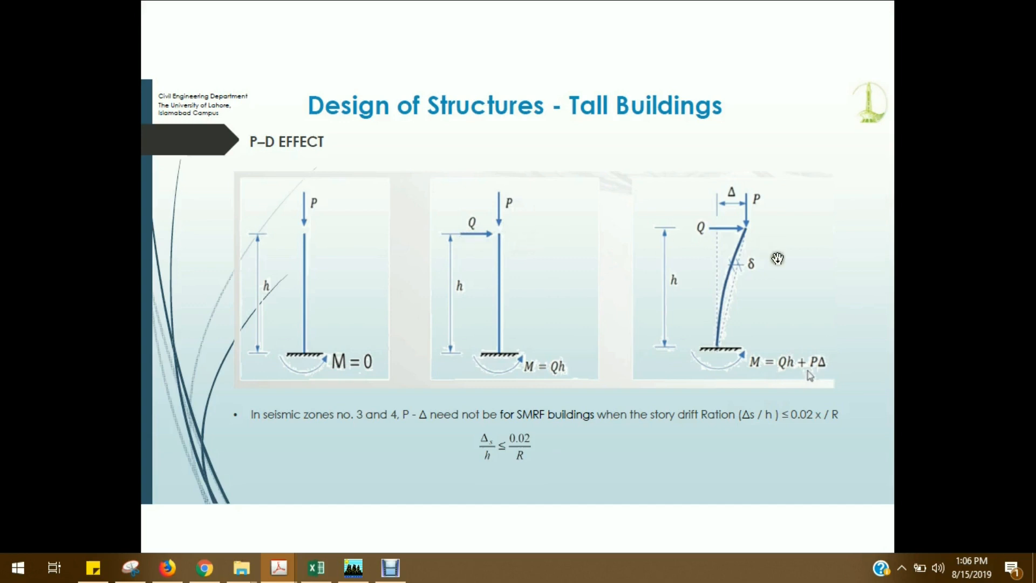
{"action": "mouse_move", "coordinate": [773, 212]}
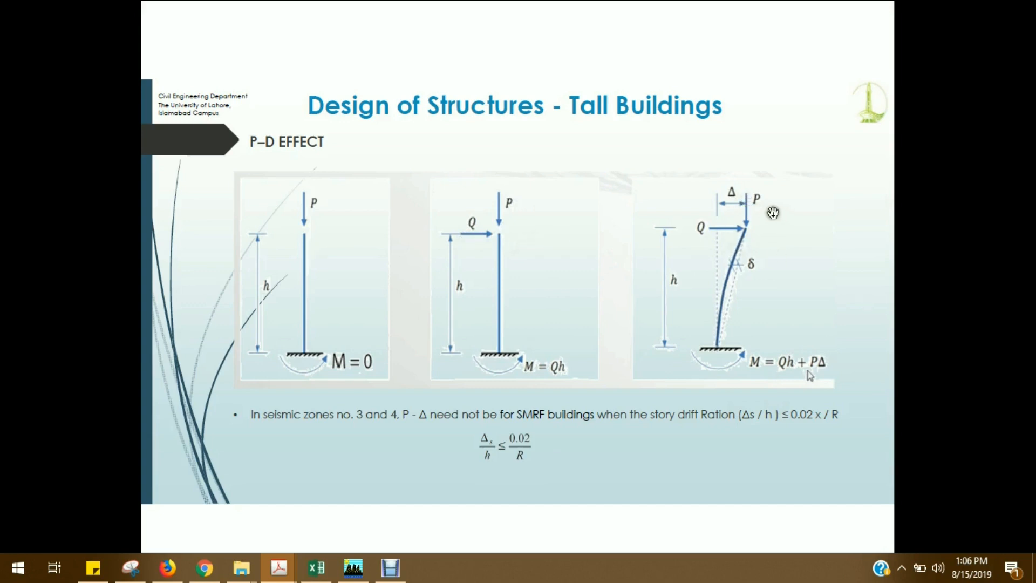
{"action": "mouse_move", "coordinate": [610, 264]}
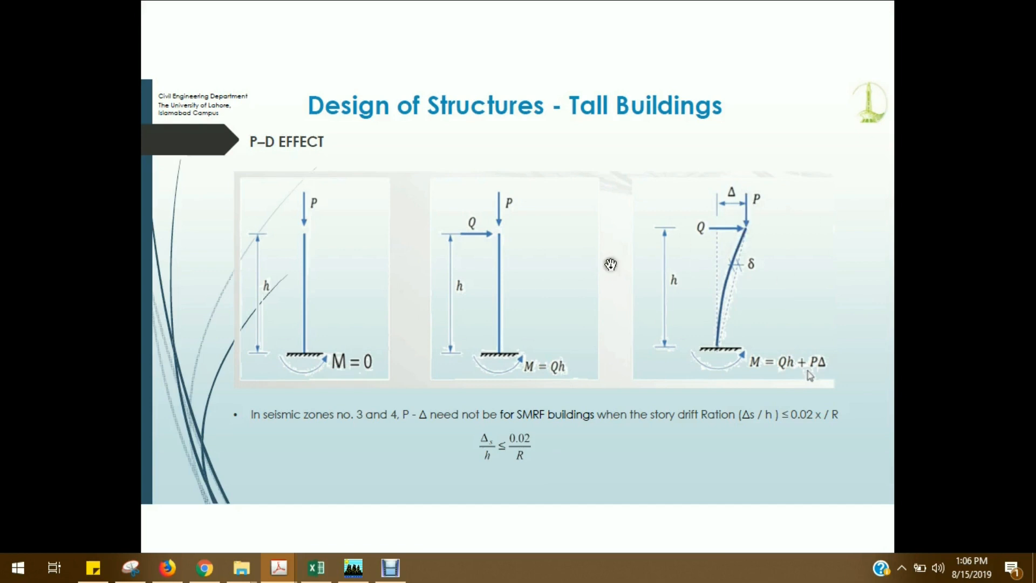
{"action": "mouse_move", "coordinate": [754, 201]}
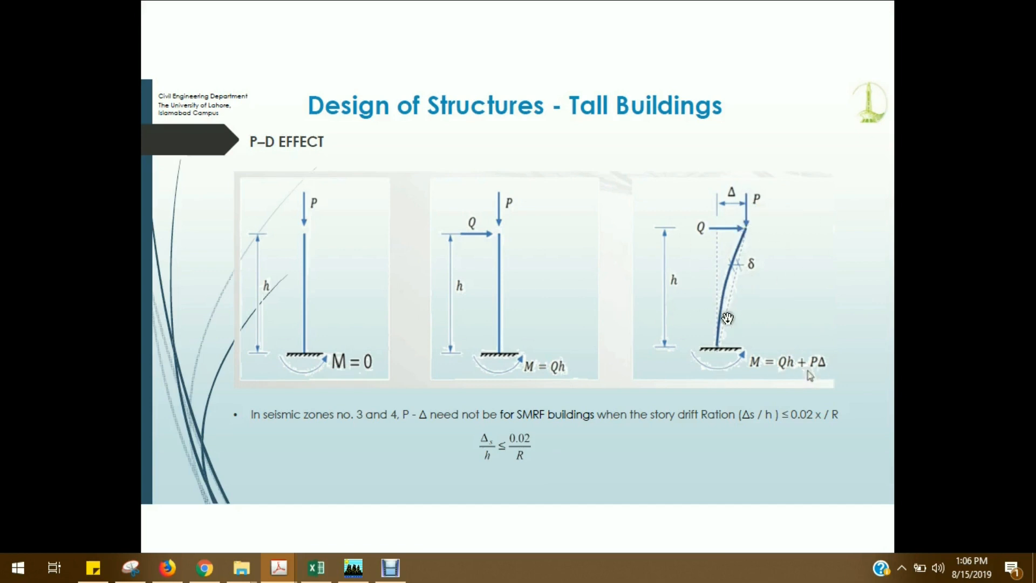
{"action": "mouse_move", "coordinate": [712, 202]}
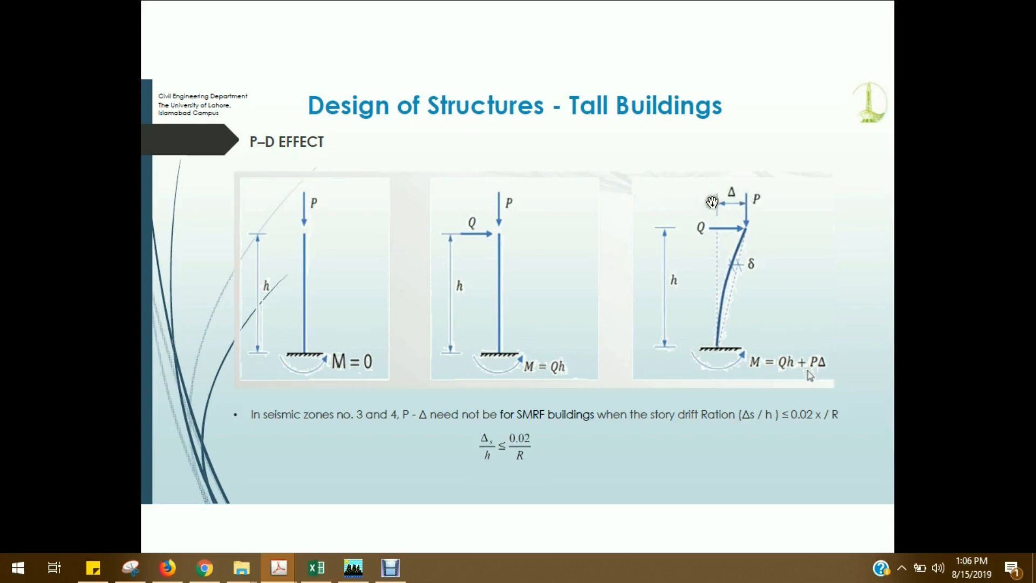
{"action": "mouse_move", "coordinate": [726, 205]}
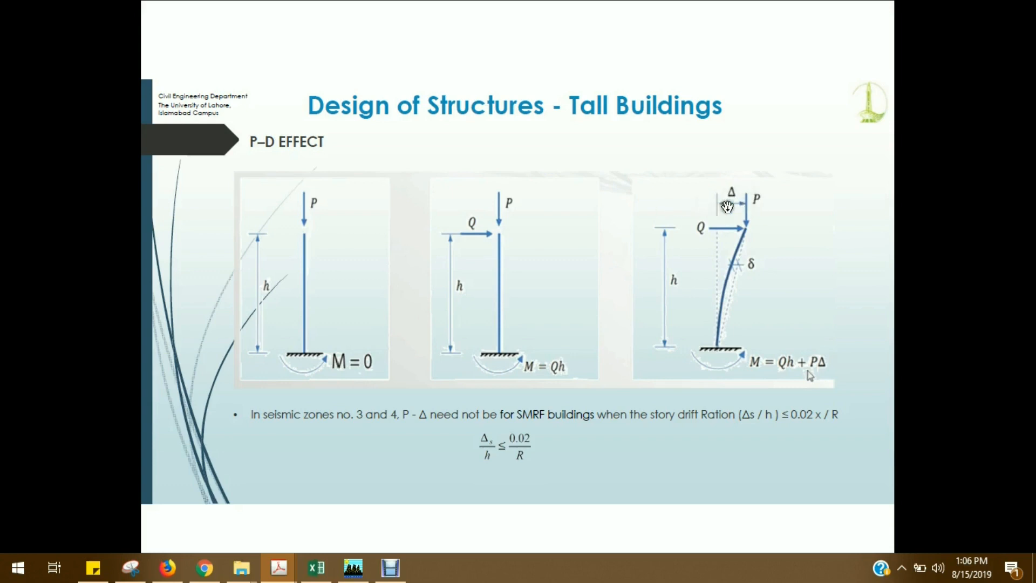
{"action": "mouse_move", "coordinate": [703, 236]}
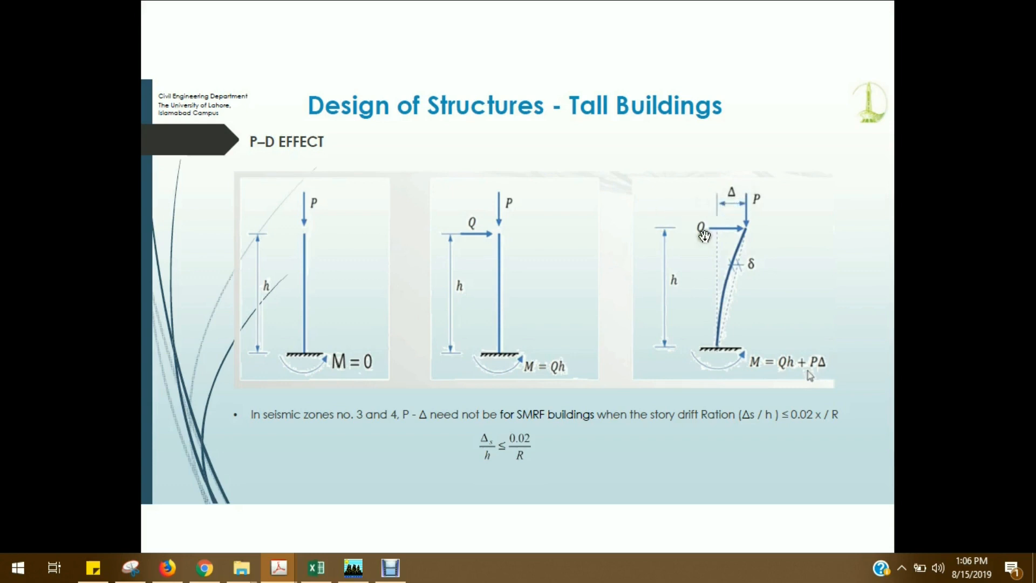
{"action": "mouse_move", "coordinate": [747, 228]}
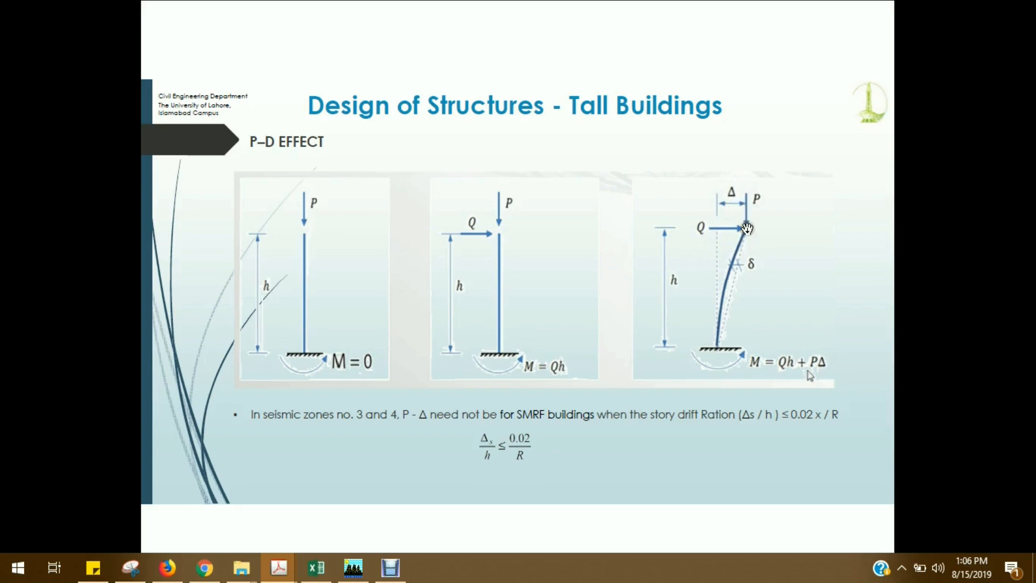
{"action": "mouse_move", "coordinate": [681, 284]}
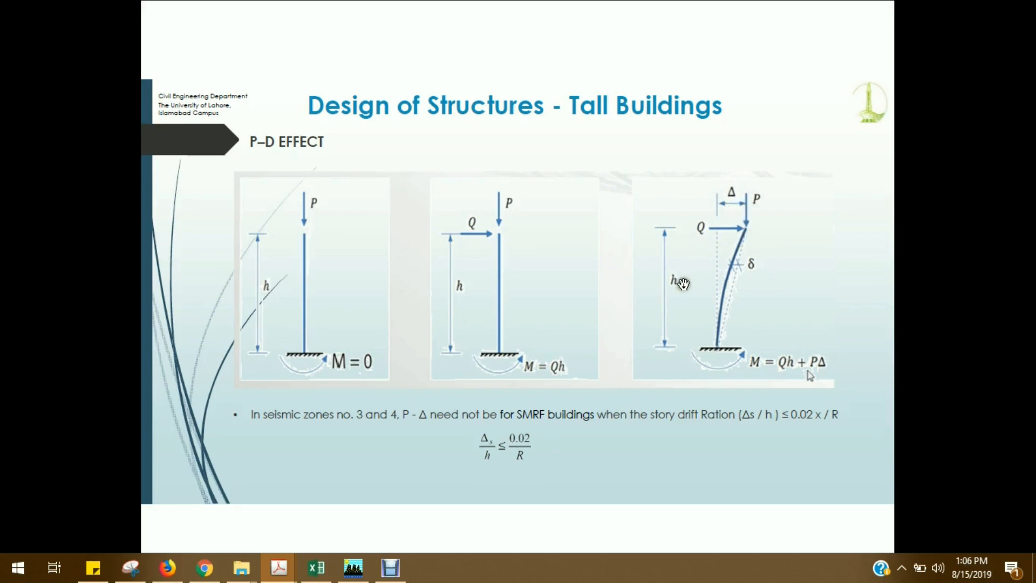
{"action": "mouse_move", "coordinate": [787, 368]}
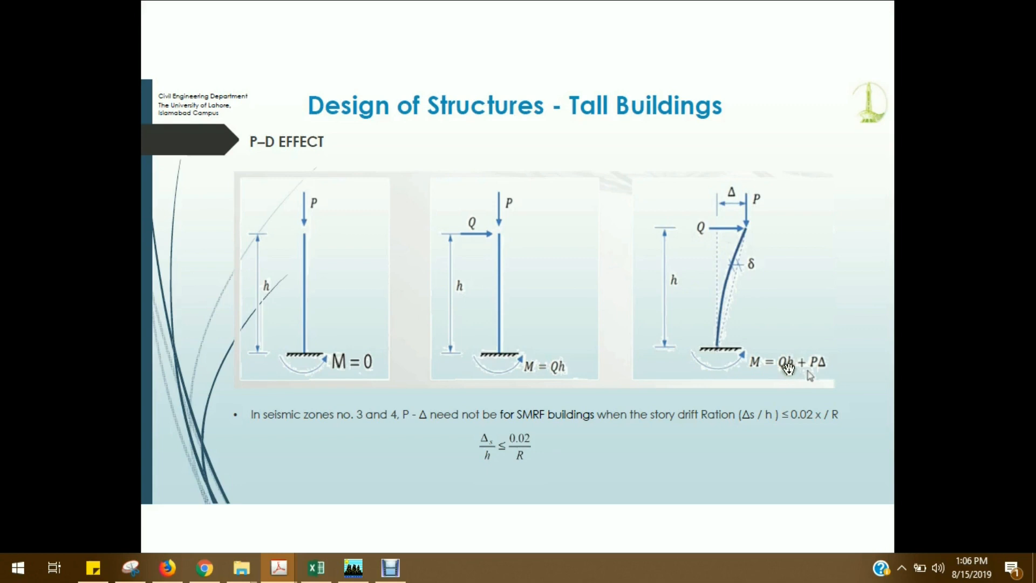
{"action": "mouse_move", "coordinate": [749, 214]}
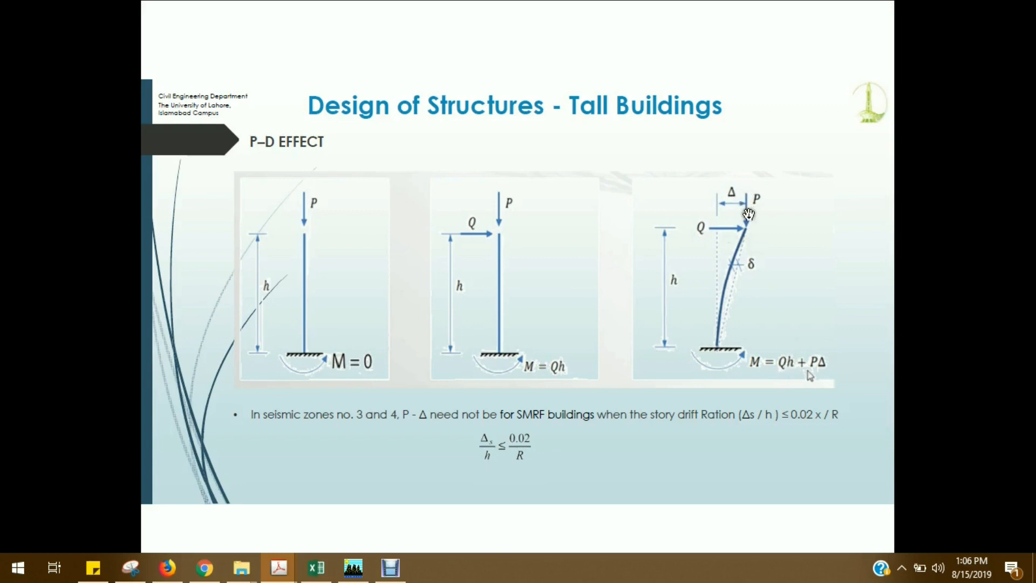
{"action": "mouse_move", "coordinate": [767, 349]}
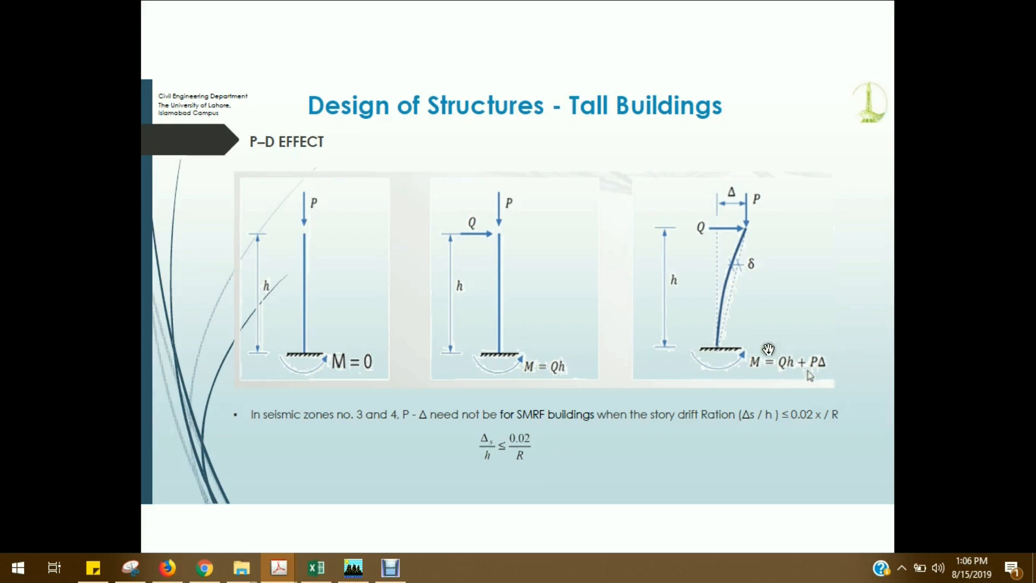
{"action": "mouse_move", "coordinate": [772, 370]}
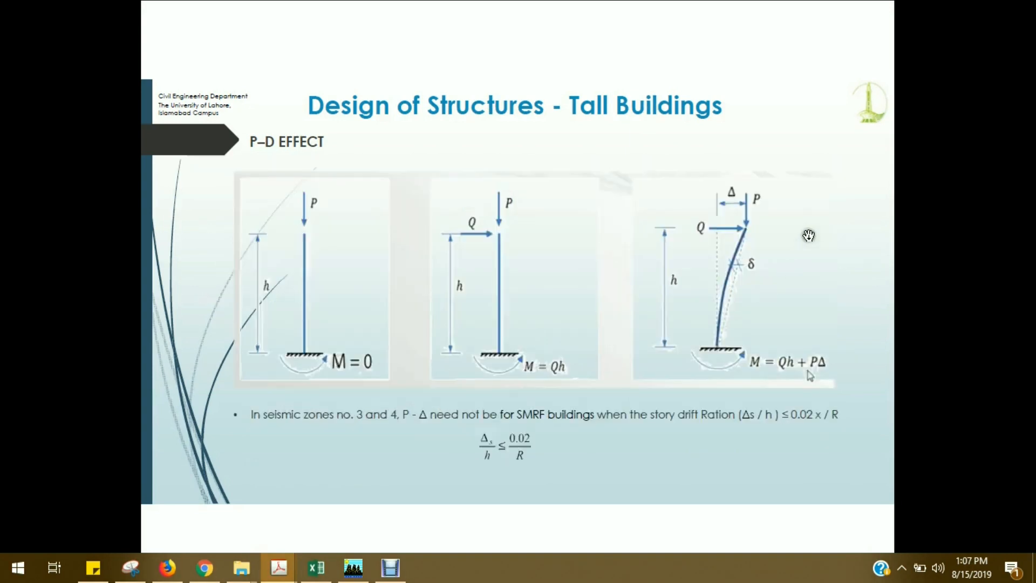
{"action": "mouse_move", "coordinate": [738, 222]}
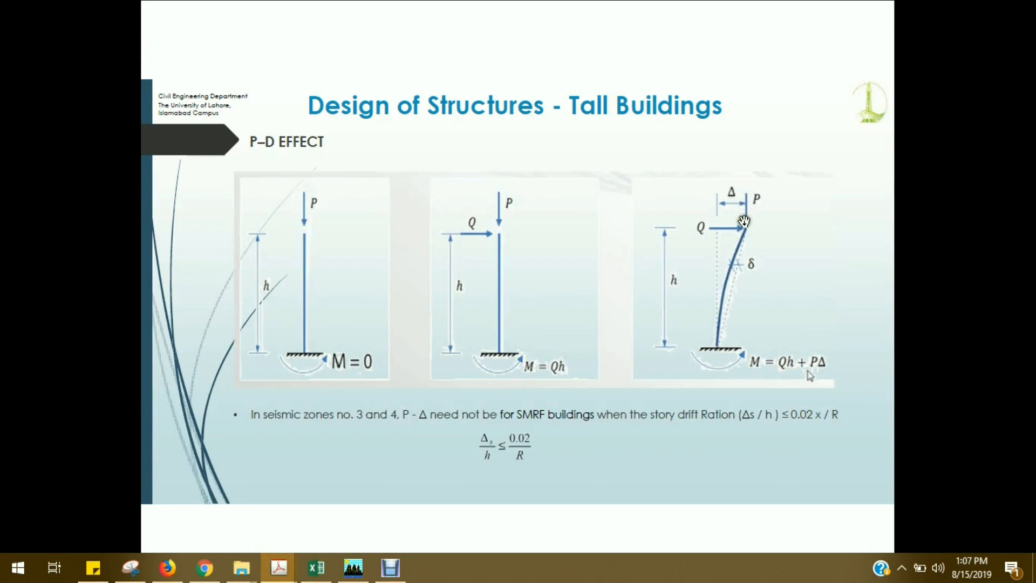
{"action": "mouse_move", "coordinate": [735, 216]}
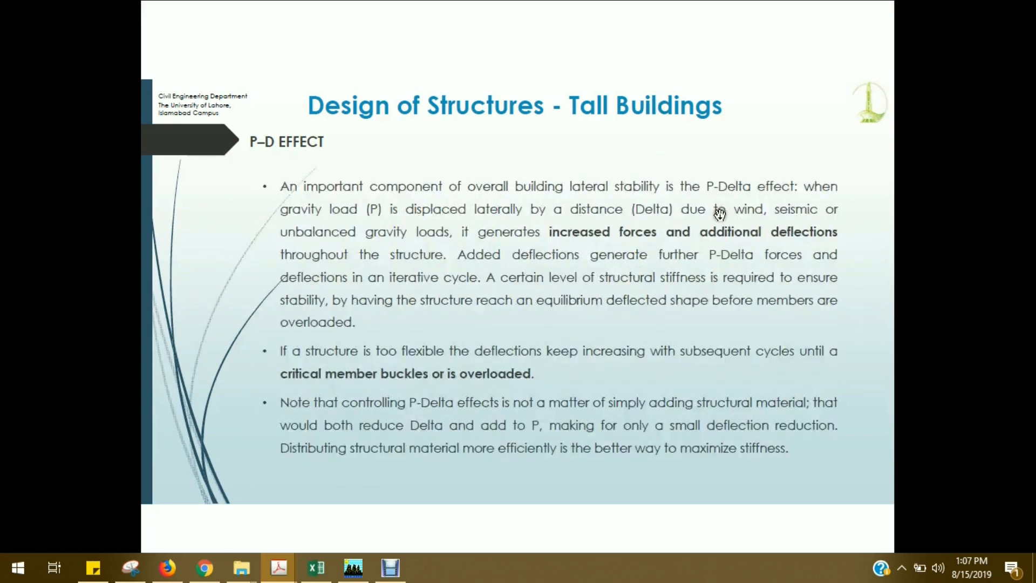
{"action": "mouse_move", "coordinate": [721, 301]}
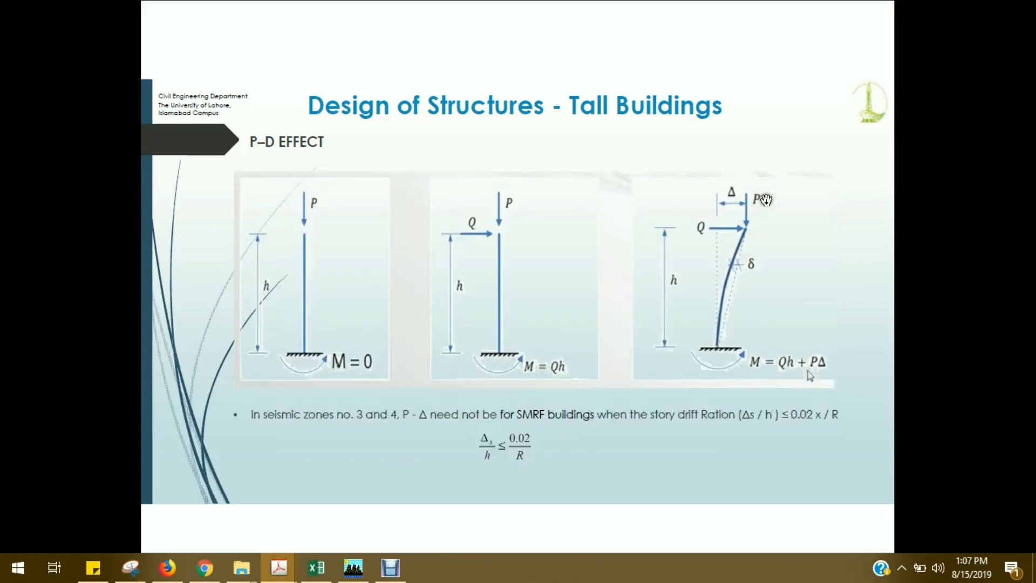
{"action": "mouse_move", "coordinate": [753, 211]}
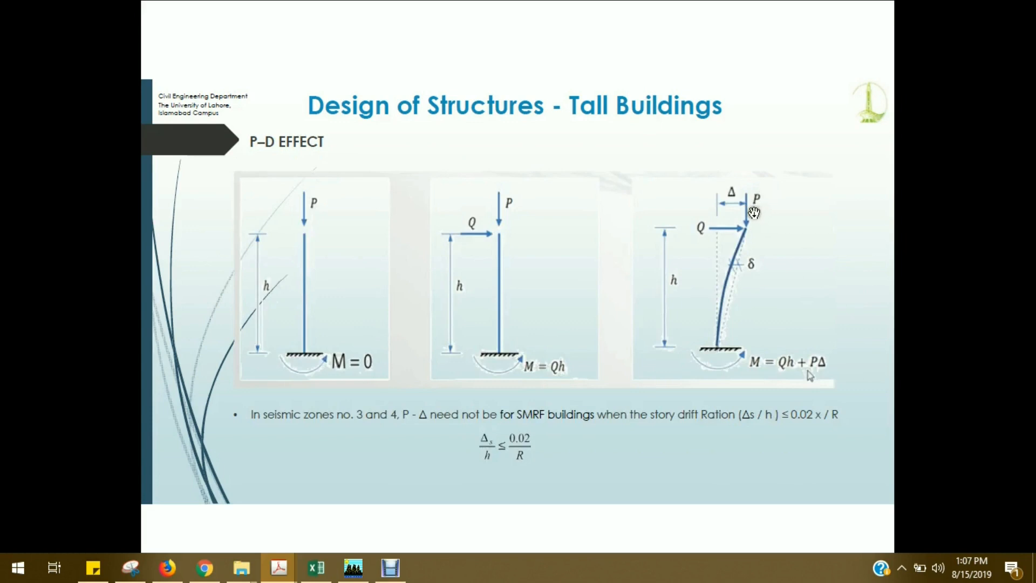
{"action": "mouse_move", "coordinate": [813, 401]}
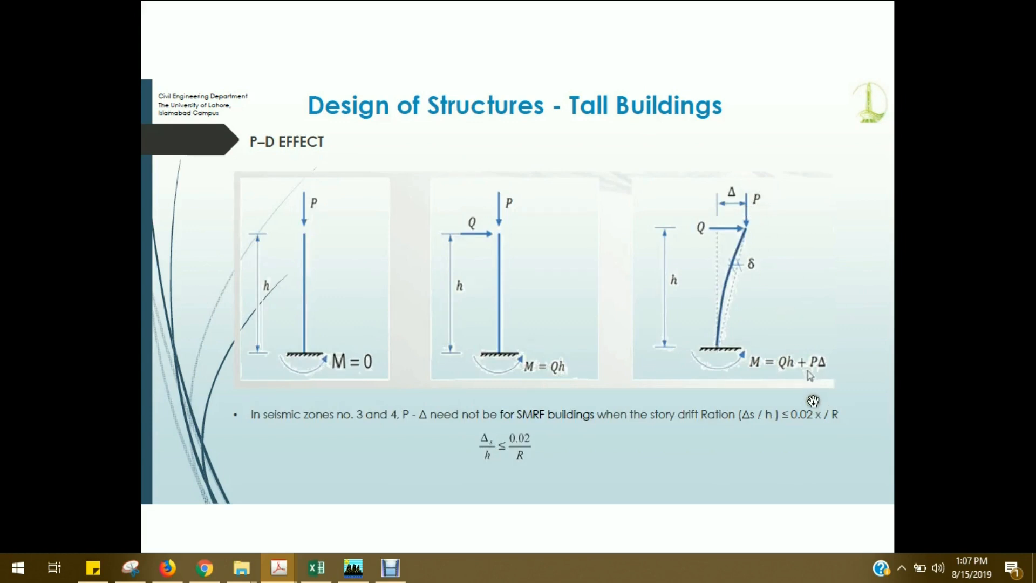
{"action": "mouse_move", "coordinate": [767, 309]}
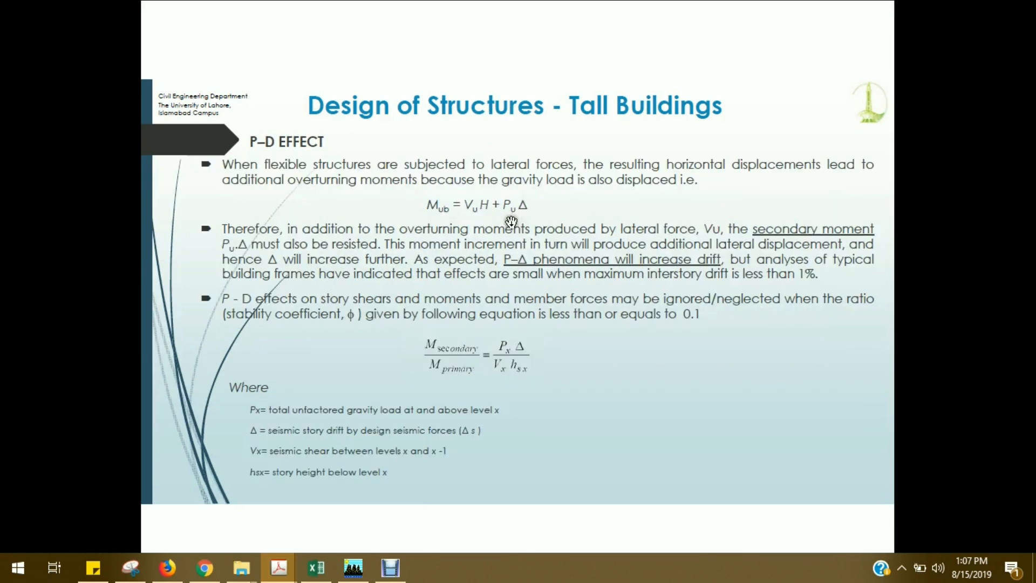
{"action": "mouse_move", "coordinate": [473, 210]}
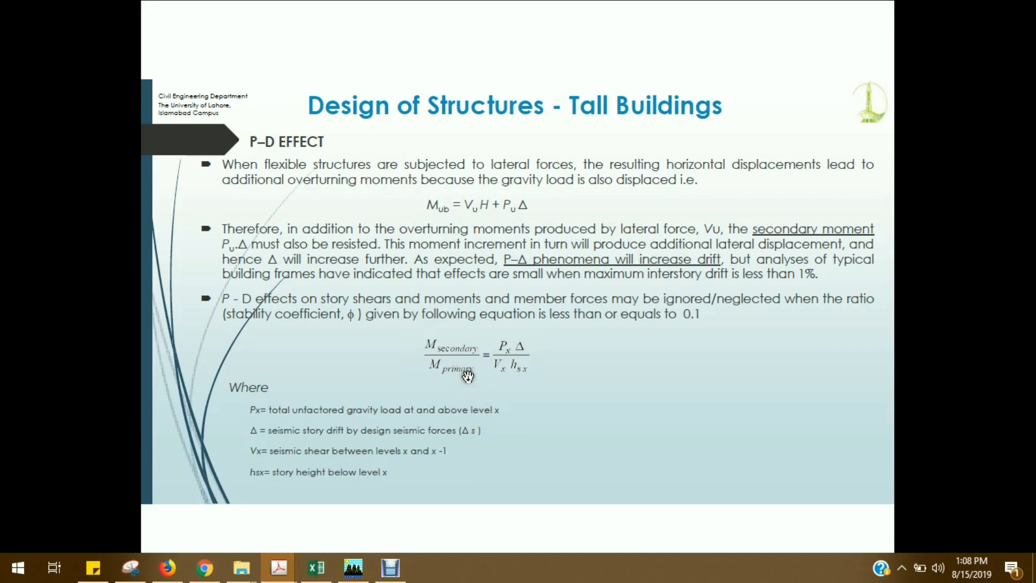
{"action": "mouse_move", "coordinate": [340, 336]}
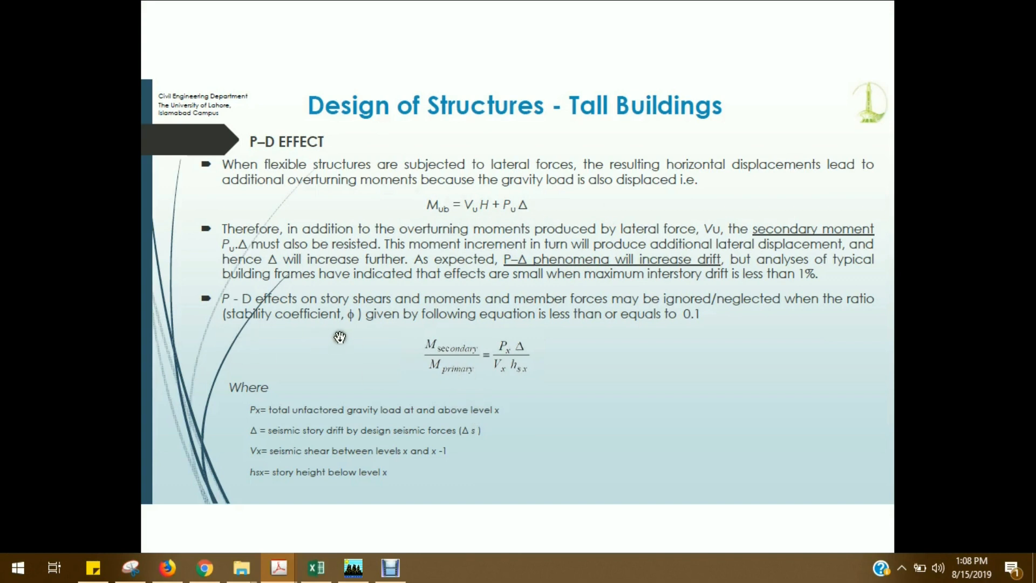
{"action": "mouse_move", "coordinate": [693, 332]}
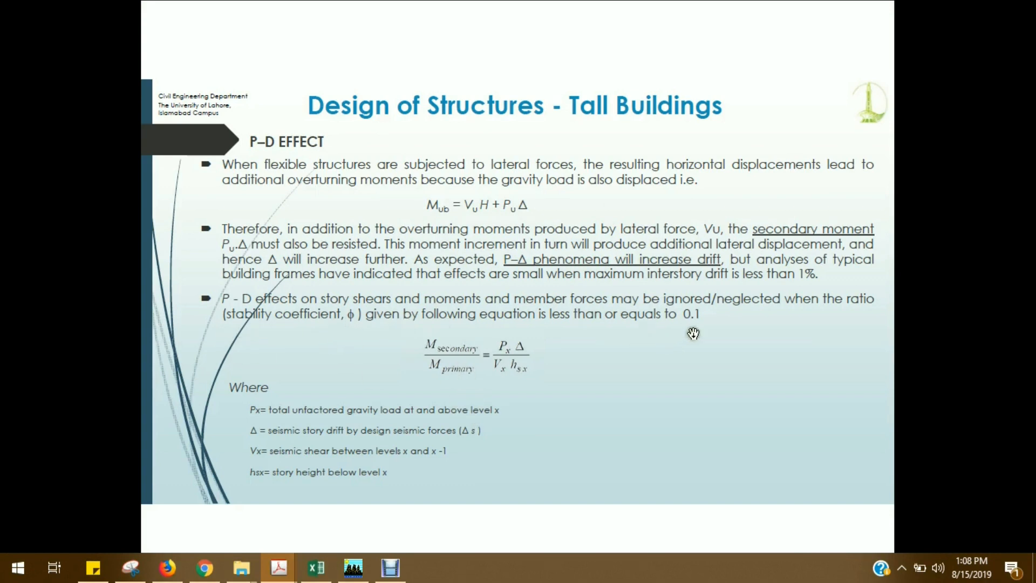
{"action": "mouse_move", "coordinate": [698, 324]}
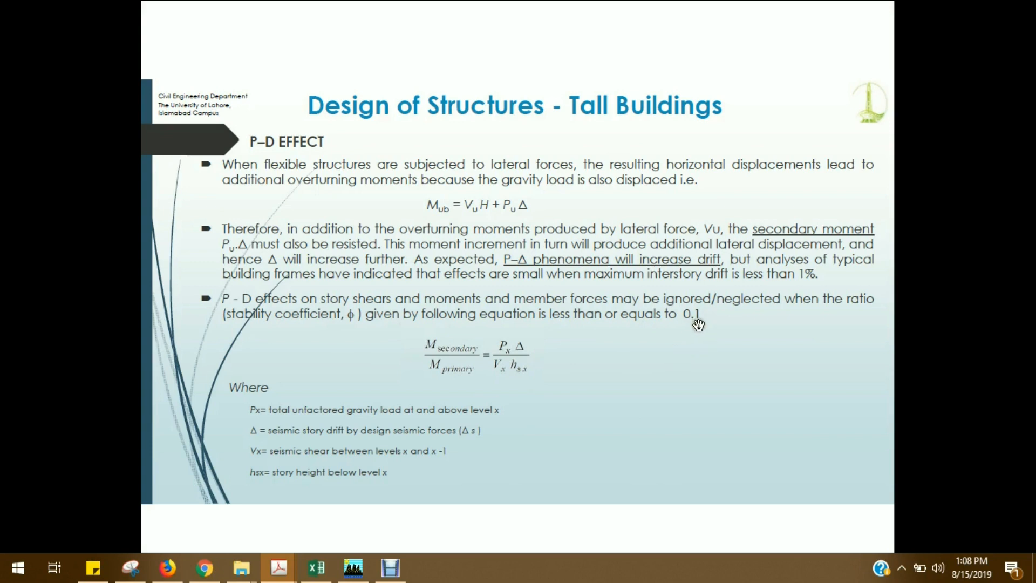
{"action": "mouse_move", "coordinate": [793, 323]}
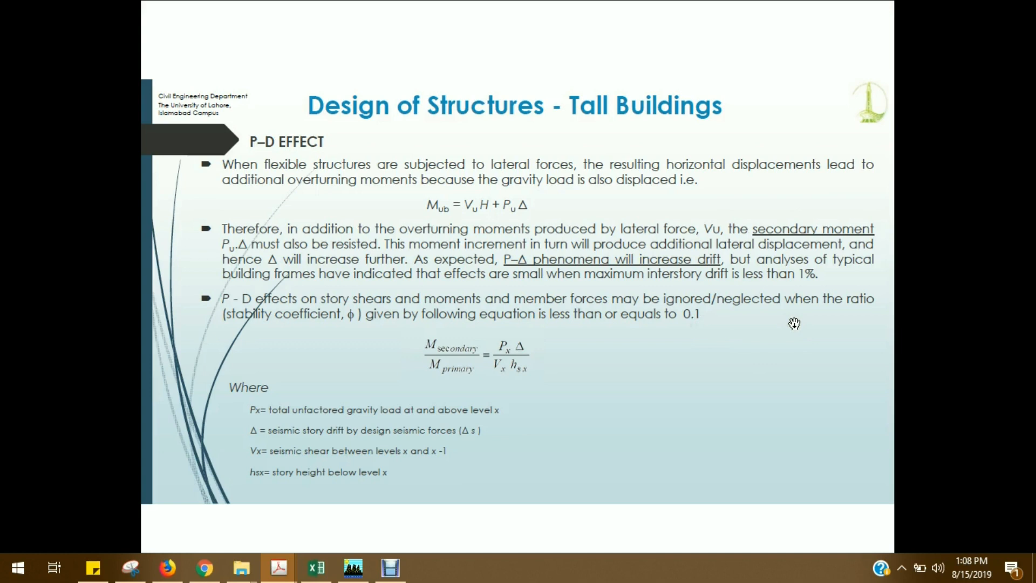
{"action": "mouse_move", "coordinate": [460, 355]}
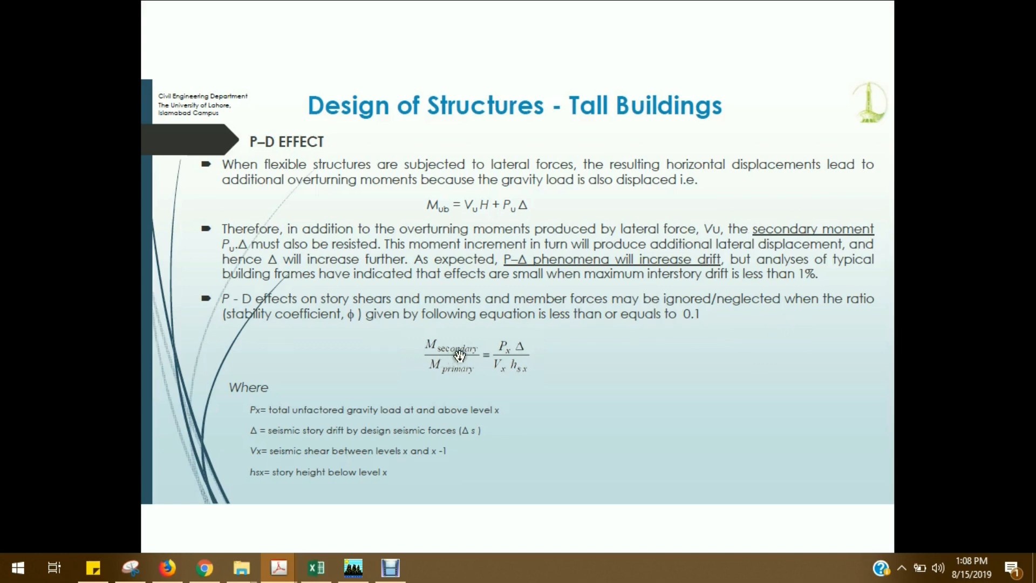
{"action": "mouse_move", "coordinate": [459, 383]}
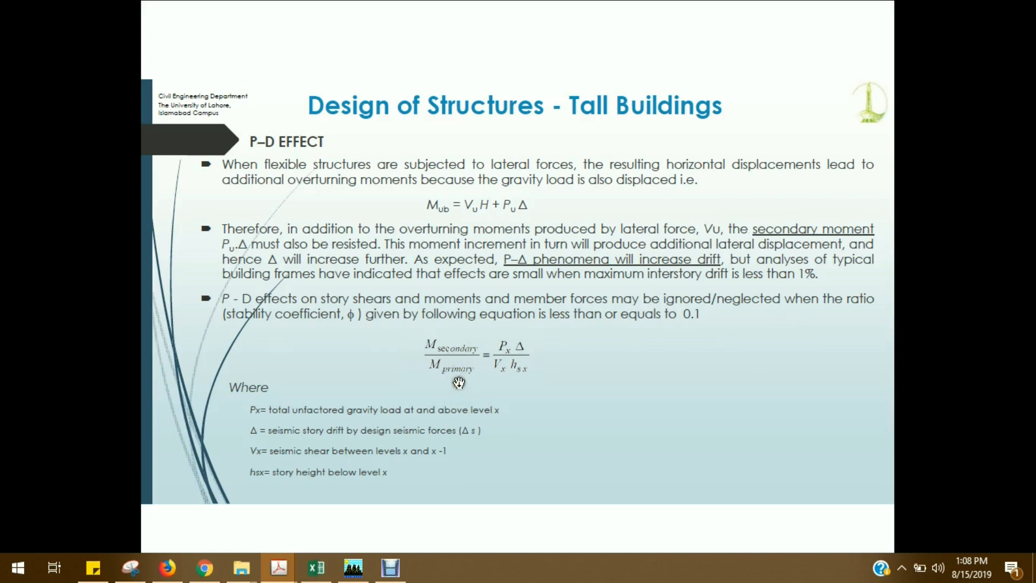
{"action": "mouse_move", "coordinate": [523, 375]}
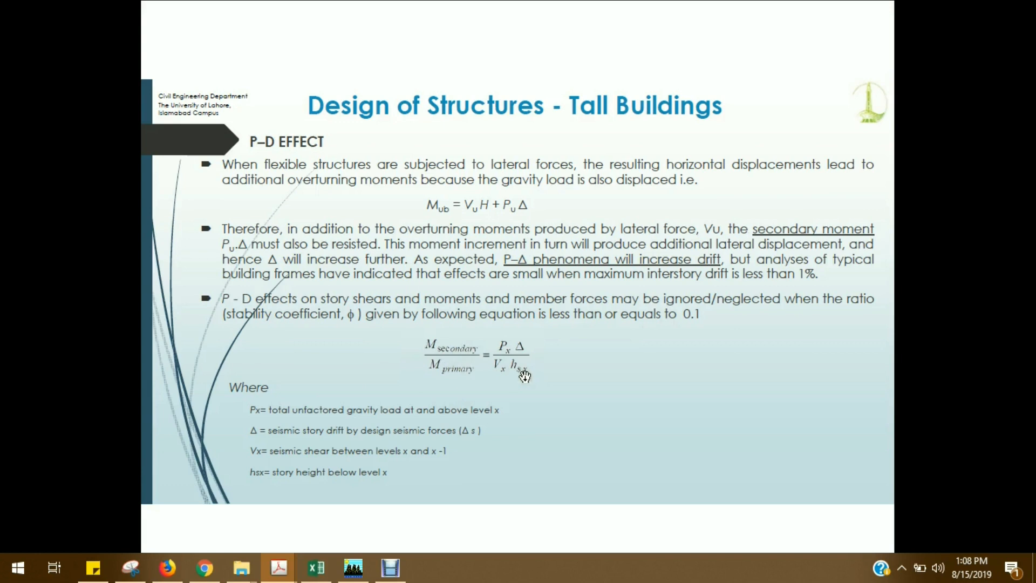
{"action": "mouse_move", "coordinate": [446, 348]}
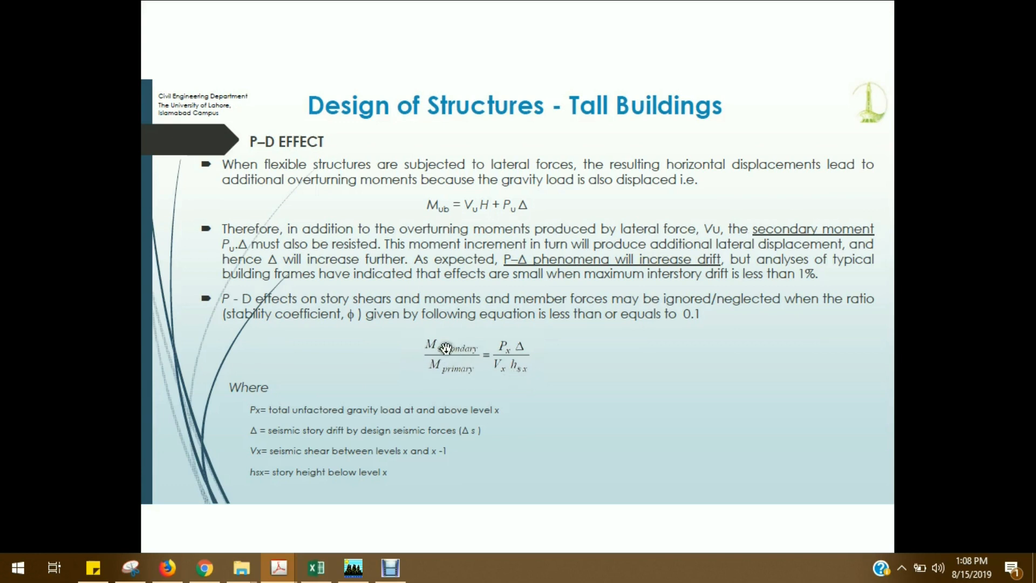
{"action": "mouse_move", "coordinate": [516, 357]}
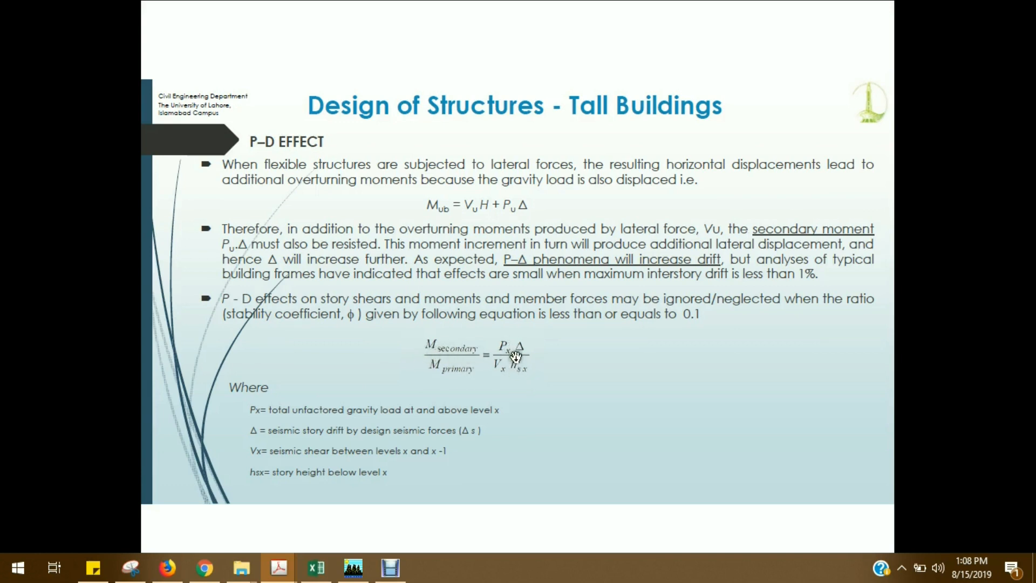
{"action": "mouse_move", "coordinate": [547, 383]}
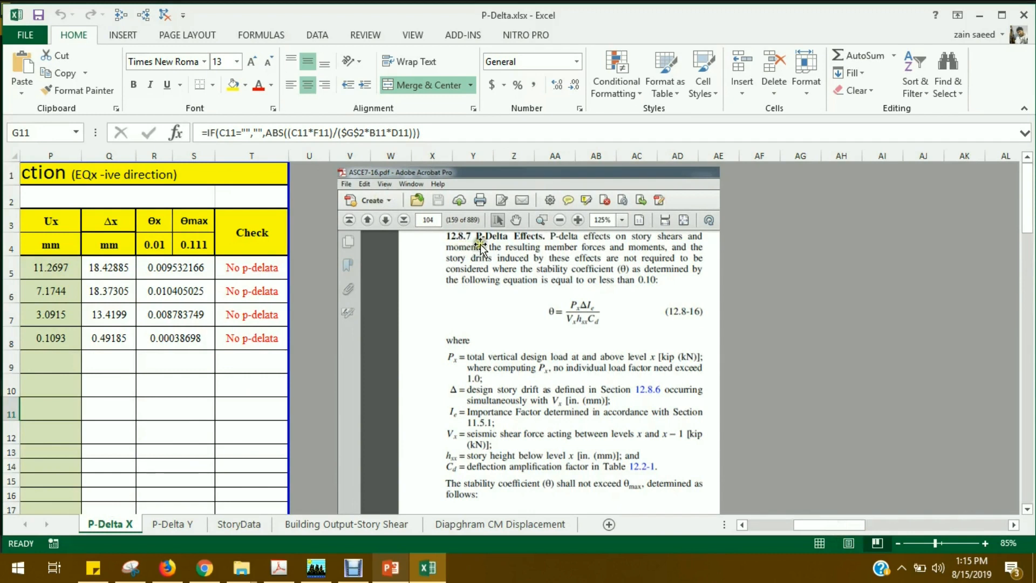
{"action": "mouse_move", "coordinate": [607, 257]}
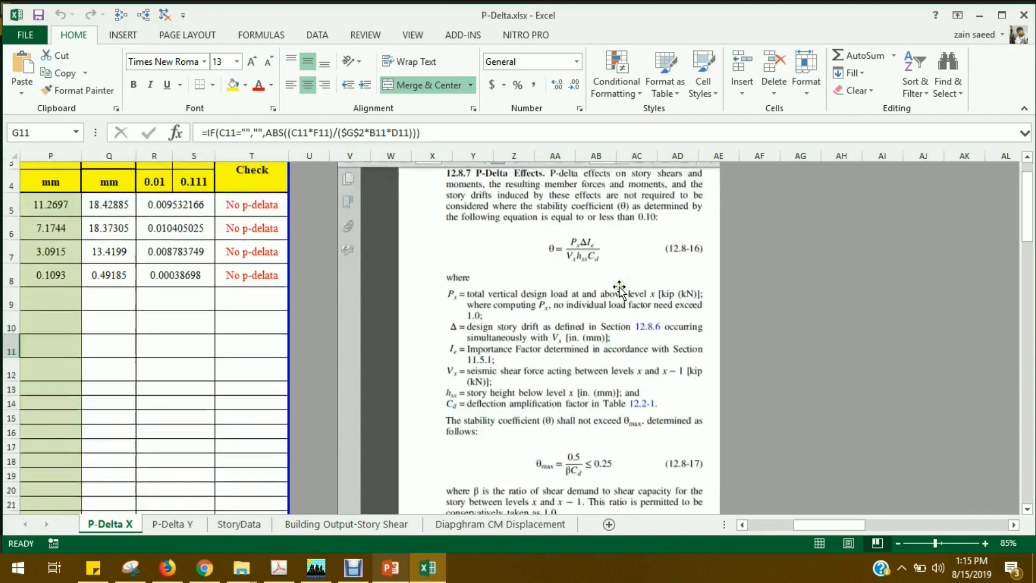
{"action": "scroll", "scroll_direction": "down", "scroll_amount": 3}
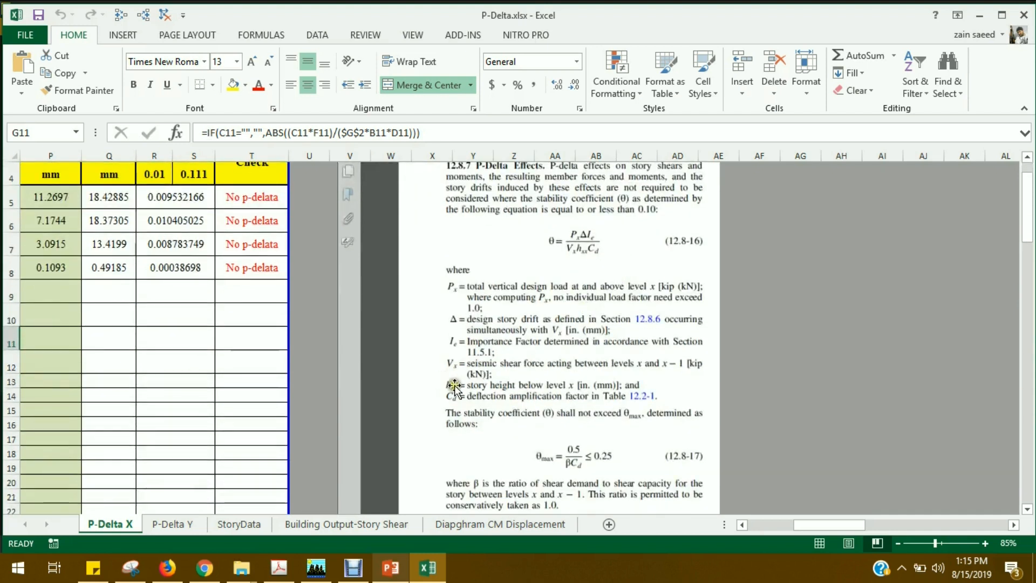
{"action": "mouse_move", "coordinate": [561, 258]}
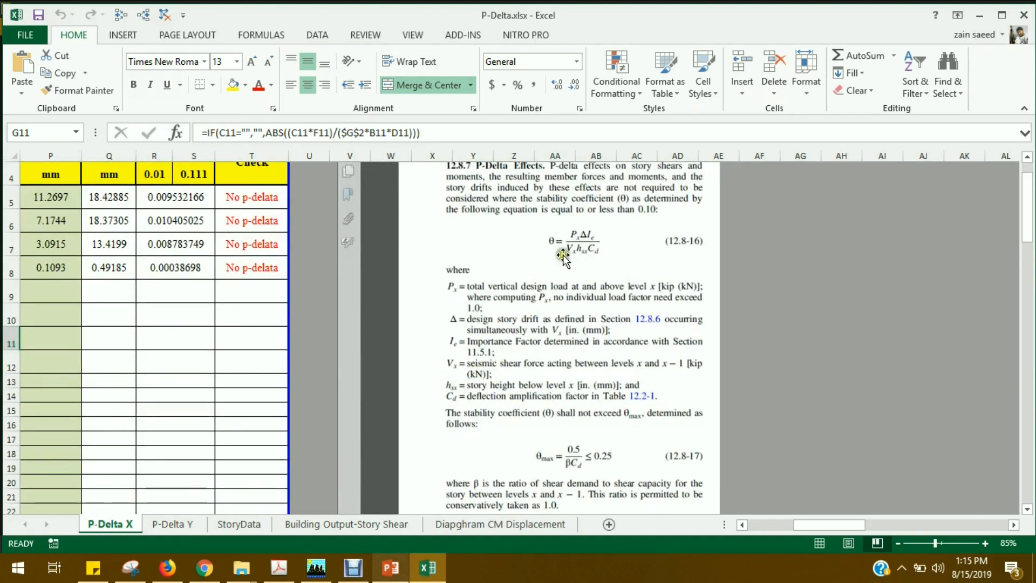
{"action": "mouse_move", "coordinate": [575, 236]}
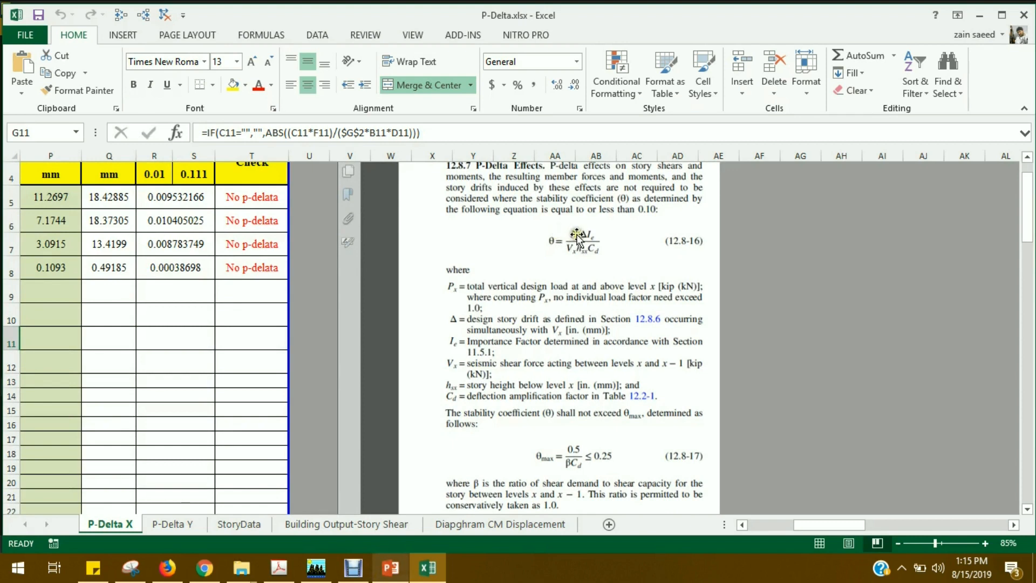
{"action": "mouse_move", "coordinate": [578, 257]}
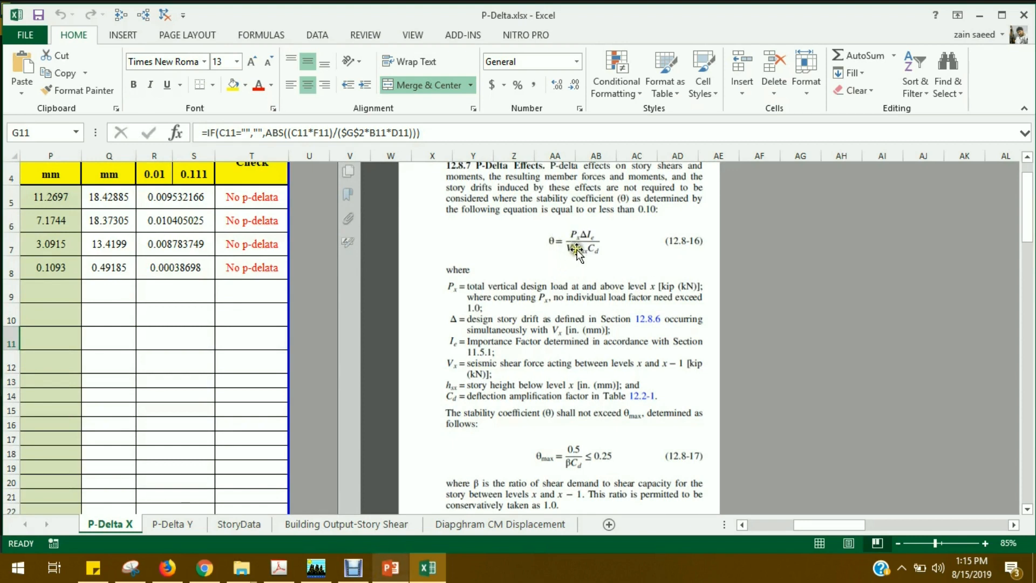
{"action": "mouse_move", "coordinate": [564, 287]}
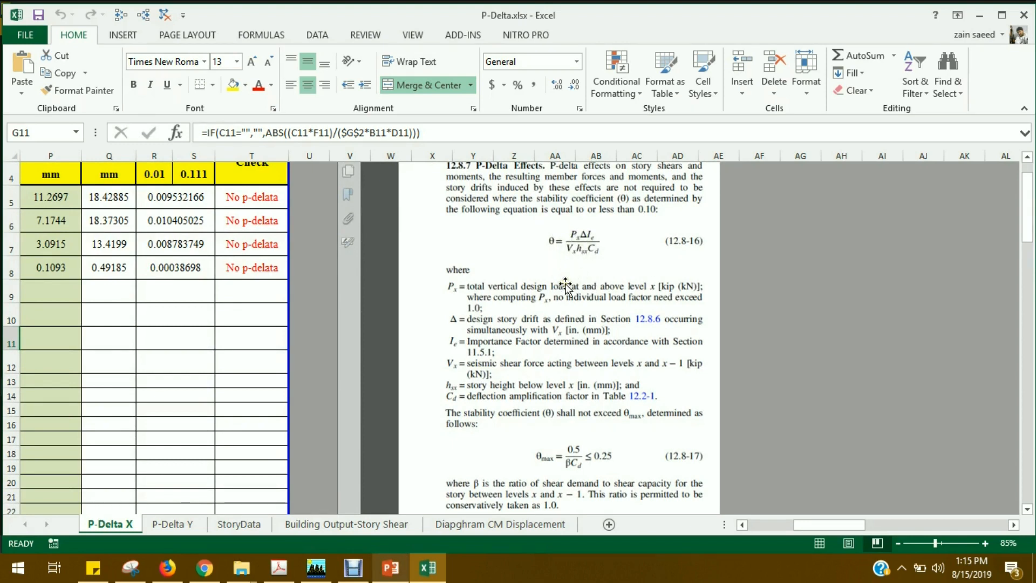
{"action": "mouse_move", "coordinate": [563, 274]}
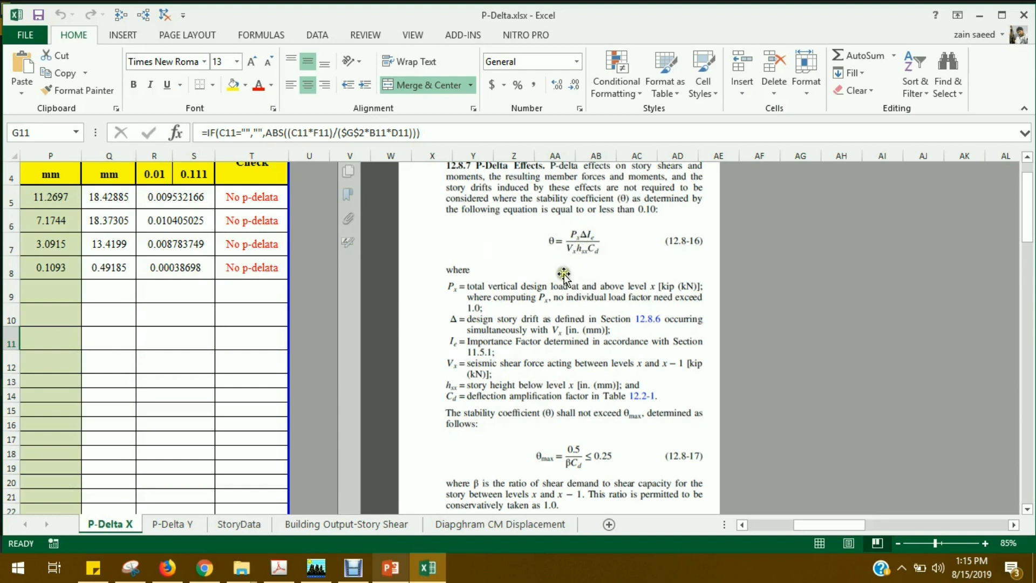
{"action": "scroll", "scroll_direction": "down", "scroll_amount": 3}
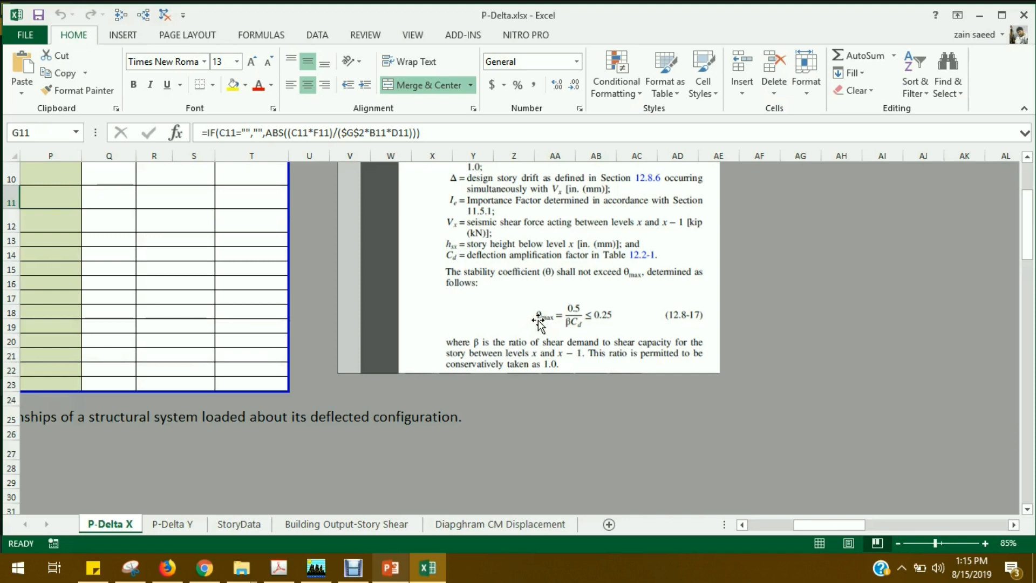
{"action": "mouse_move", "coordinate": [549, 331]}
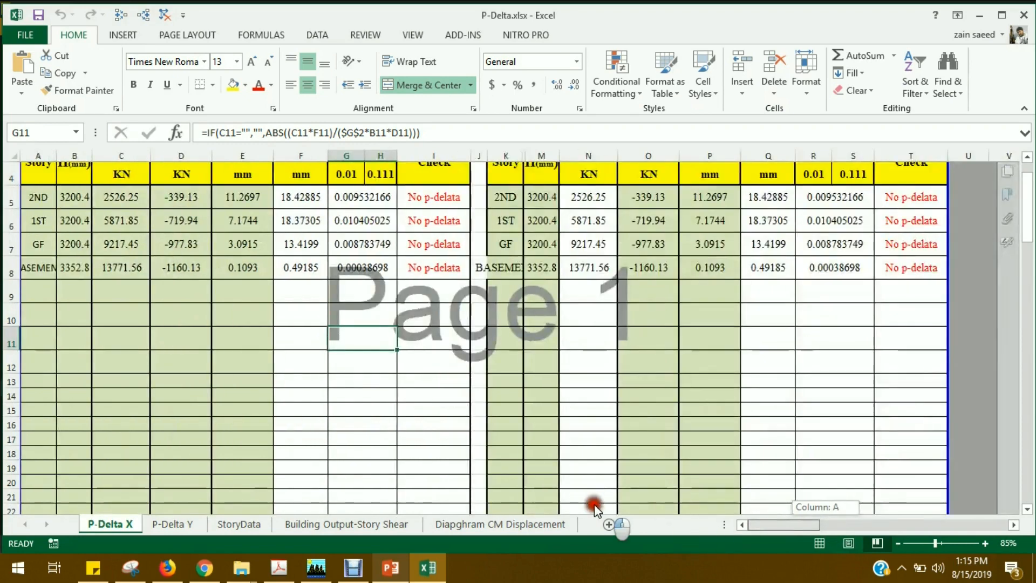
{"action": "scroll", "scroll_direction": "up", "scroll_amount": 3}
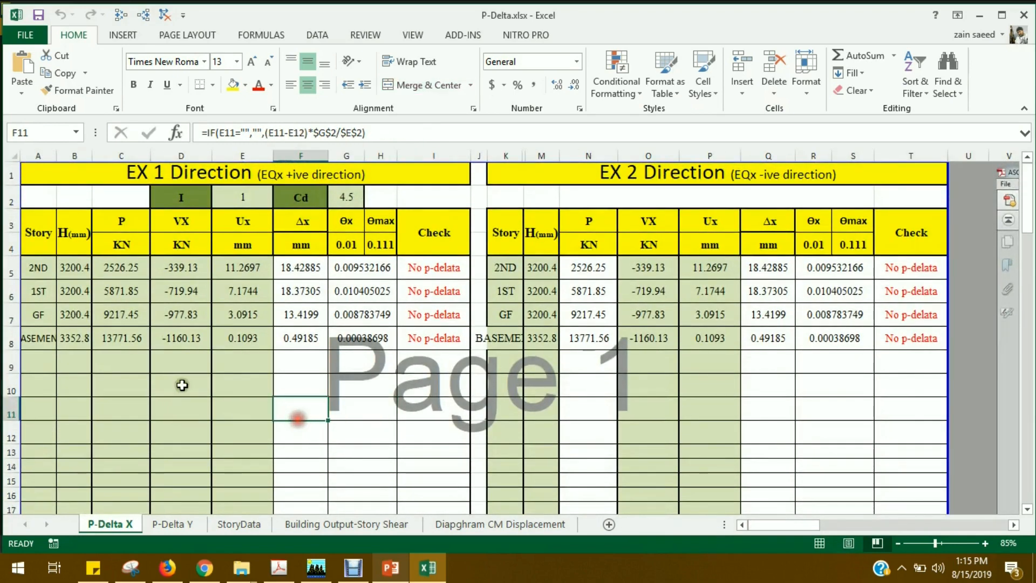
{"action": "mouse_move", "coordinate": [122, 414]}
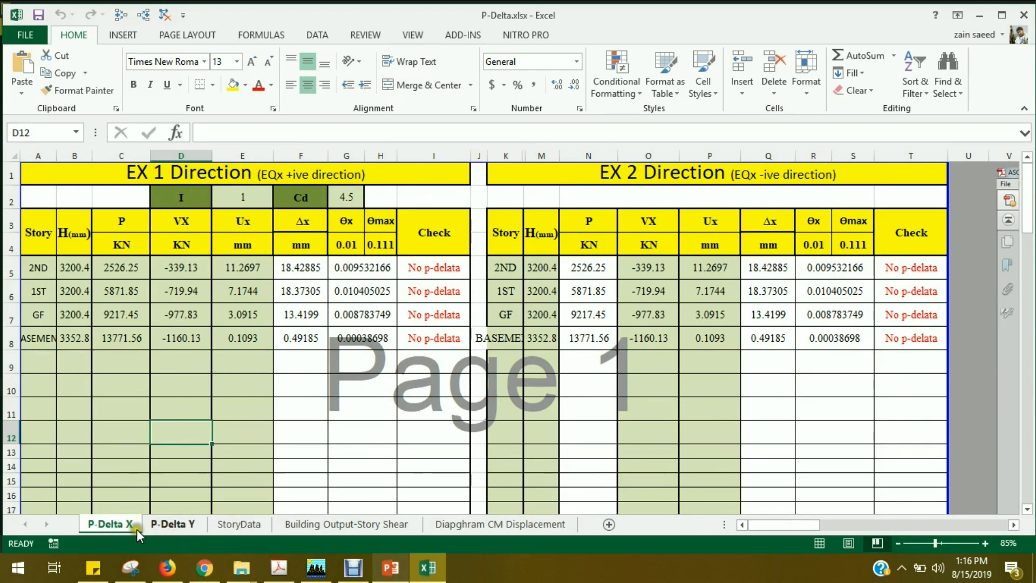
{"action": "mouse_move", "coordinate": [223, 531]}
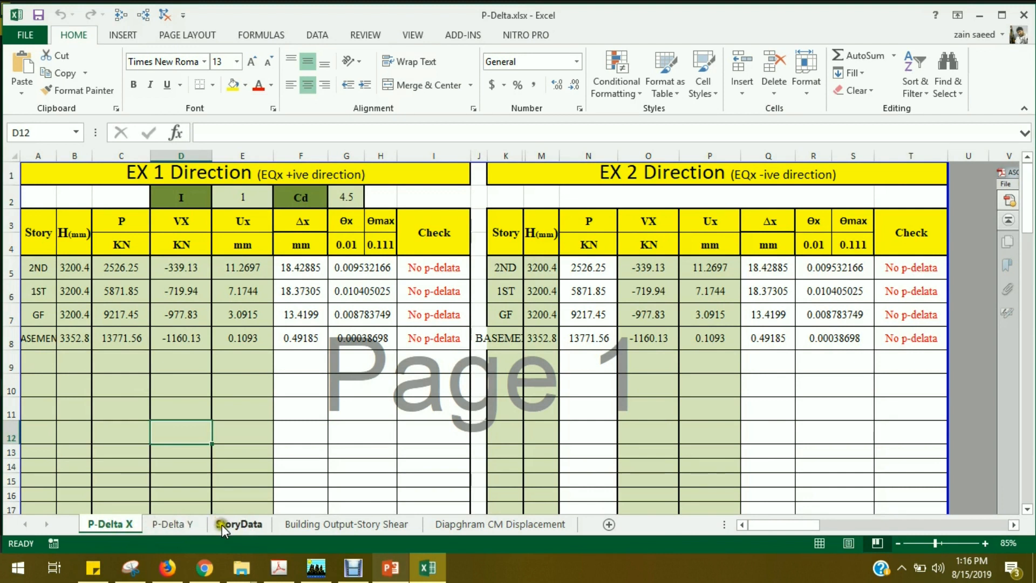
{"action": "mouse_move", "coordinate": [231, 540]}
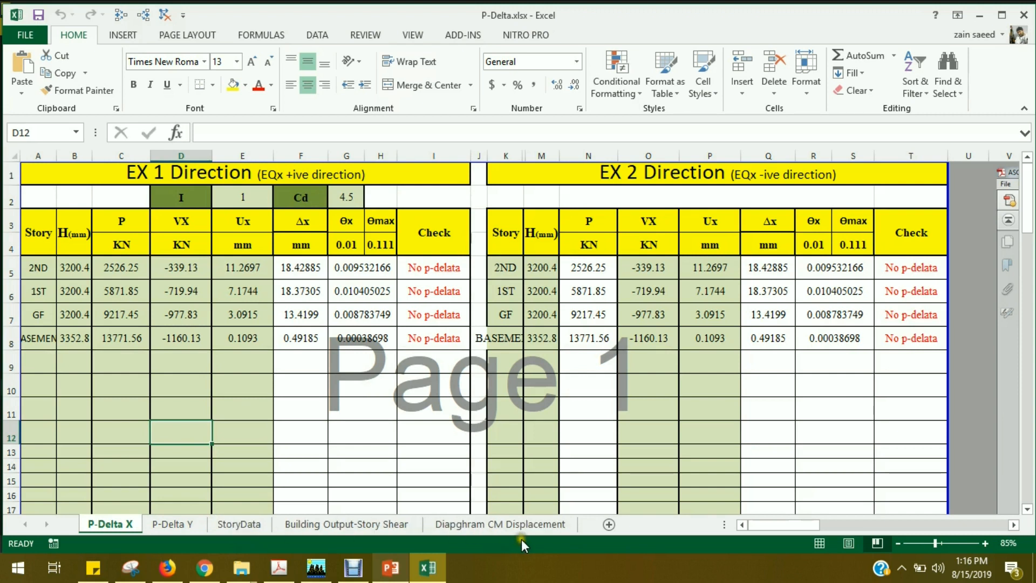
{"action": "mouse_move", "coordinate": [380, 357]}
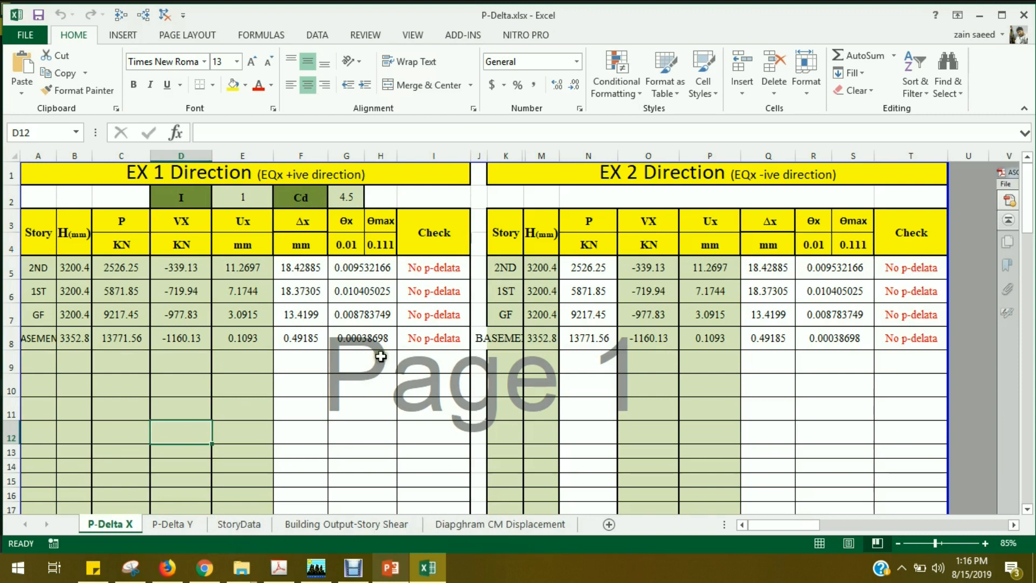
{"action": "left_click", "coordinate": [173, 524]}
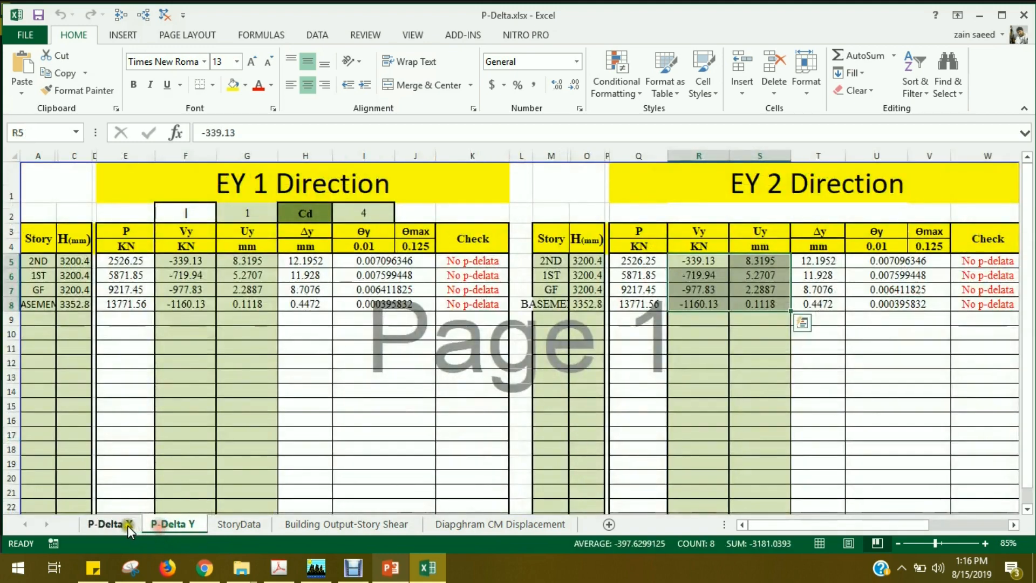
{"action": "left_click", "coordinate": [109, 524]}
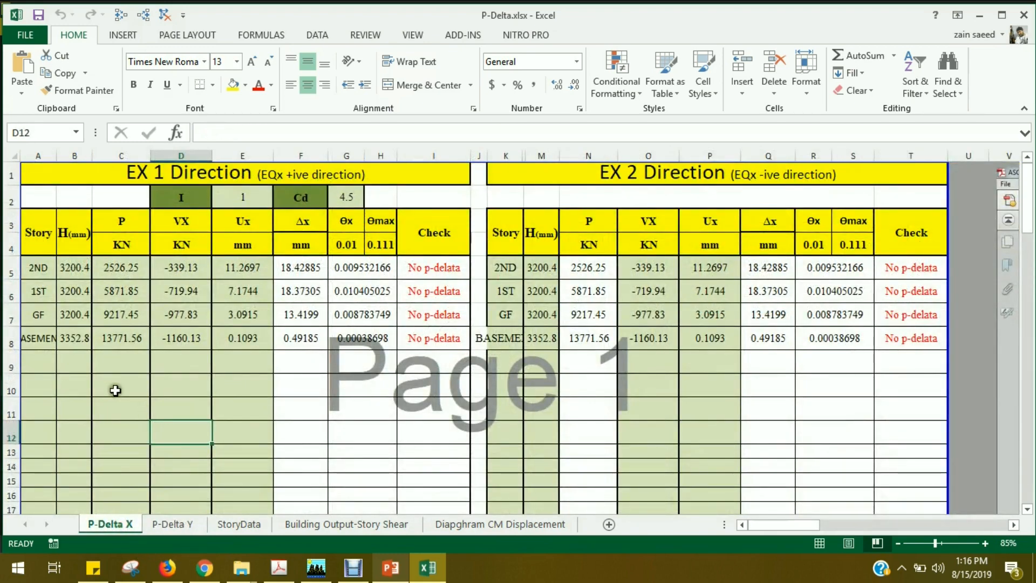
{"action": "mouse_move", "coordinate": [46, 173]}
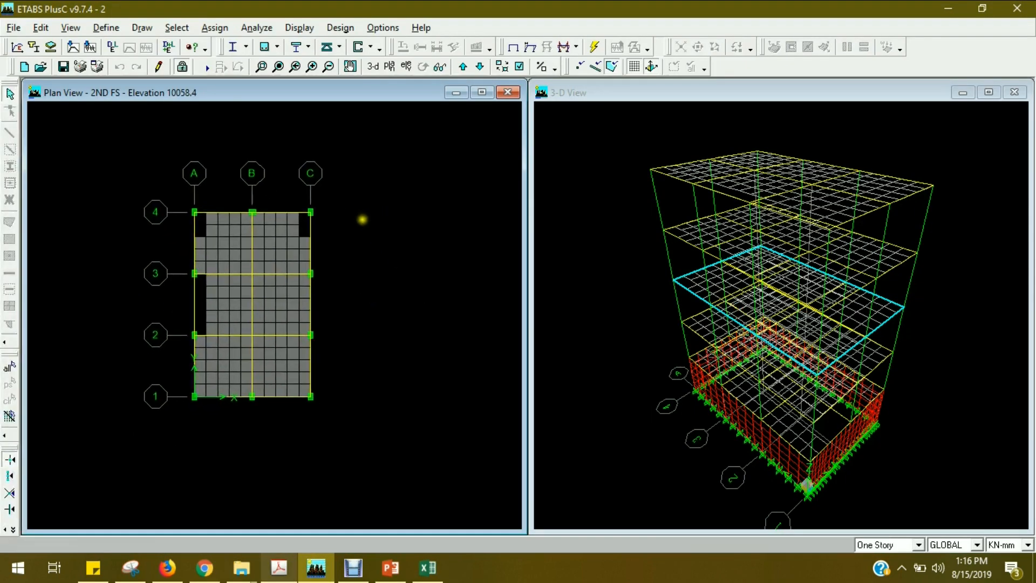
Select the Story Data table under Building Data in Display > Show Tables.
{"action": "left_click", "coordinate": [427, 568]}
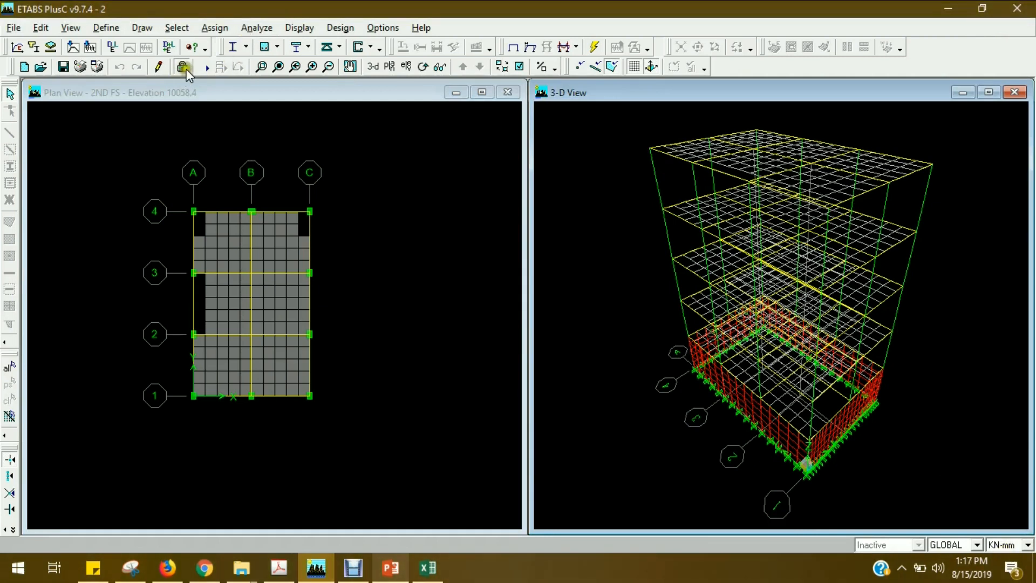
{"action": "left_click", "coordinate": [299, 27]}
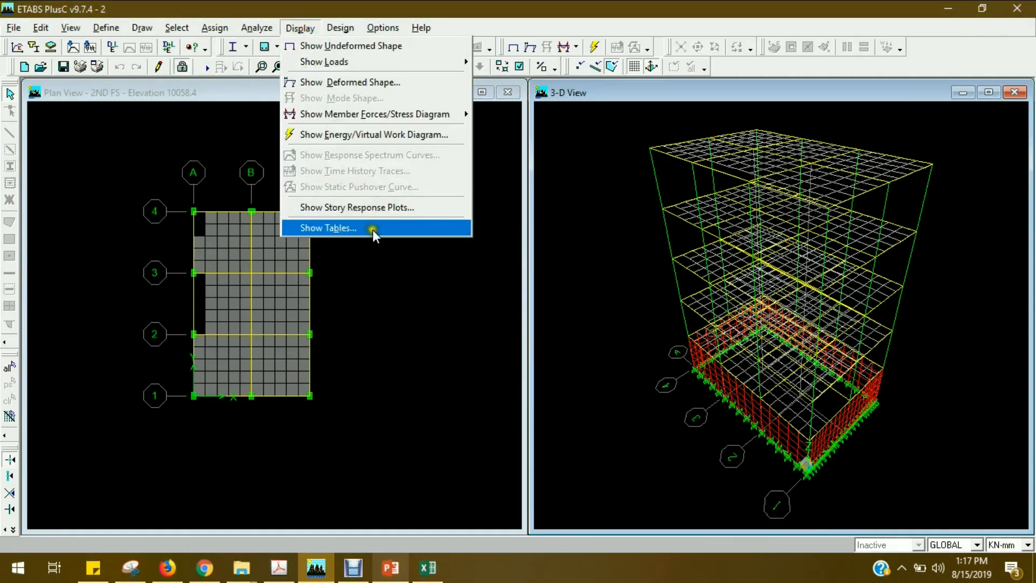
{"action": "left_click", "coordinate": [327, 228]}
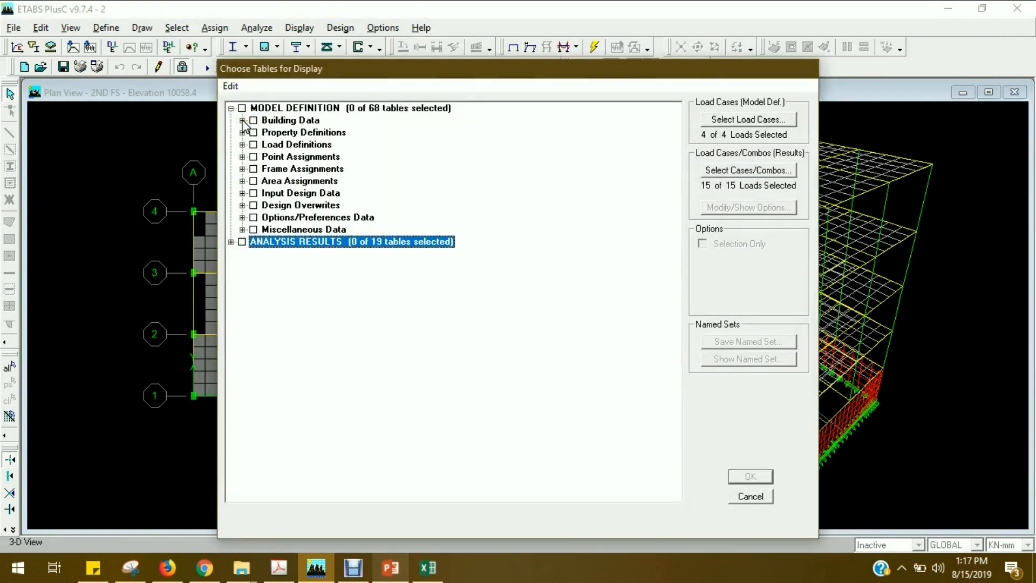
{"action": "left_click", "coordinate": [243, 120]}
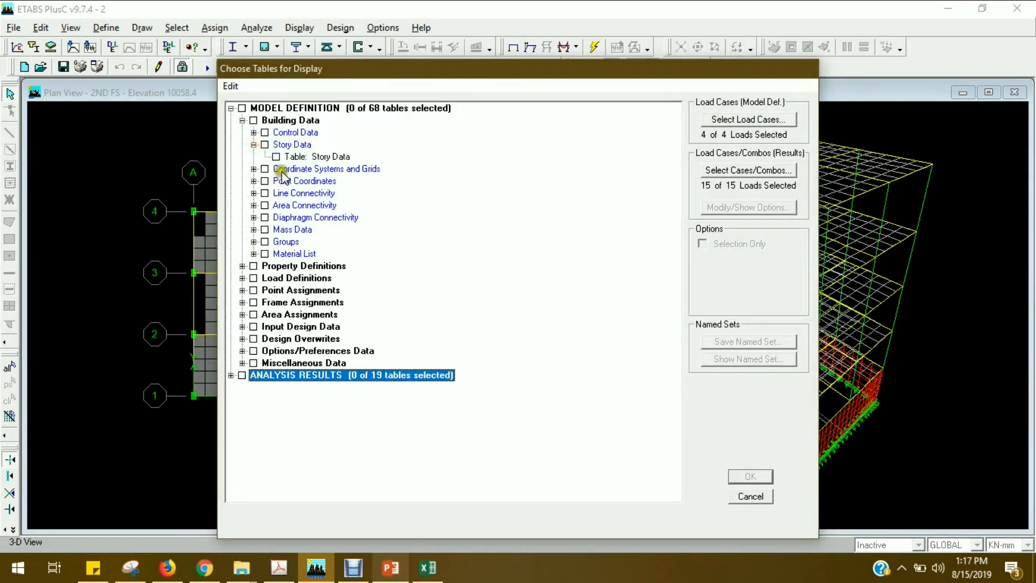
{"action": "left_click", "coordinate": [275, 157]}
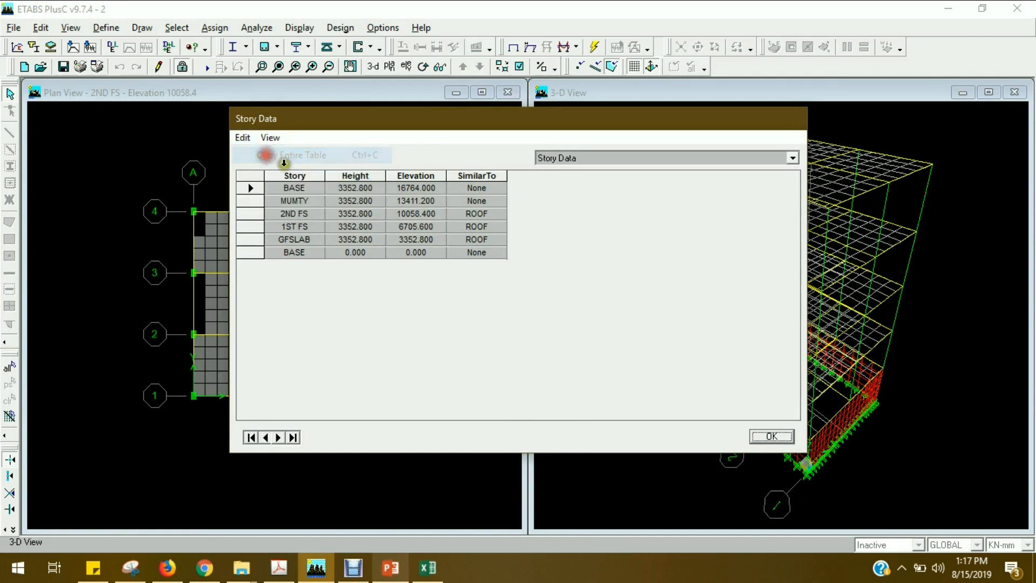
Clear the StoryData sheet and paste in the copied ETABS story table.
{"action": "left_click", "coordinate": [427, 566]}
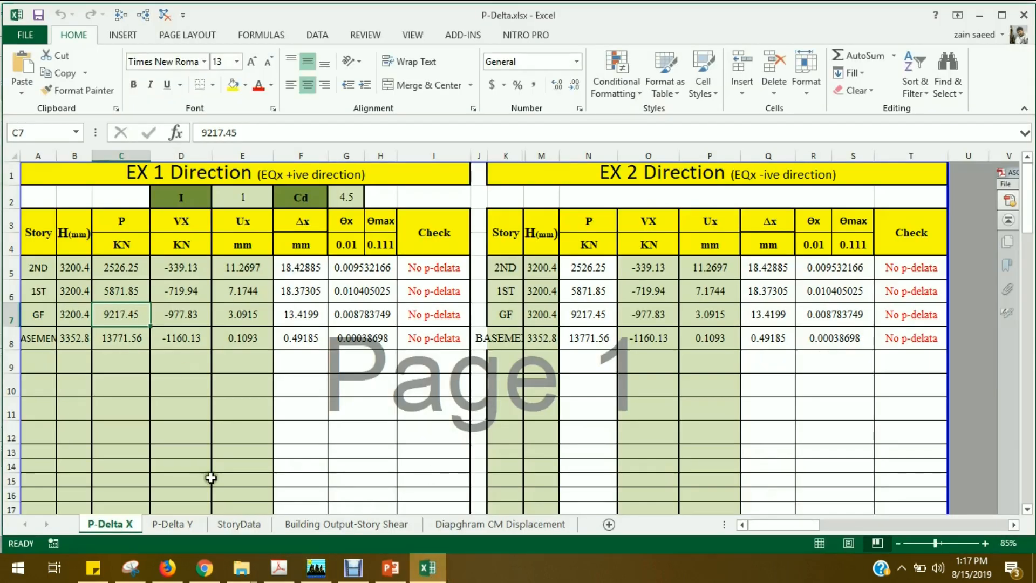
{"action": "left_click", "coordinate": [238, 525]}
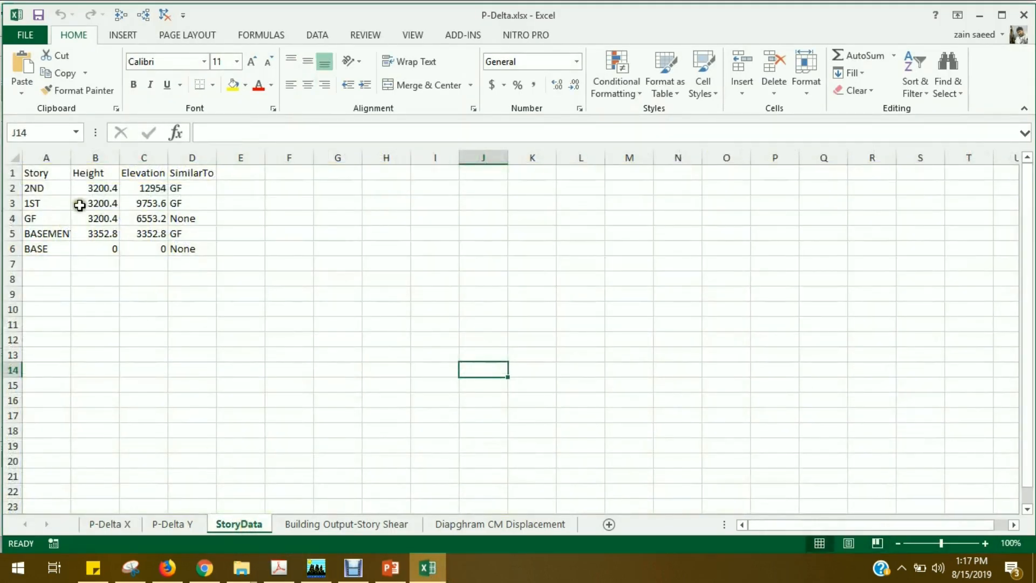
{"action": "left_click", "coordinate": [16, 158]}
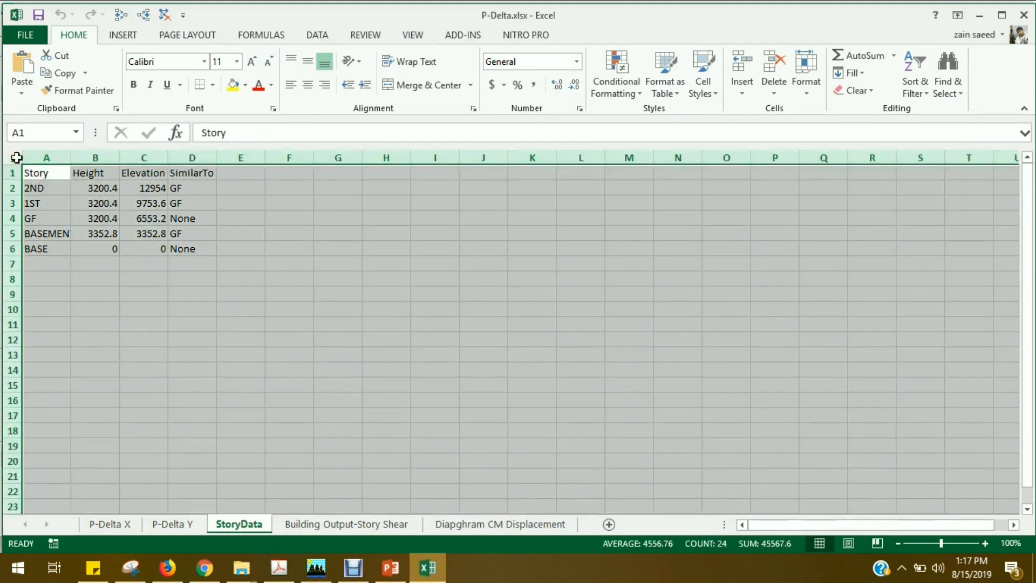
{"action": "right_click", "coordinate": [46, 173]}
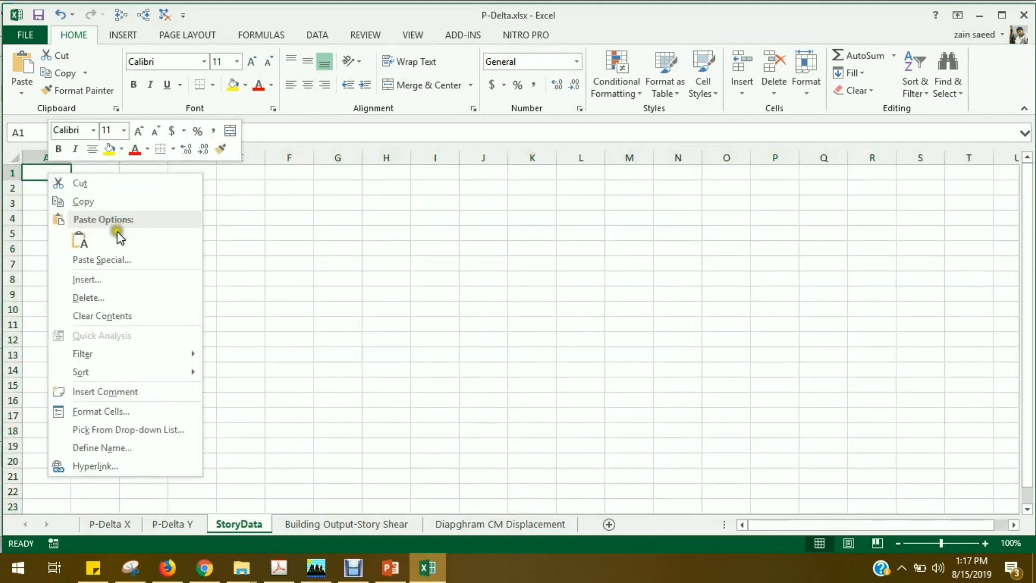
{"action": "left_click", "coordinate": [79, 241]}
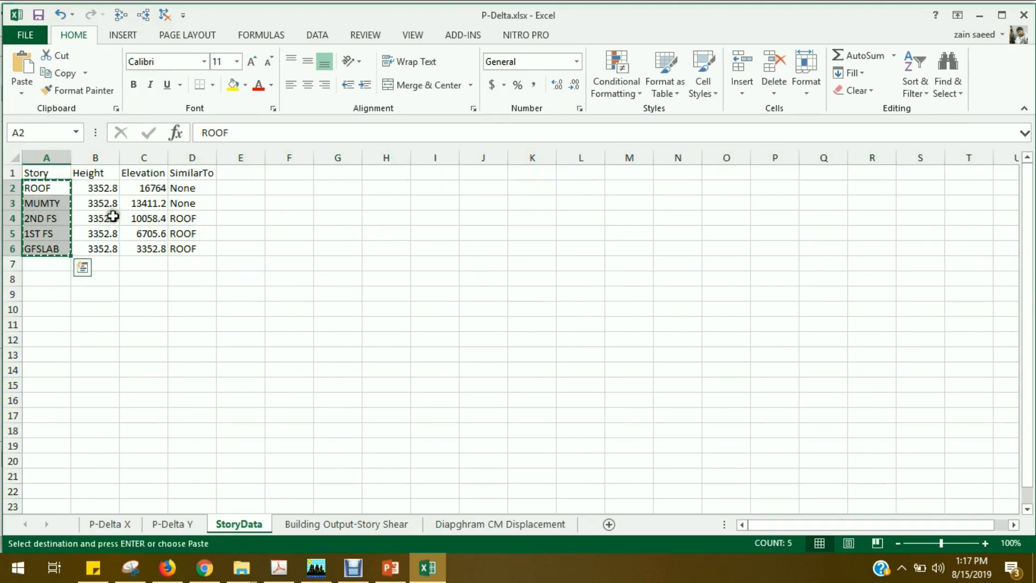
Copy the story names and 3352.8 heights from StoryData into P-Delta X.
{"action": "left_click", "coordinate": [110, 524]}
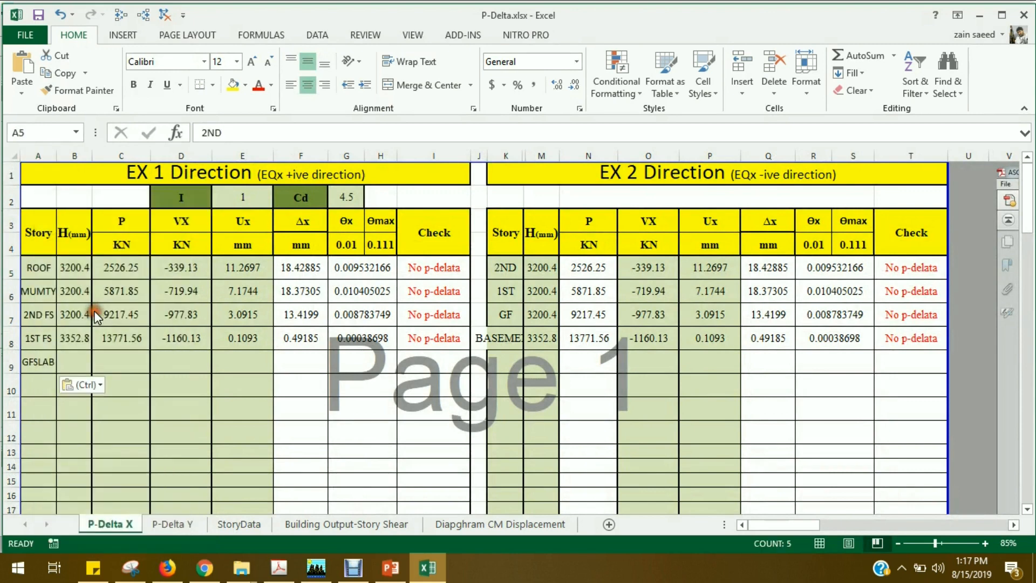
{"action": "left_click", "coordinate": [240, 524]}
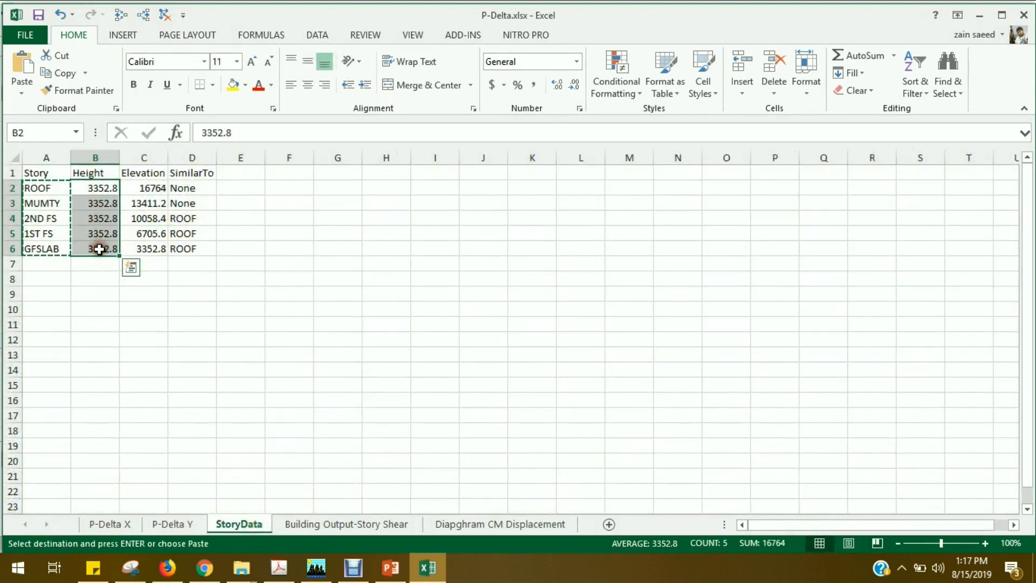
{"action": "left_click", "coordinate": [110, 524]}
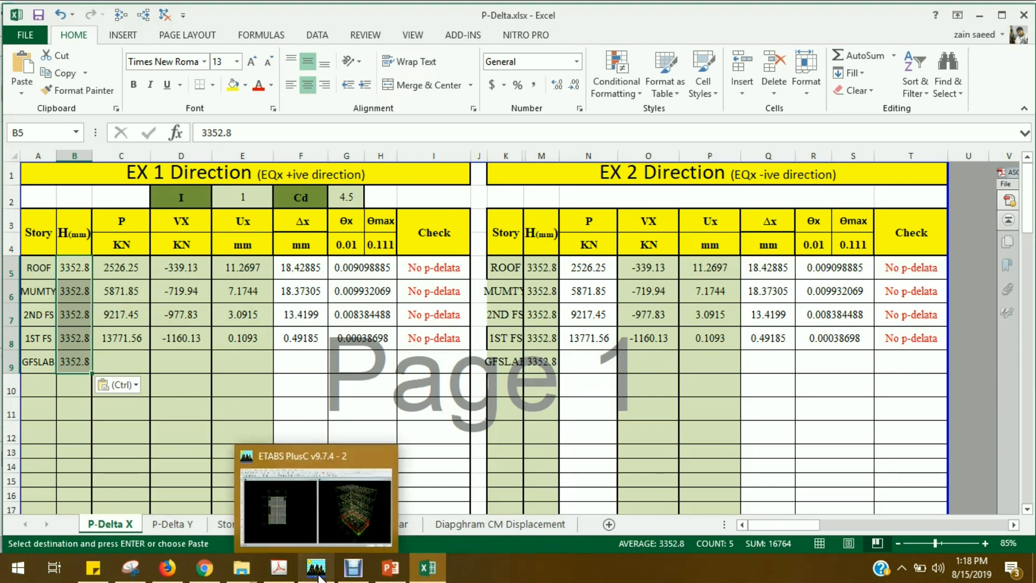
Close the Story Data table and bring up the COMB1 load combination definition.
{"action": "left_click", "coordinate": [316, 567]}
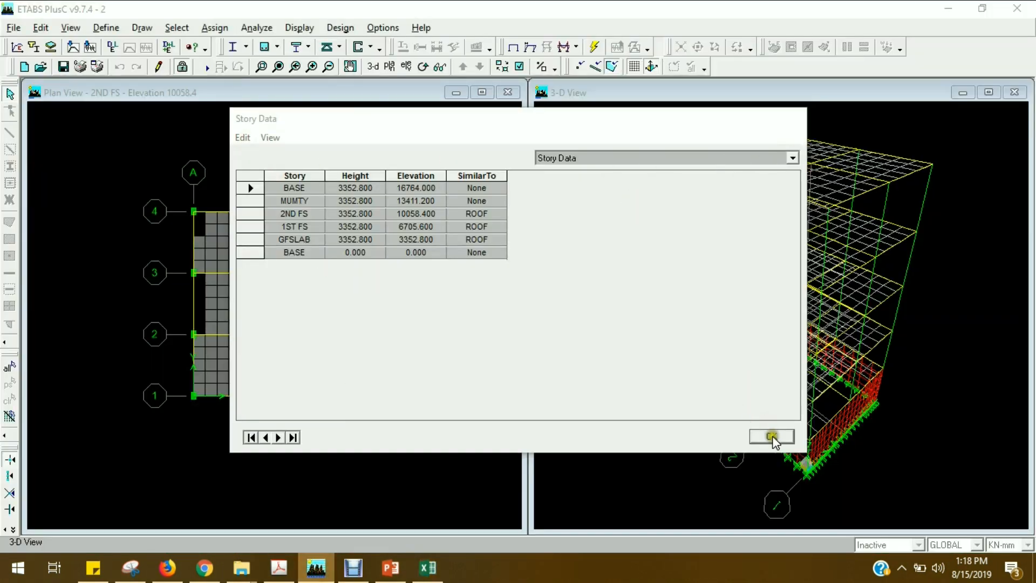
{"action": "left_click", "coordinate": [770, 437]}
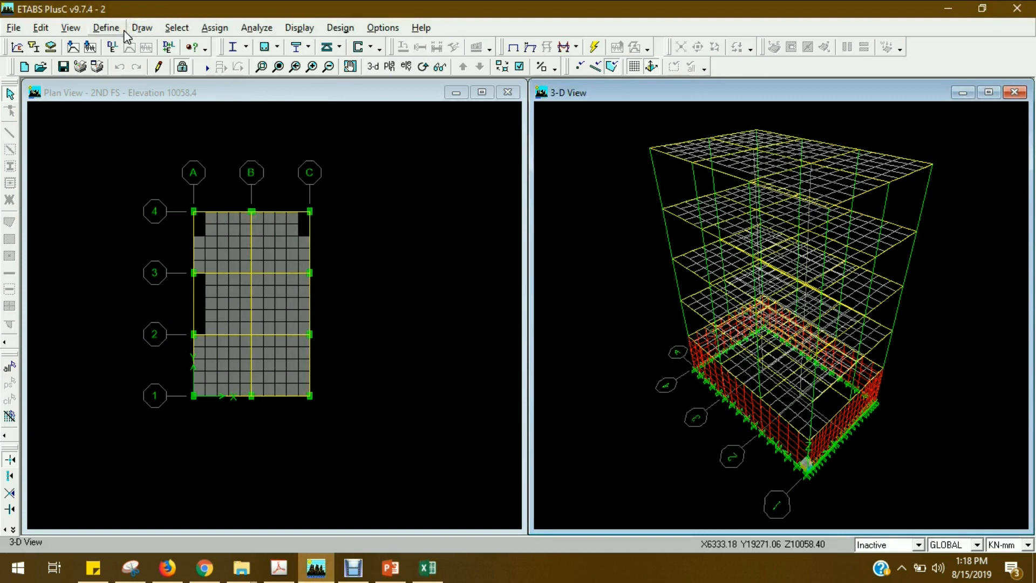
{"action": "left_click", "coordinate": [106, 26]}
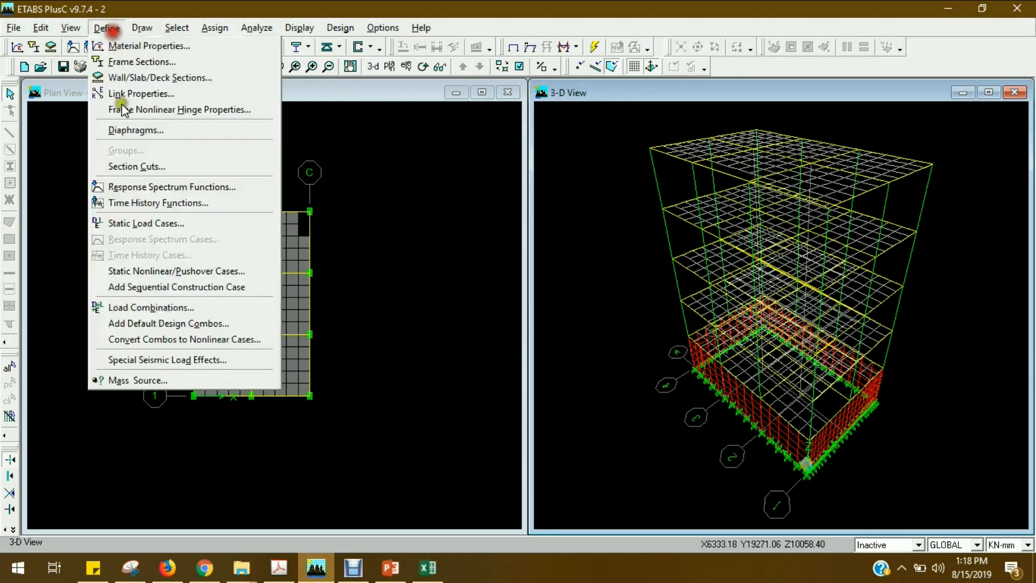
{"action": "left_click", "coordinate": [151, 307]}
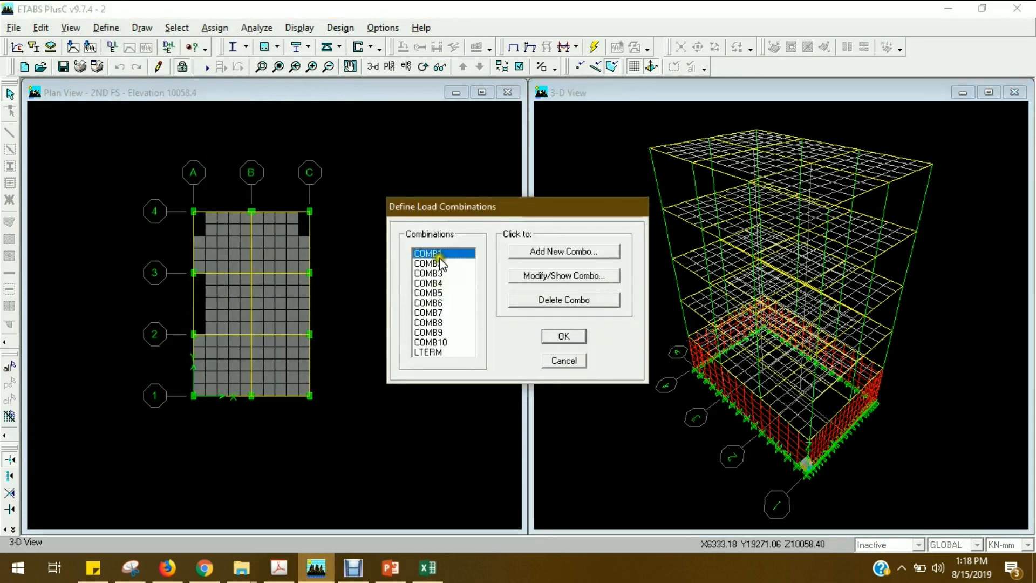
{"action": "left_click", "coordinate": [563, 275]}
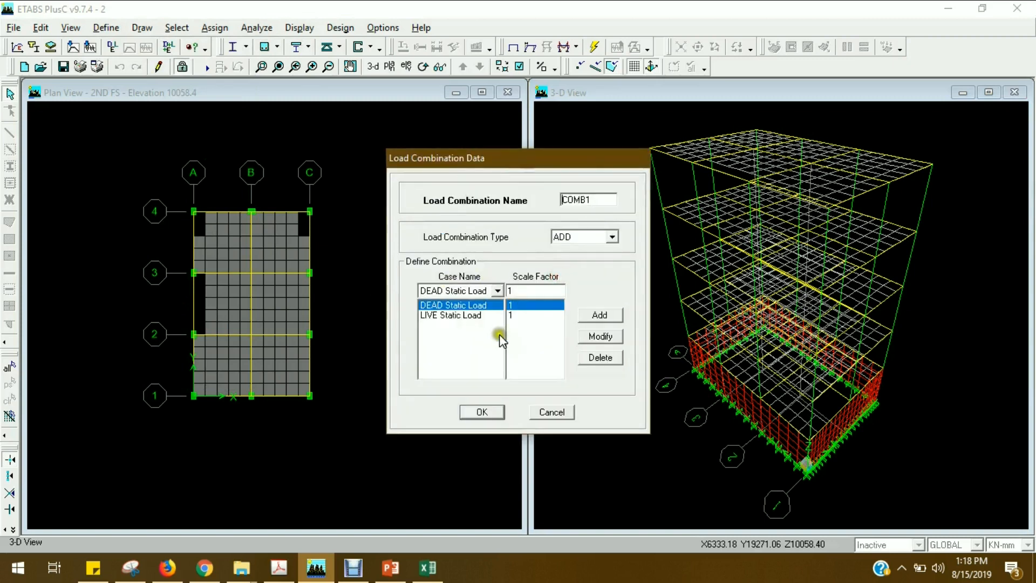
{"action": "mouse_move", "coordinate": [456, 323]}
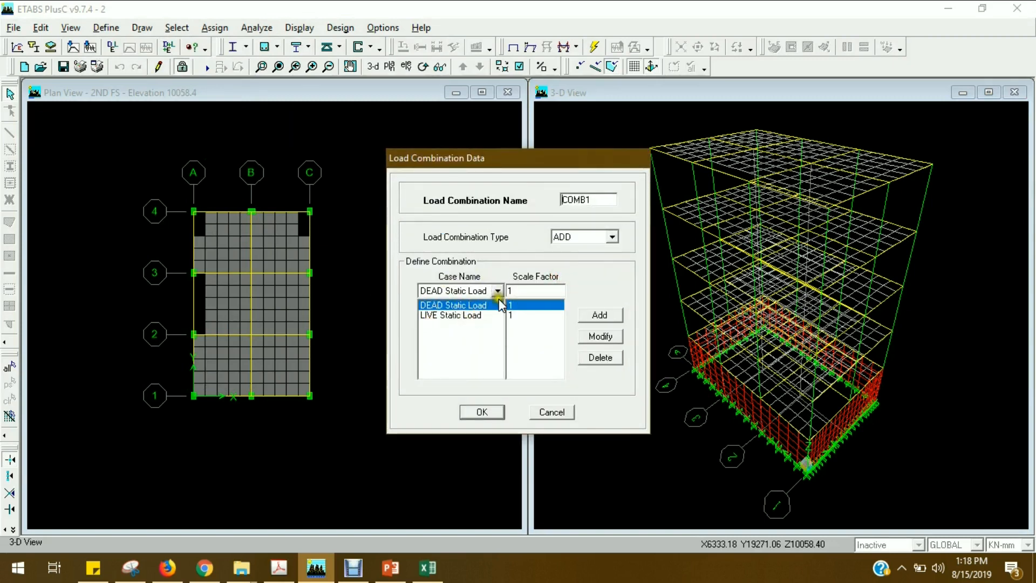
Browse COMB1's dead and live cases at scale factor 1, then close it unchanged.
{"action": "left_click", "coordinate": [449, 325]}
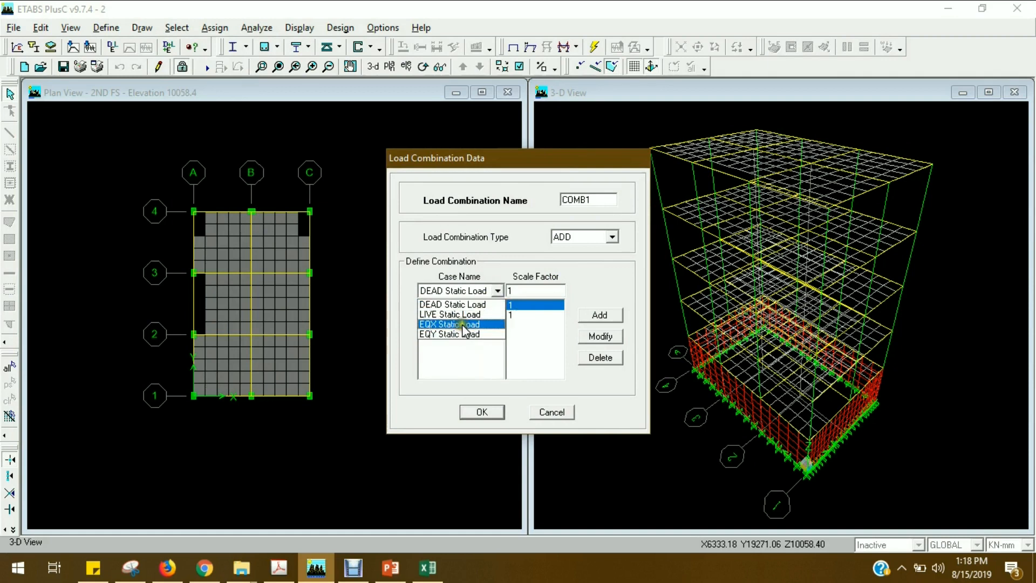
{"action": "left_click", "coordinate": [449, 335]}
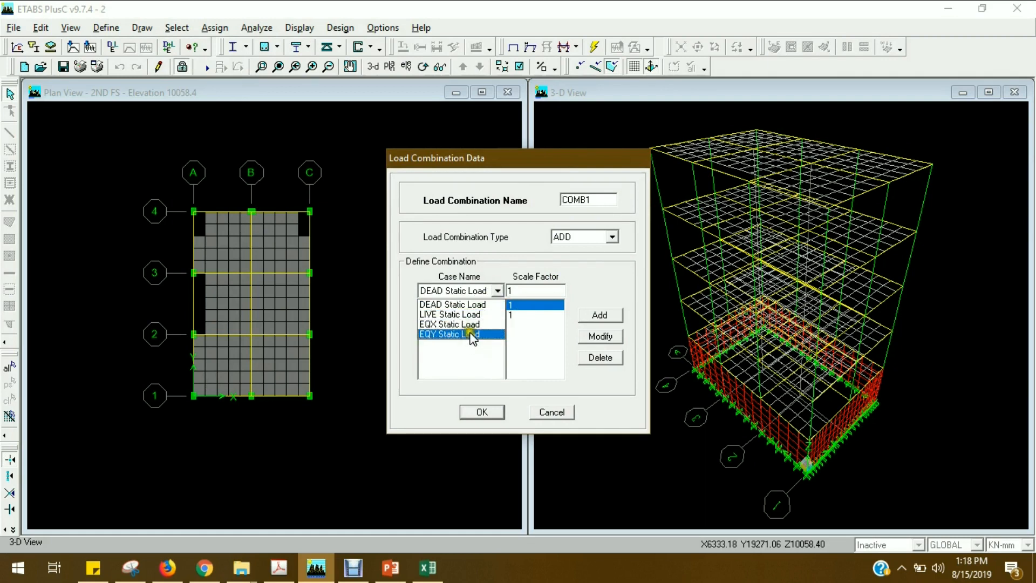
{"action": "left_click", "coordinate": [599, 357]}
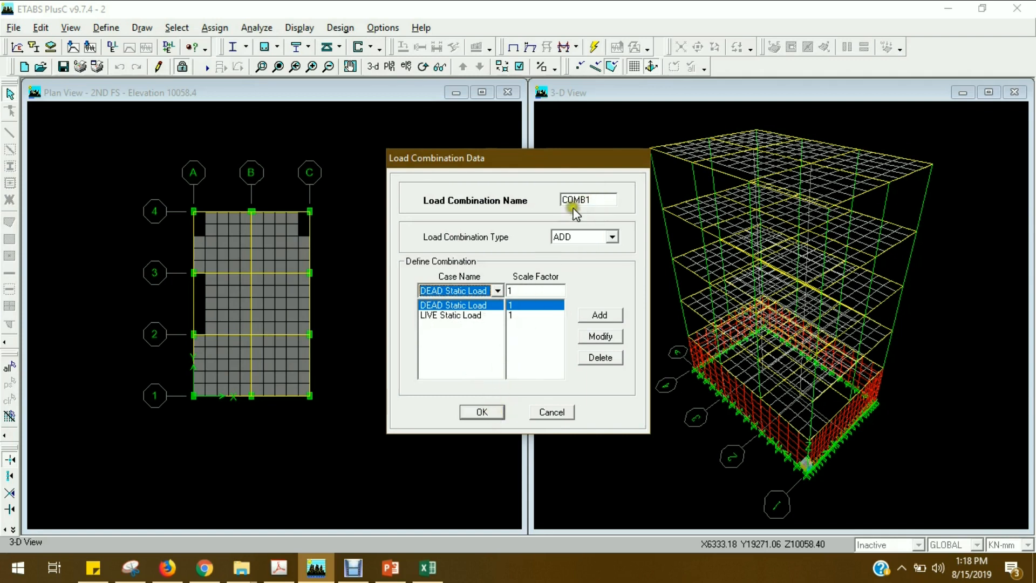
{"action": "mouse_move", "coordinate": [477, 437]}
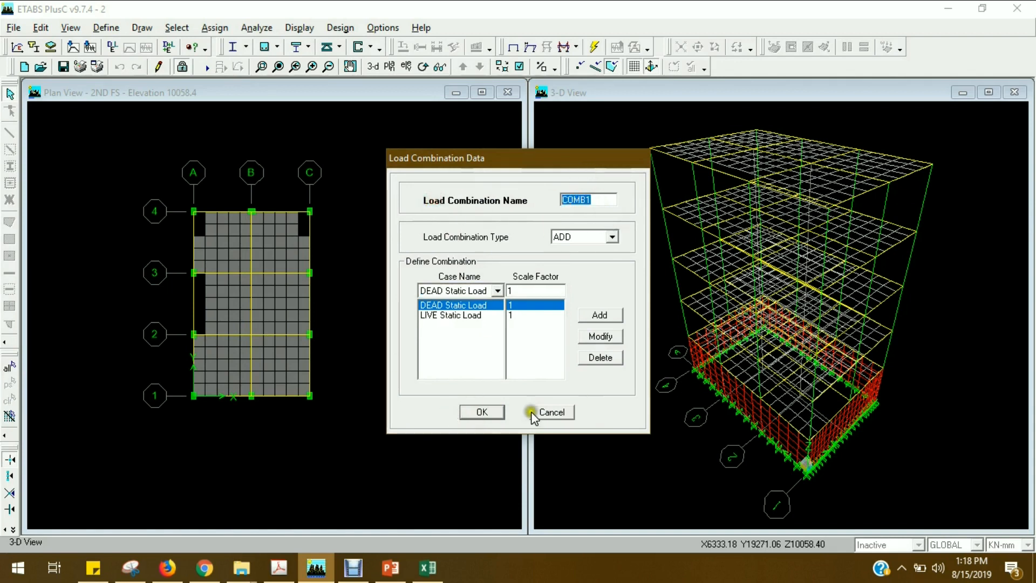
{"action": "mouse_move", "coordinate": [459, 304]}
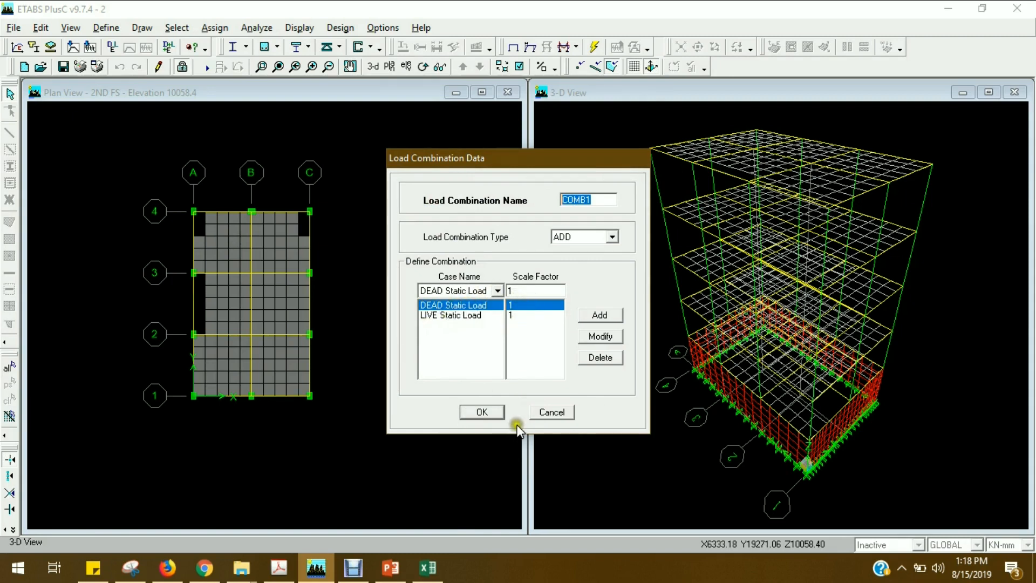
{"action": "left_click", "coordinate": [481, 411]}
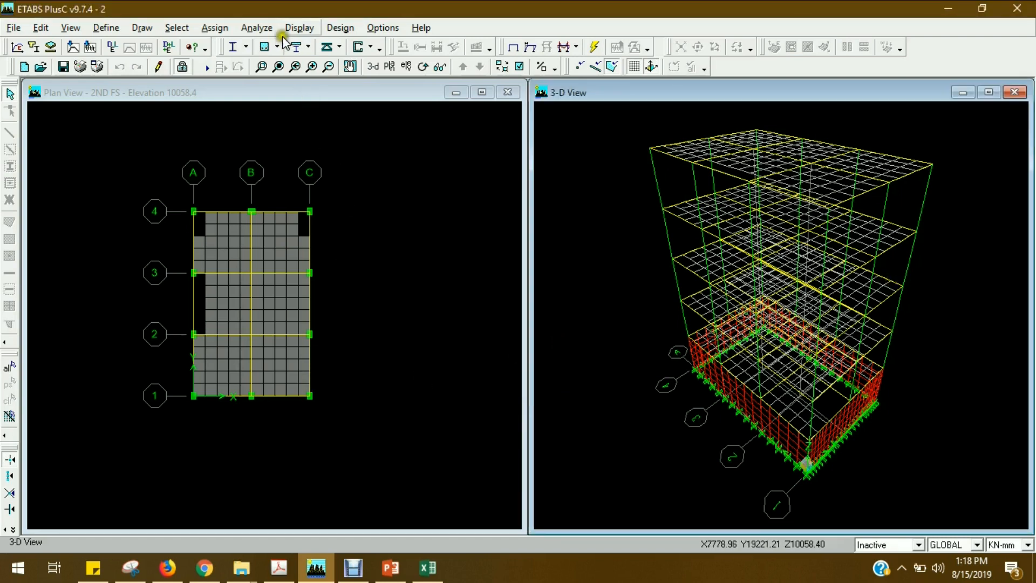
Show the Building Output Story Shears table for the selected cases/combos and copy it.
{"action": "left_click", "coordinate": [299, 27]}
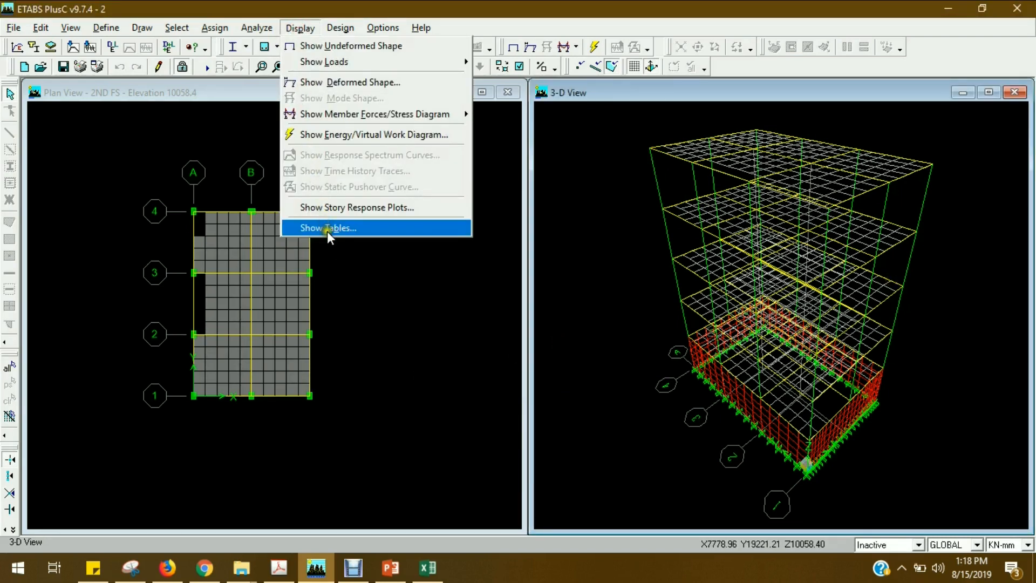
{"action": "left_click", "coordinate": [328, 228]}
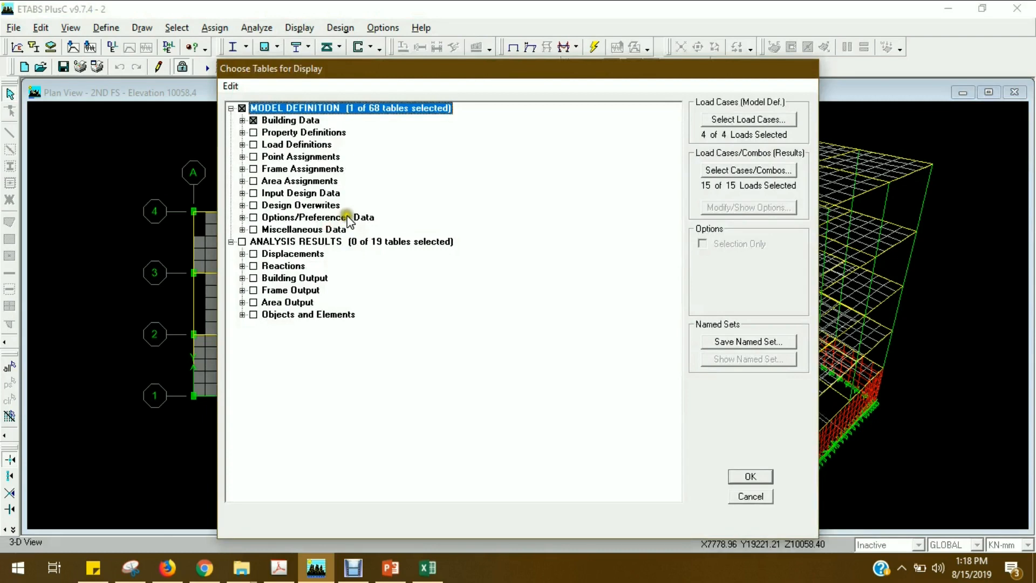
{"action": "left_click", "coordinate": [289, 120]}
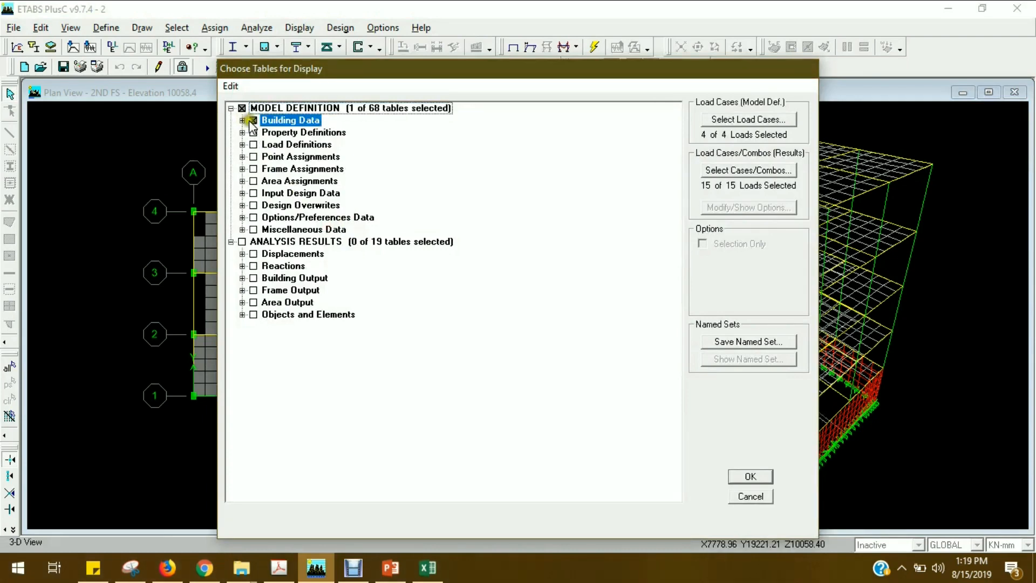
{"action": "left_click", "coordinate": [252, 120]}
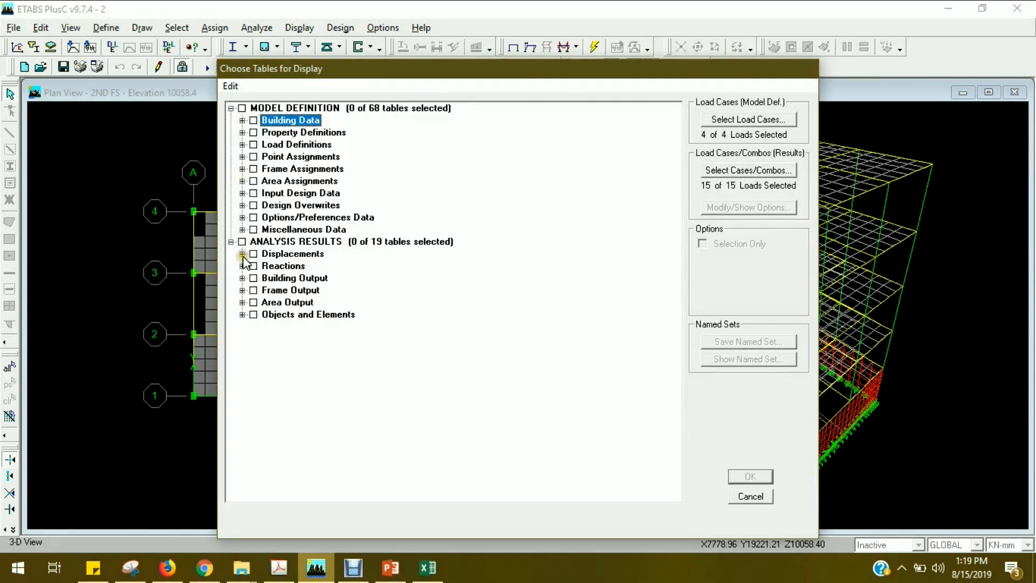
{"action": "left_click", "coordinate": [242, 278]}
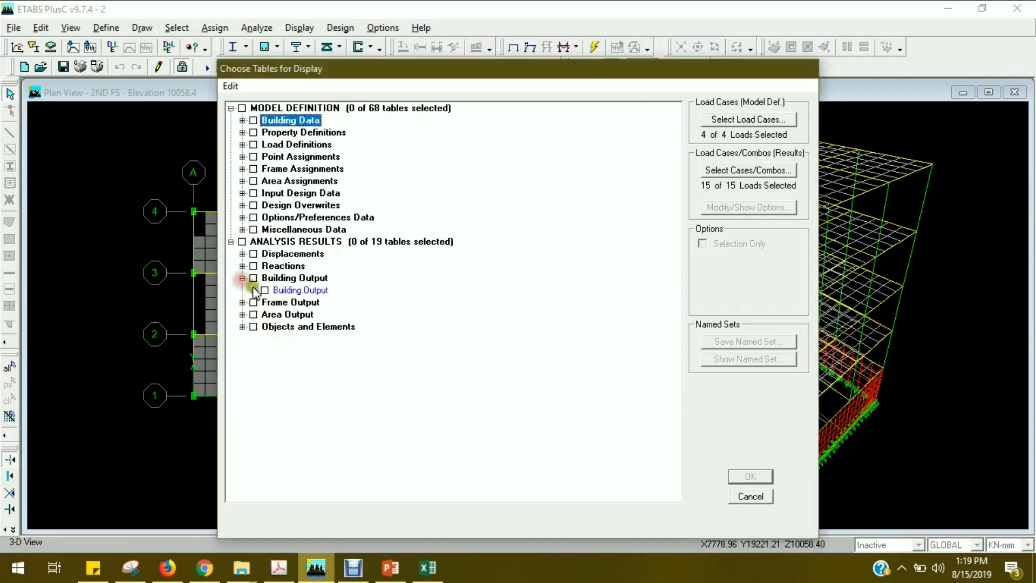
{"action": "left_click", "coordinate": [254, 291]}
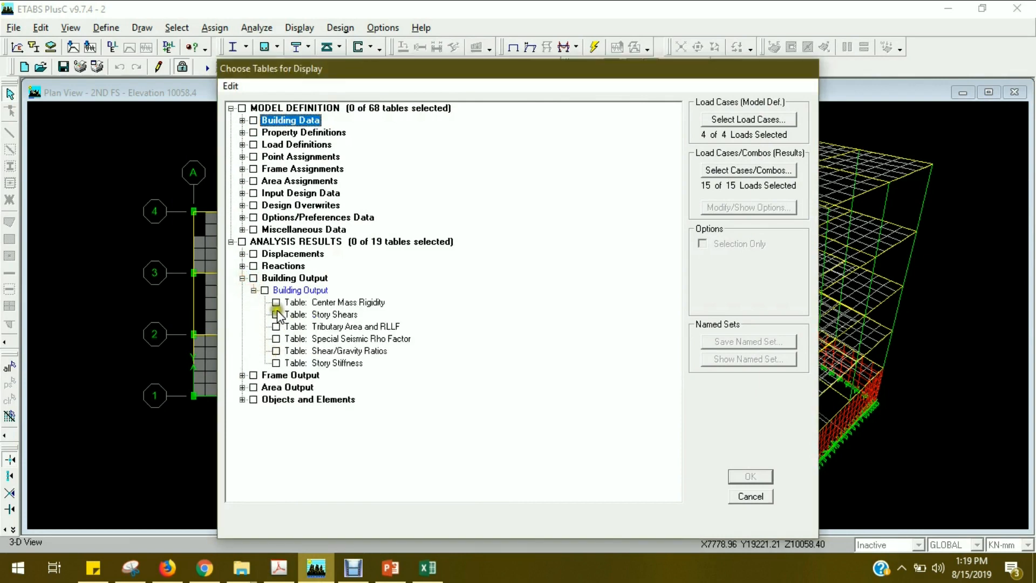
{"action": "left_click", "coordinate": [275, 314]}
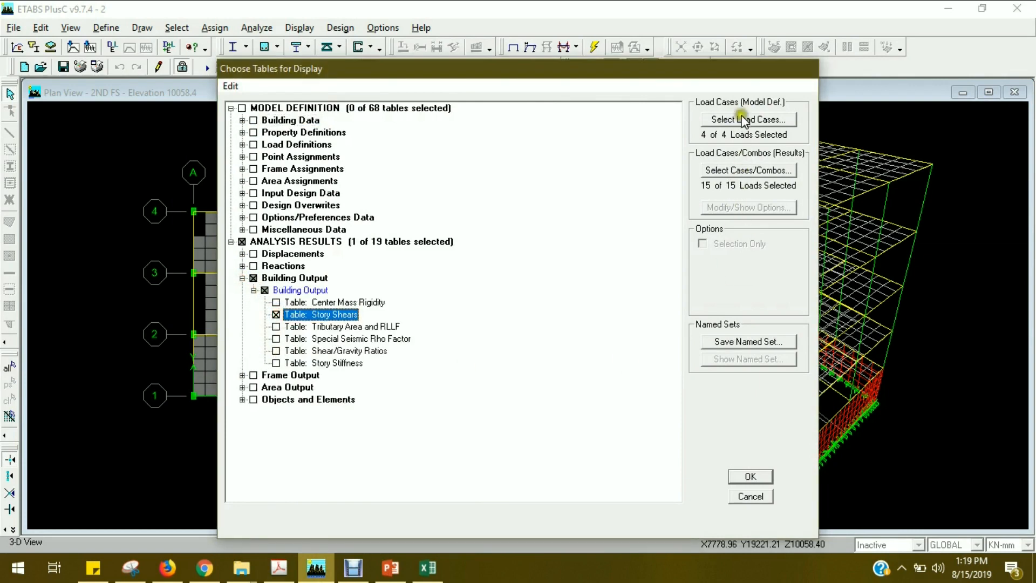
{"action": "left_click", "coordinate": [746, 169]}
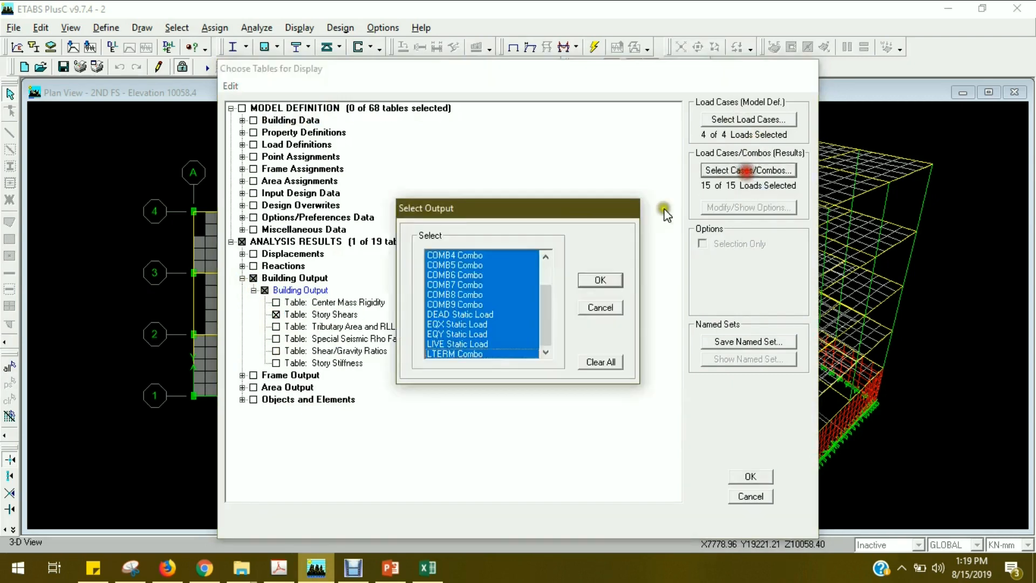
{"action": "left_click", "coordinate": [599, 280]}
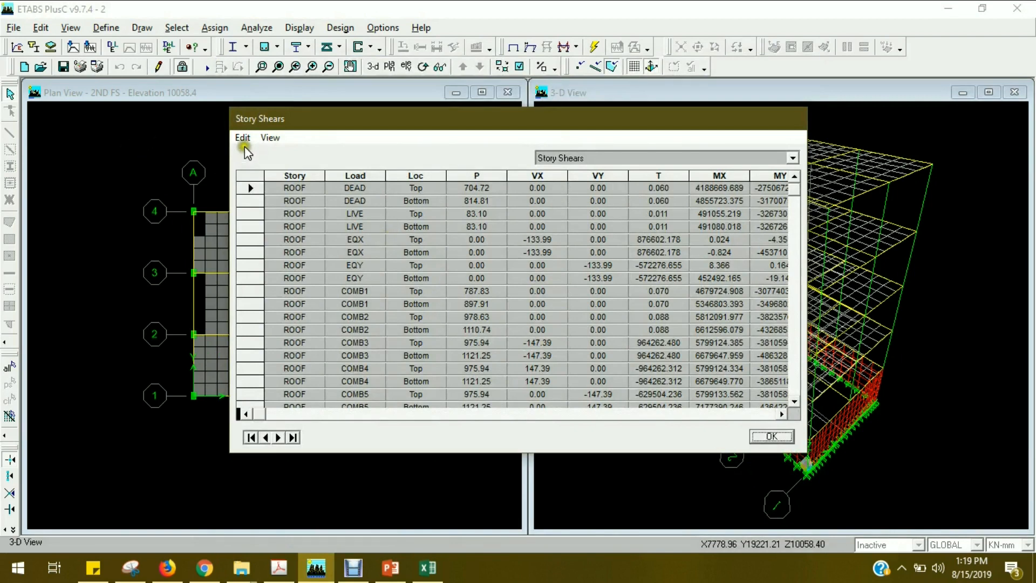
{"action": "left_click", "coordinate": [241, 137]}
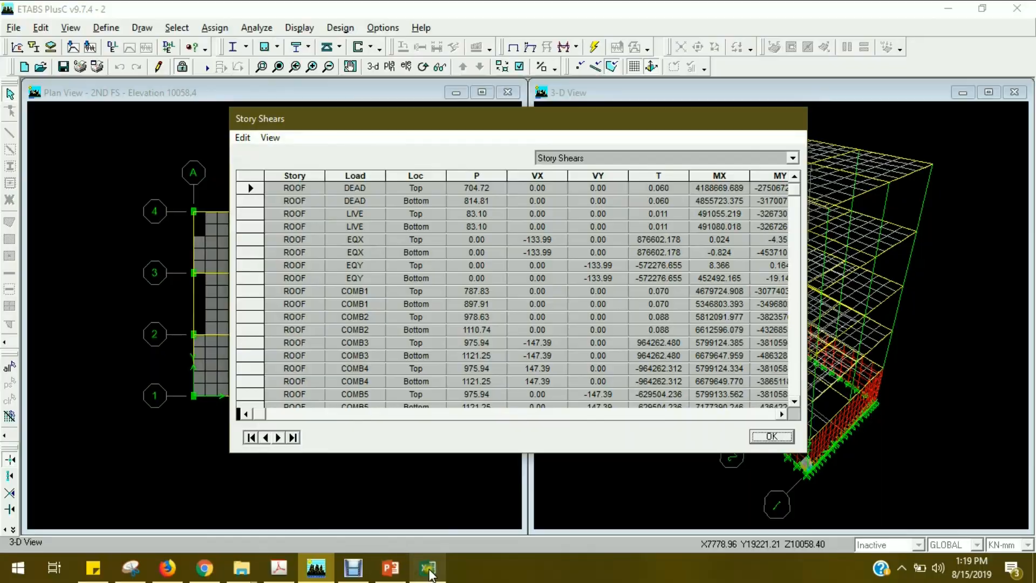
Add AutoFilters to the Story Shear sheet and keep only the COMB1 load rows.
{"action": "left_click", "coordinate": [428, 568]}
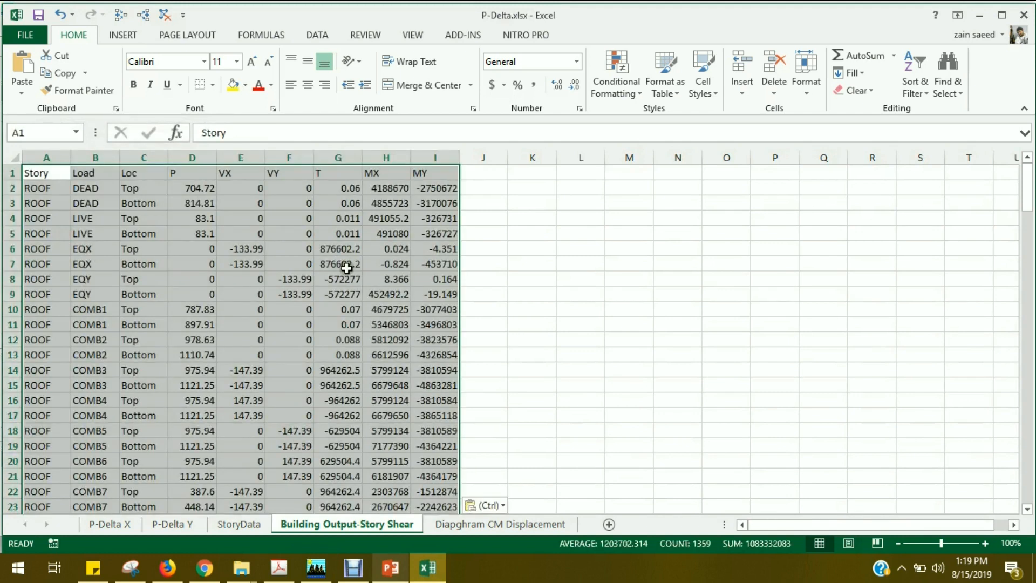
{"action": "left_click", "coordinate": [914, 73]}
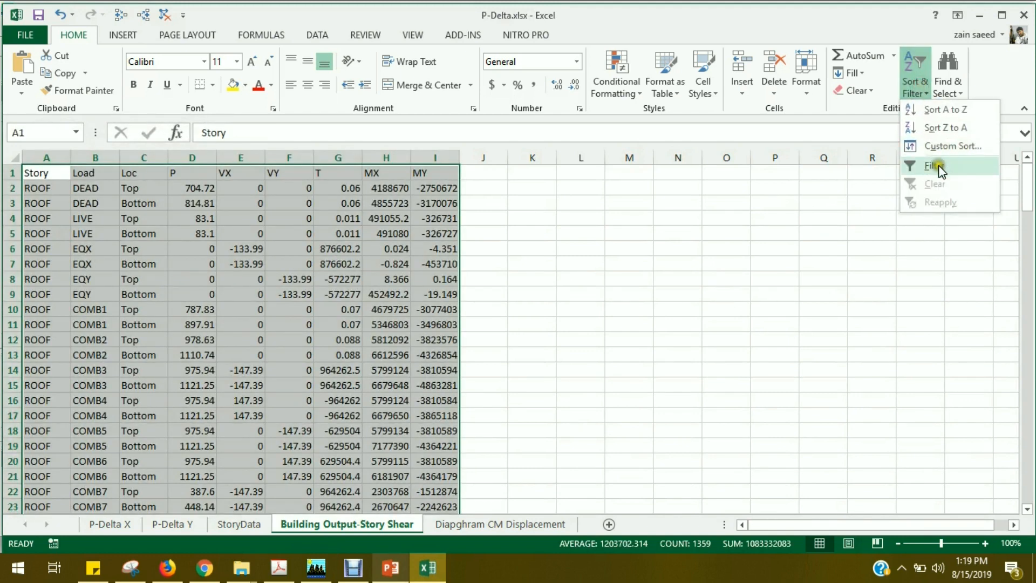
{"action": "left_click", "coordinate": [934, 165]}
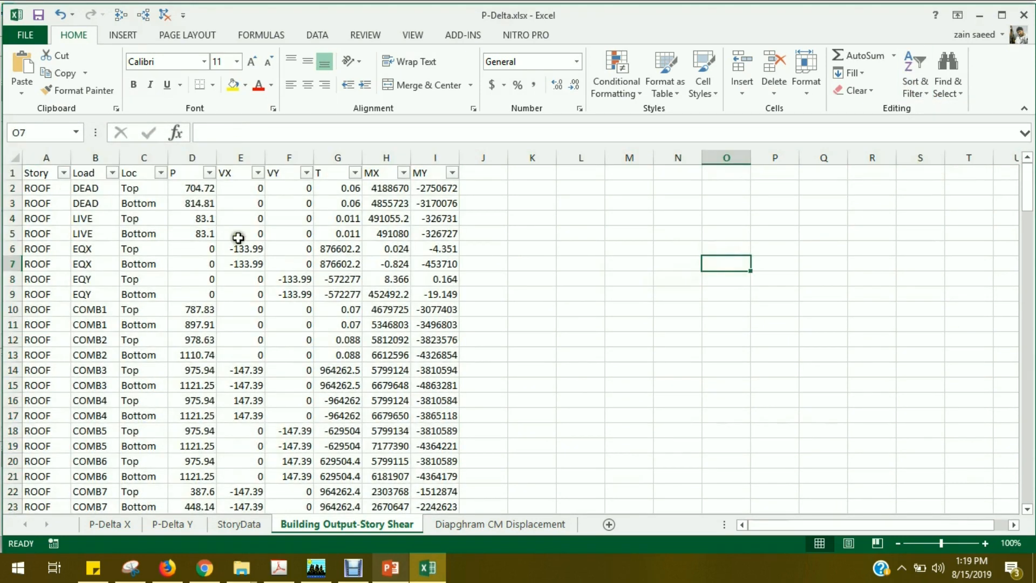
{"action": "mouse_move", "coordinate": [193, 195]}
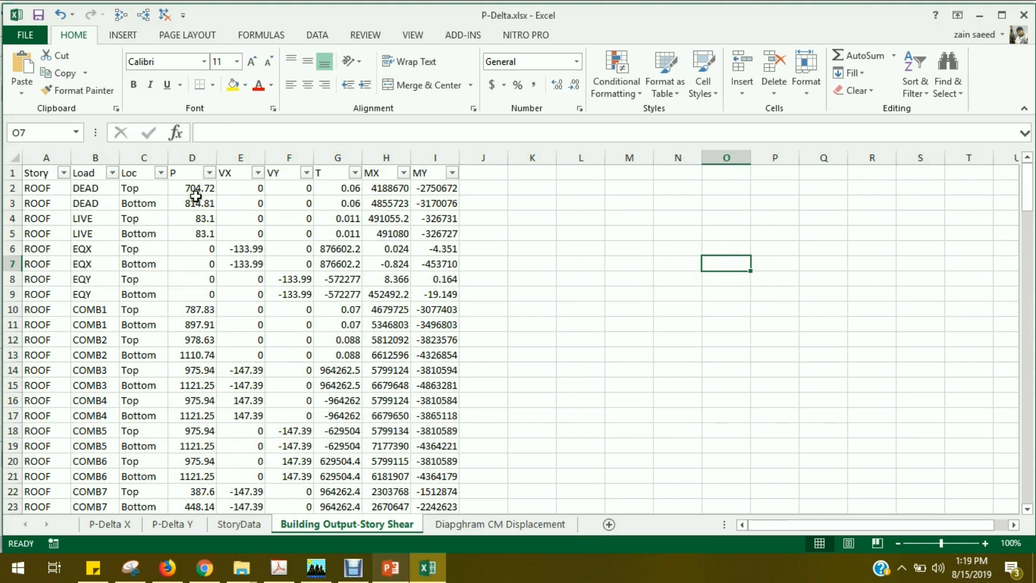
{"action": "mouse_move", "coordinate": [152, 185]}
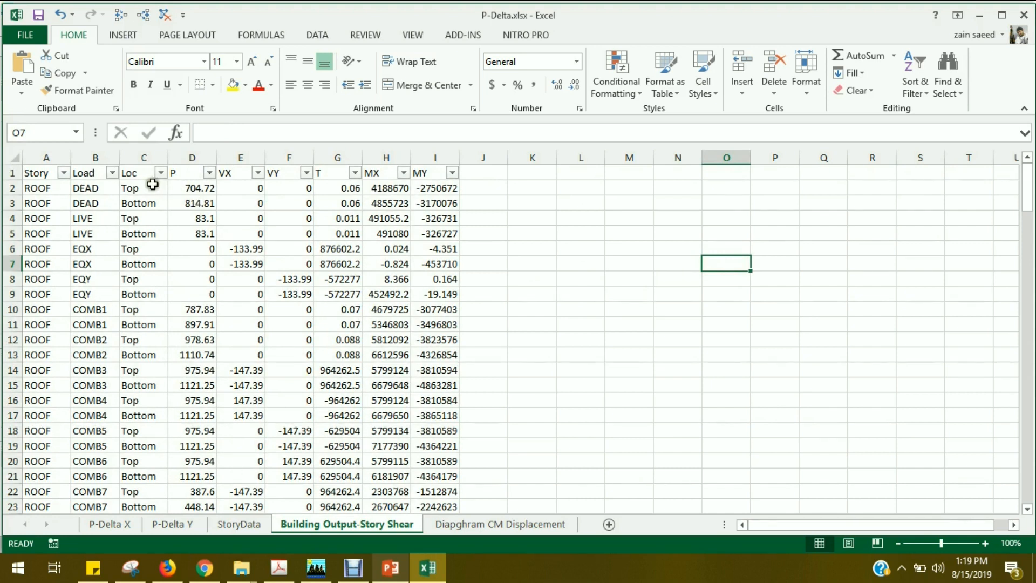
{"action": "left_click", "coordinate": [112, 171]}
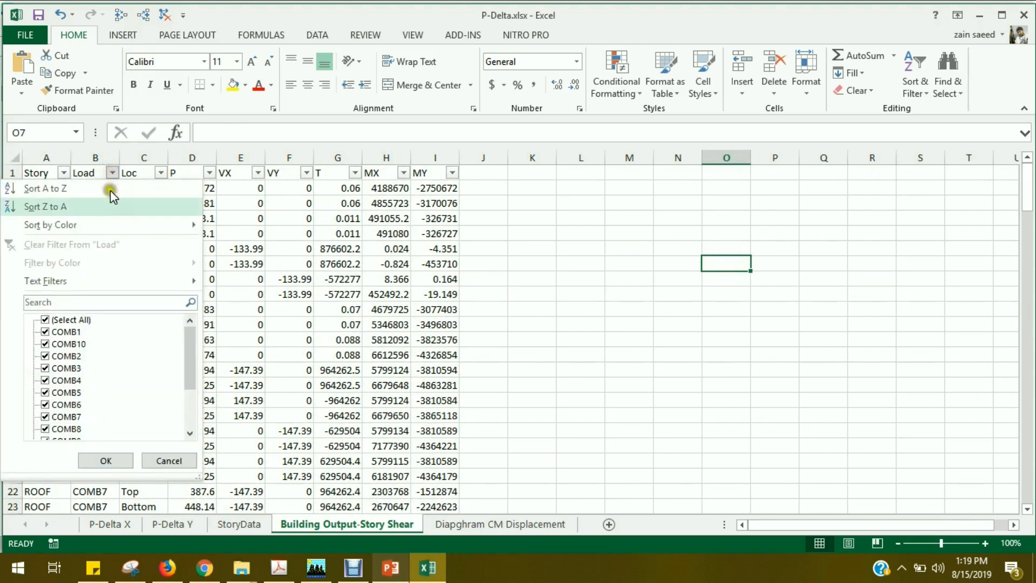
{"action": "left_click", "coordinate": [45, 319]}
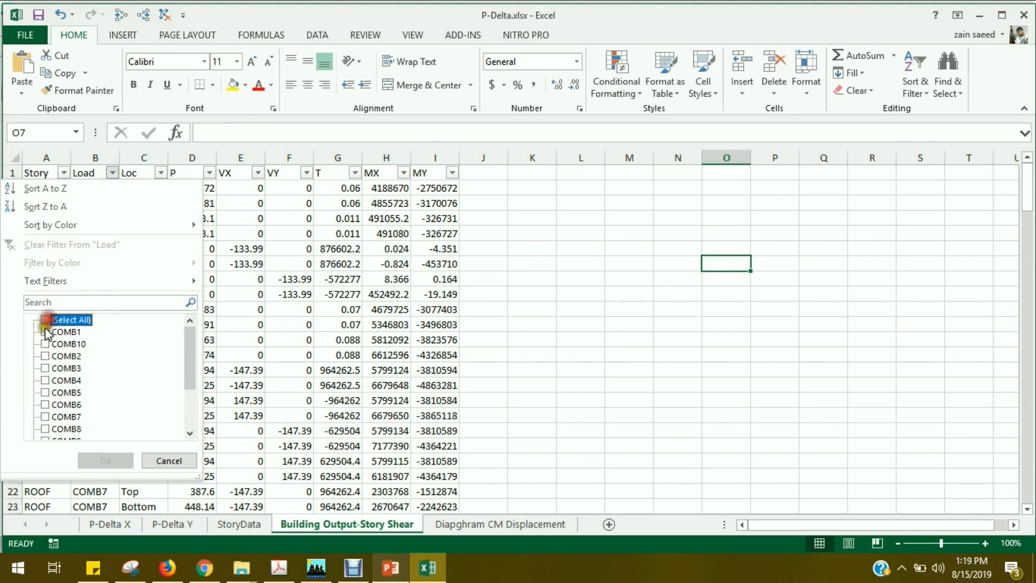
{"action": "left_click", "coordinate": [45, 332]}
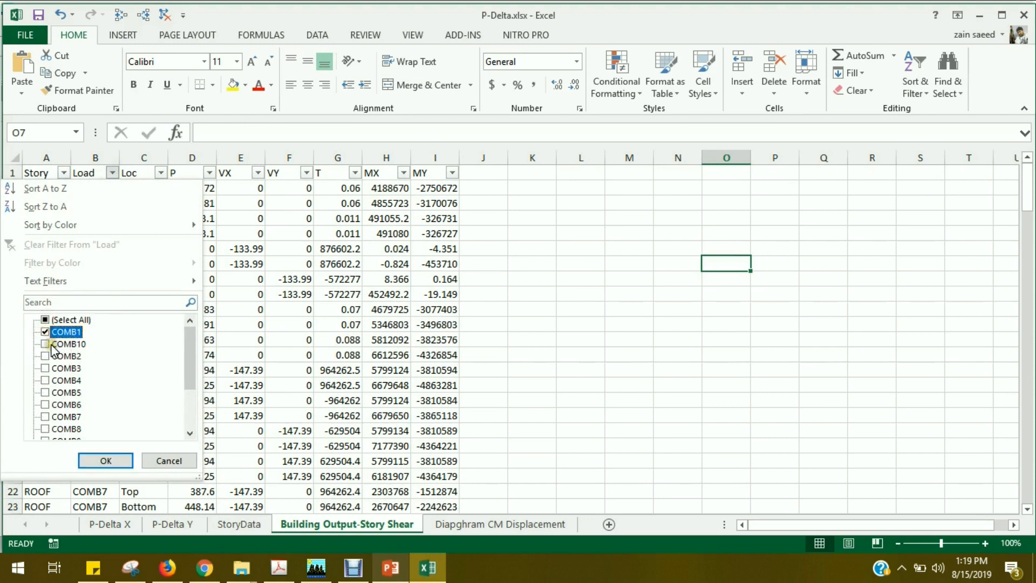
{"action": "left_click", "coordinate": [105, 460]}
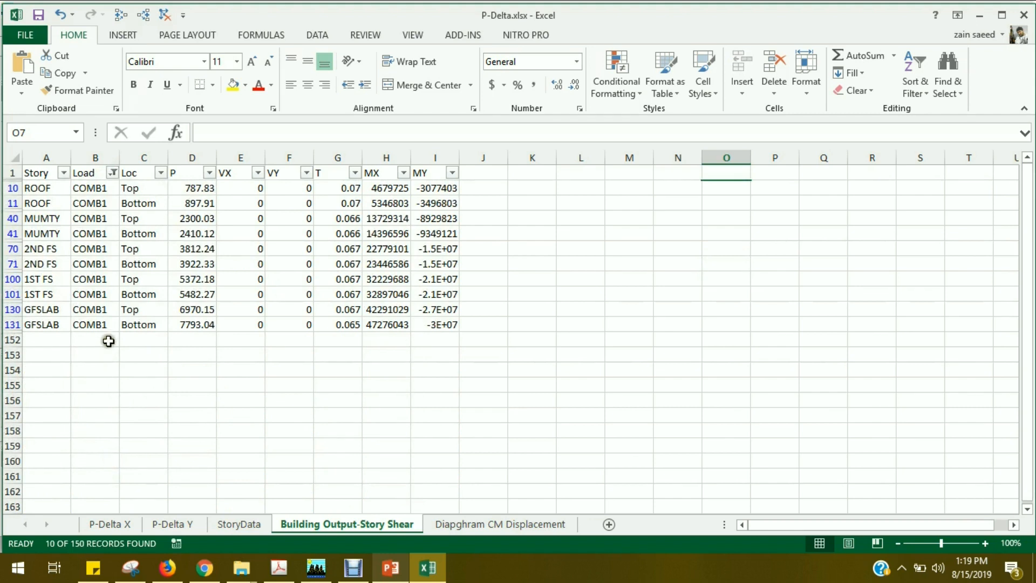
{"action": "mouse_move", "coordinate": [158, 172]}
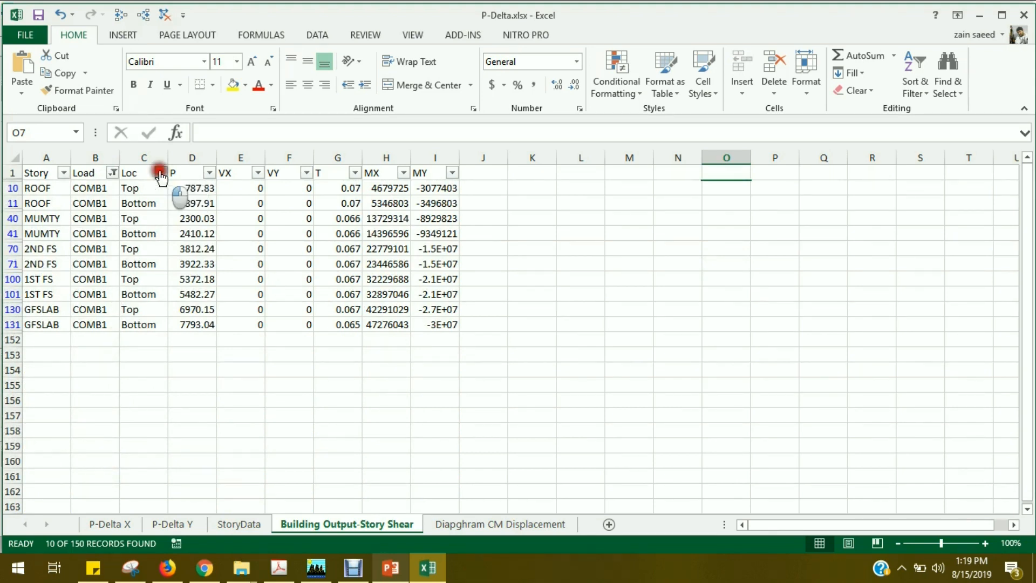
Filter the Loc column to Bottom only, leaving 5 of 150 records.
{"action": "left_click", "coordinate": [161, 172]}
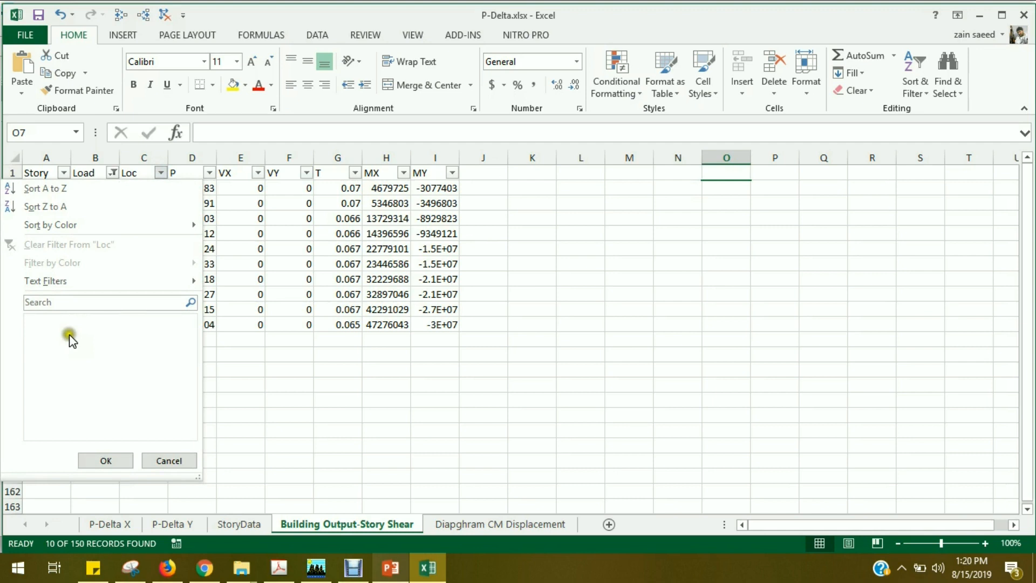
{"action": "left_click", "coordinate": [42, 343]}
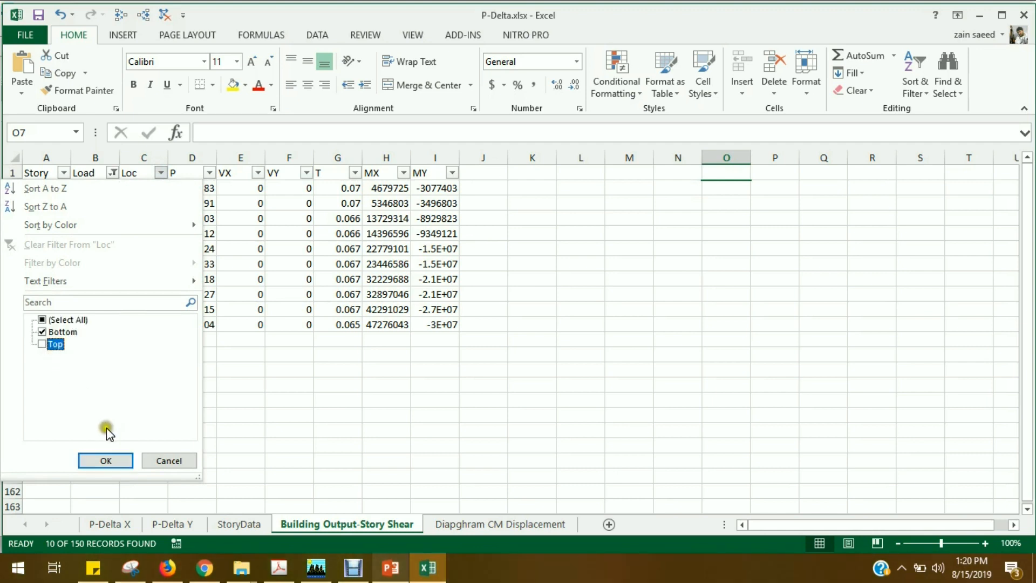
{"action": "left_click", "coordinate": [104, 459]}
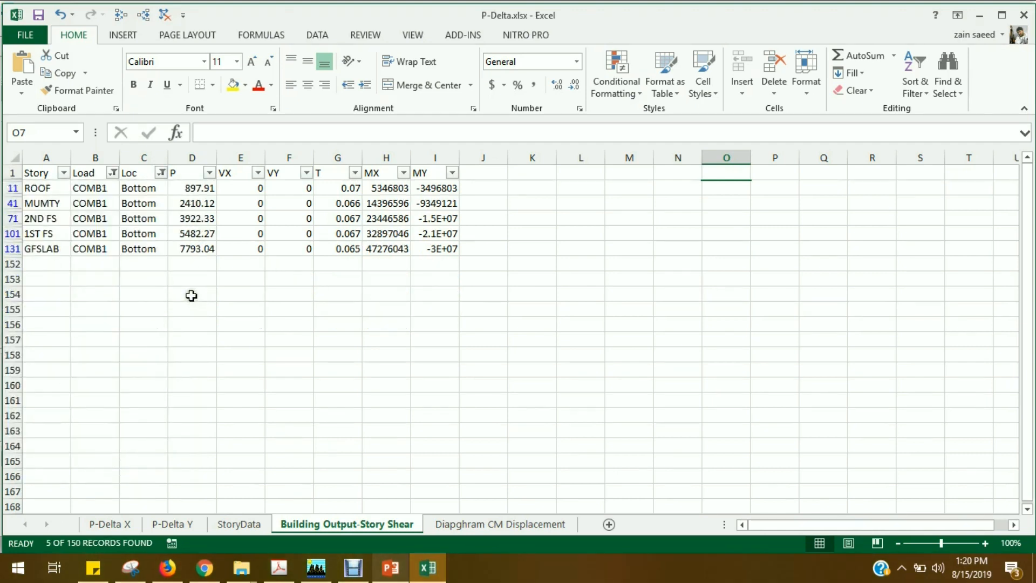
{"action": "mouse_move", "coordinate": [337, 106]}
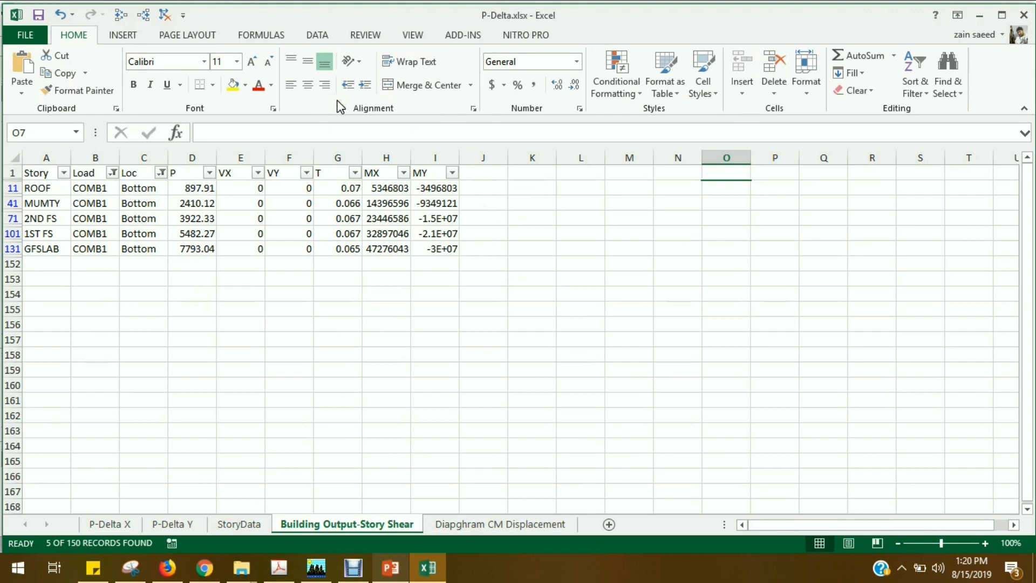
{"action": "mouse_move", "coordinate": [328, 118]}
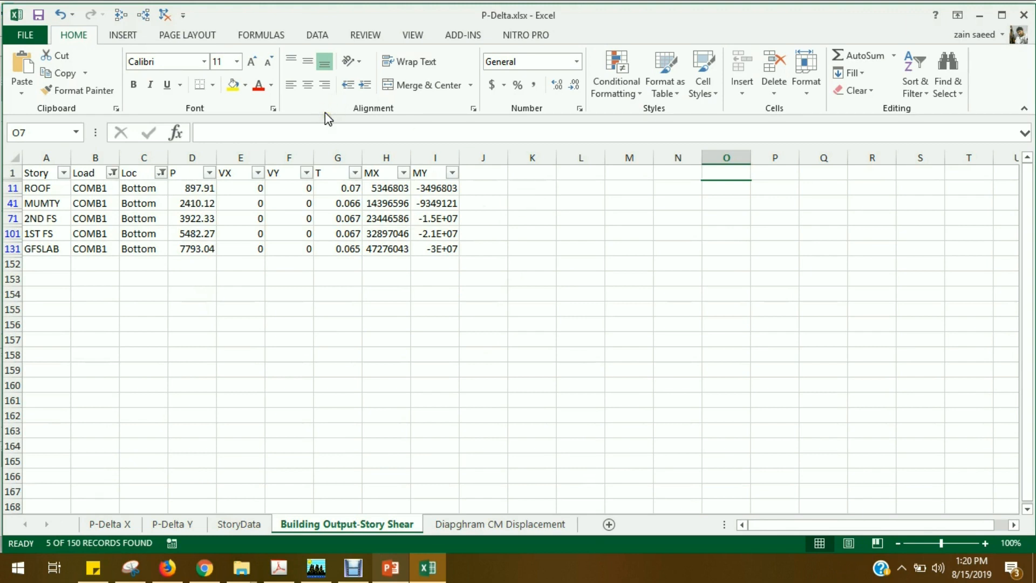
{"action": "mouse_move", "coordinate": [186, 187]}
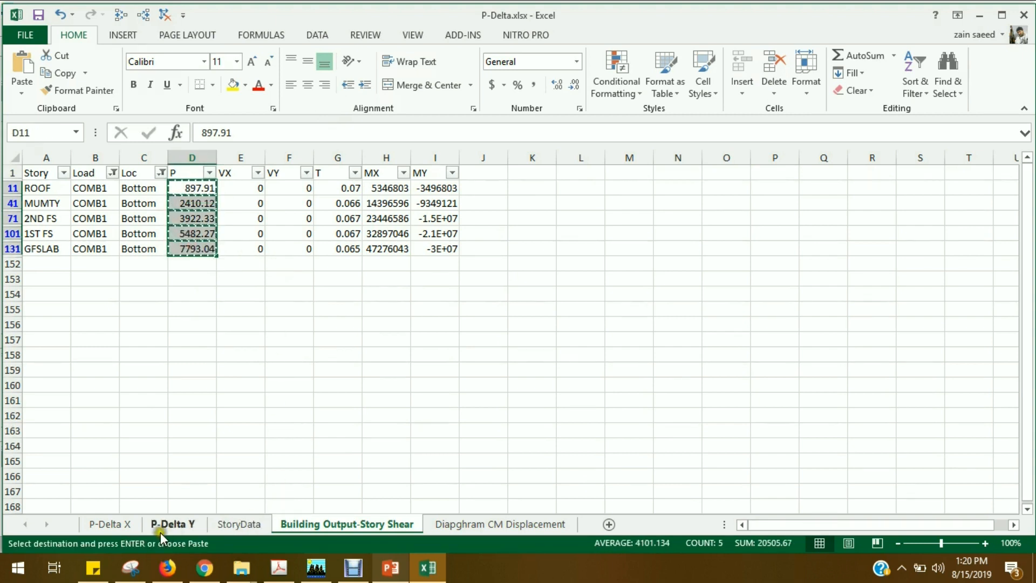
Paste the COMB1 Bottom P values, 897.91 through 7793.04, into P-Delta X's P column.
{"action": "left_click", "coordinate": [110, 524]}
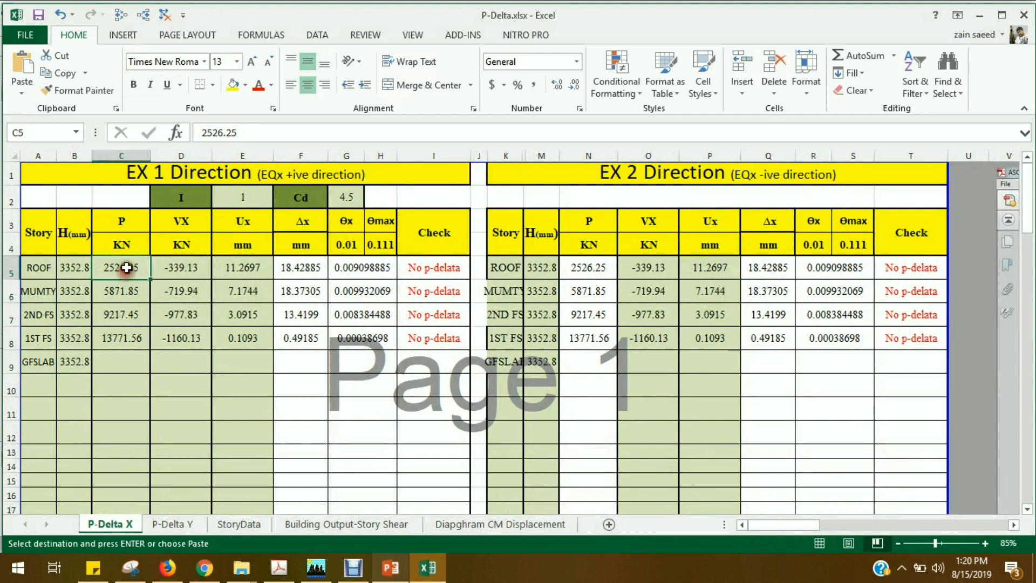
{"action": "key", "text": "ctrl+v"}
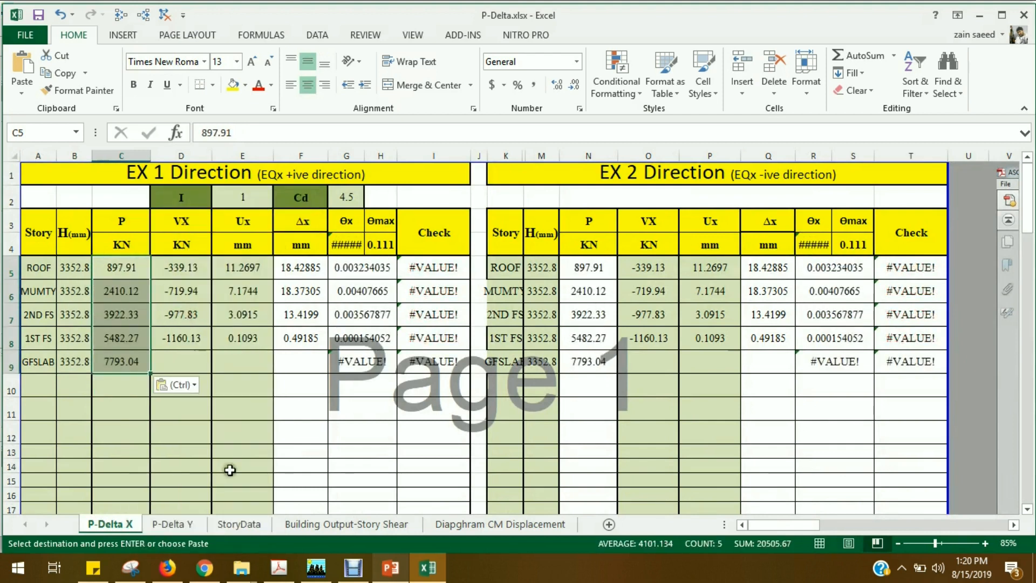
{"action": "left_click", "coordinate": [301, 470]}
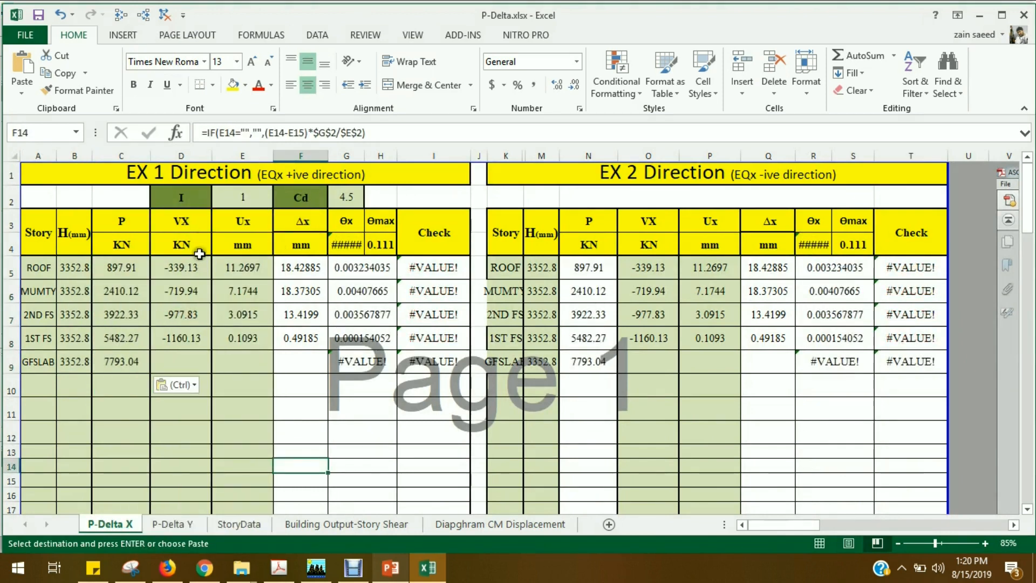
{"action": "left_click", "coordinate": [346, 524]}
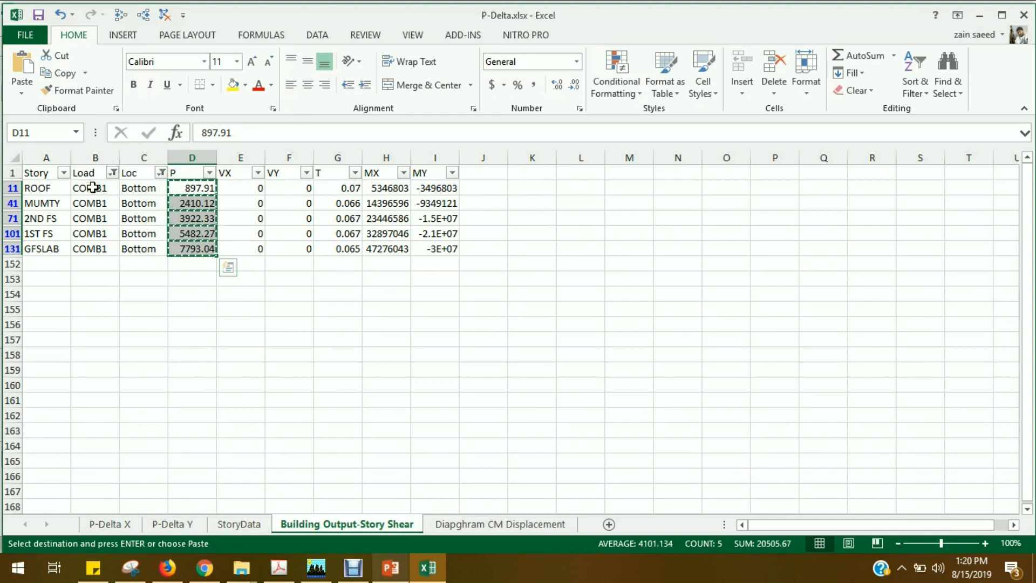
Change the Story Shear Load filter from COMB1 to EQX.
{"action": "left_click", "coordinate": [239, 188]}
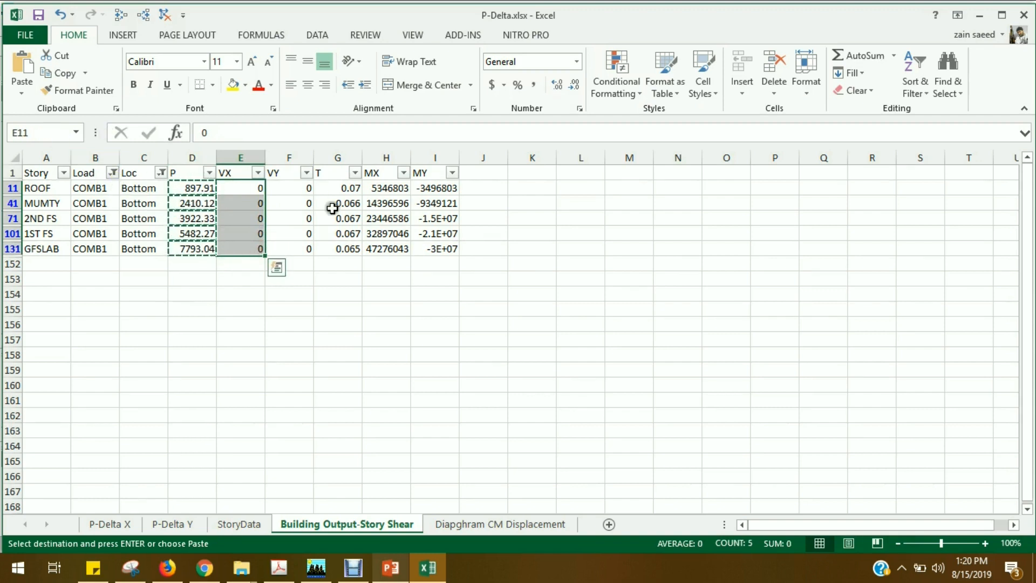
{"action": "left_click", "coordinate": [112, 172]}
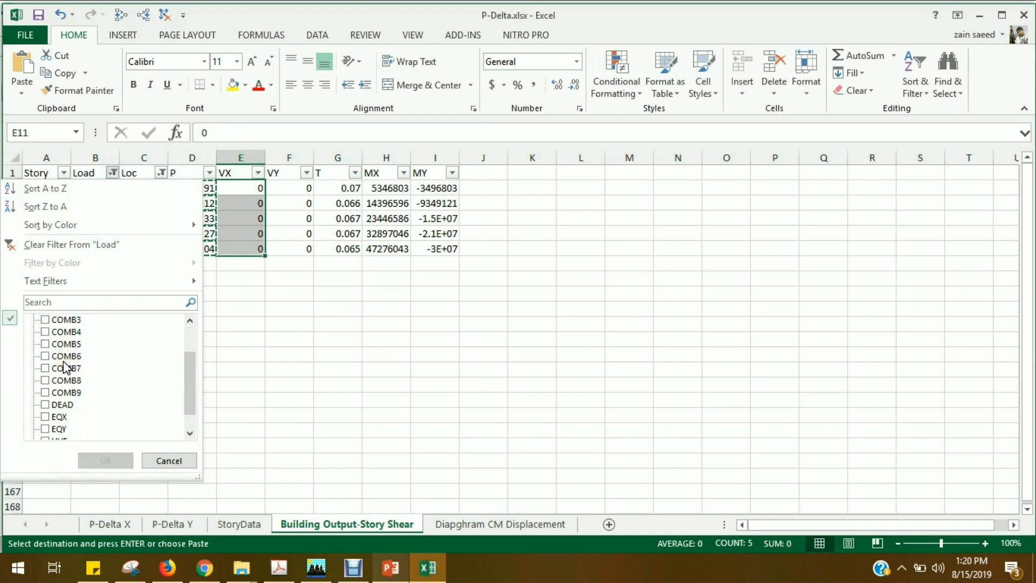
{"action": "left_click", "coordinate": [46, 417]}
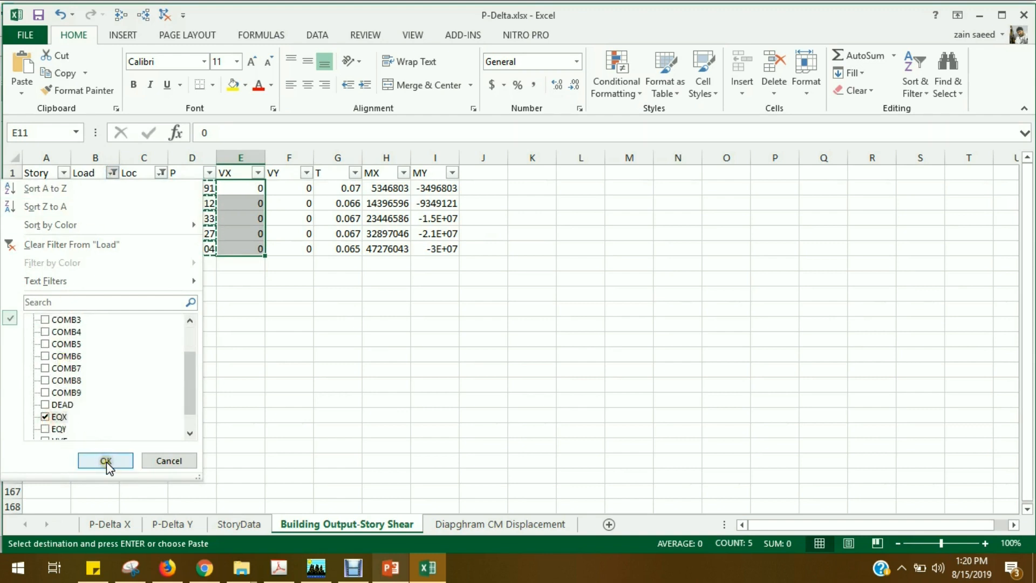
{"action": "left_click", "coordinate": [105, 460]}
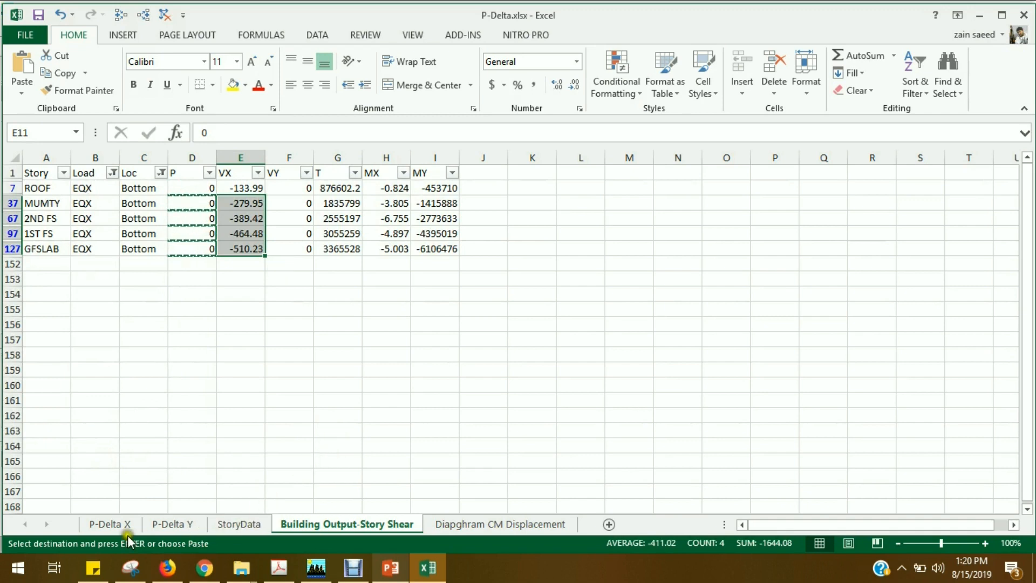
Paste the EQX Bottom shears, -133.99 to -510.23, into P-Delta X's VX column.
{"action": "left_click", "coordinate": [110, 525]}
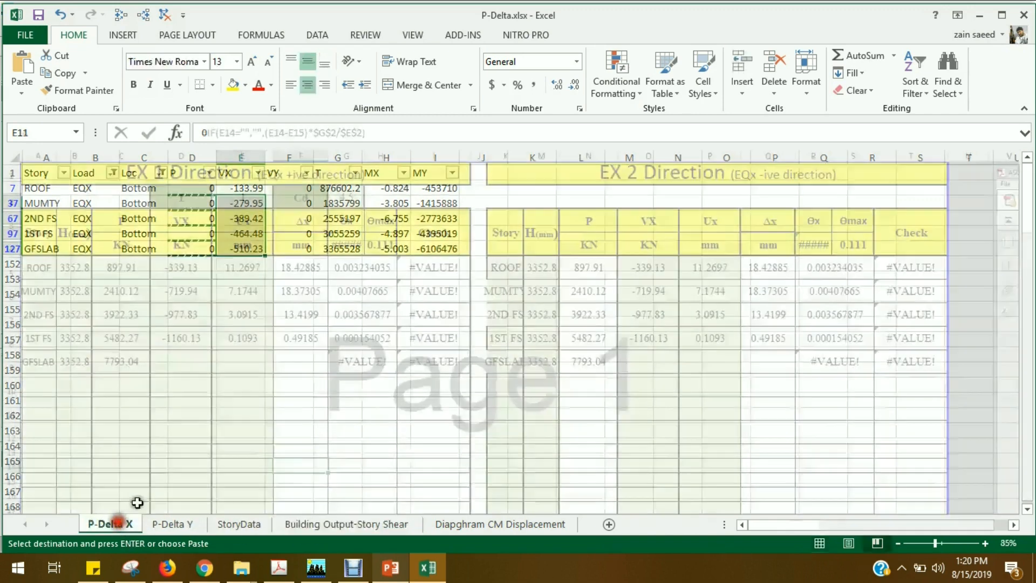
{"action": "scroll", "scroll_direction": "up", "scroll_amount": 3}
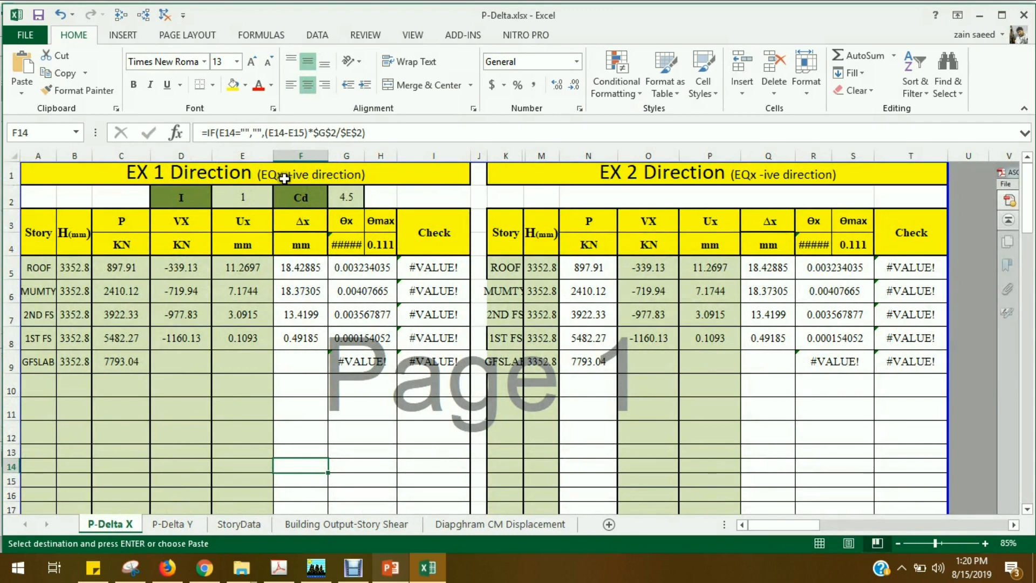
{"action": "mouse_move", "coordinate": [797, 168]}
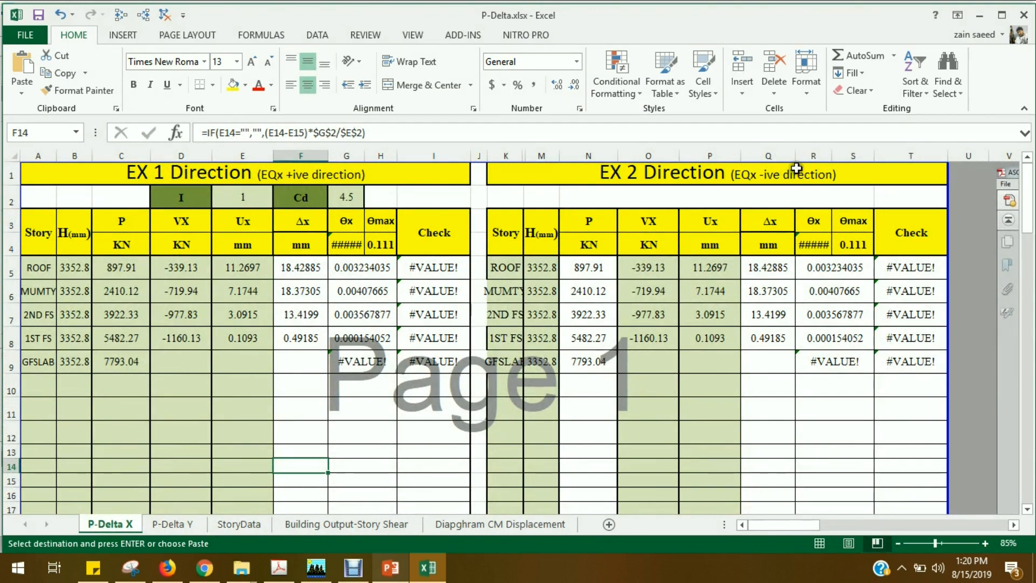
{"action": "mouse_move", "coordinate": [351, 508]}
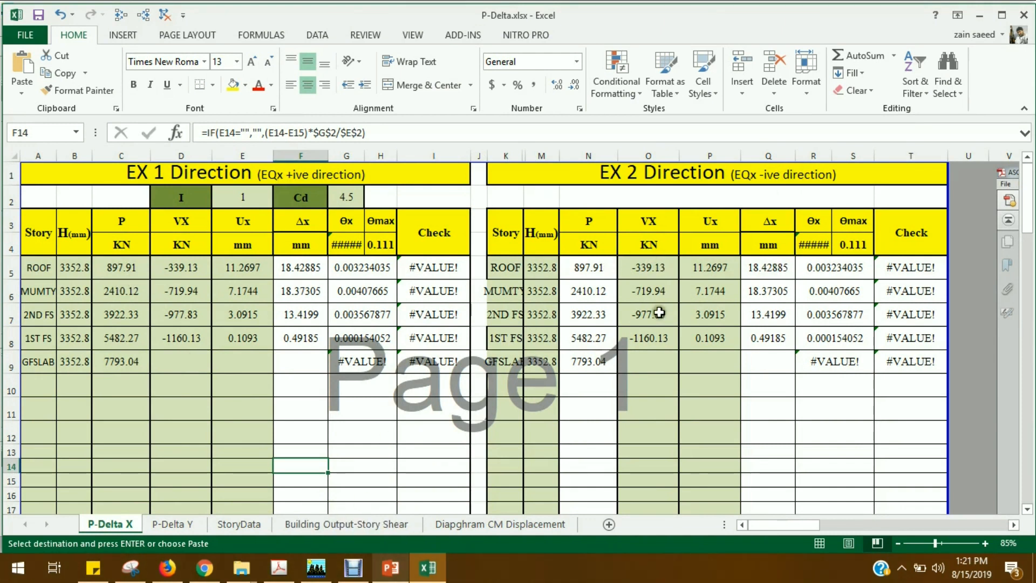
{"action": "left_click", "coordinate": [347, 524]}
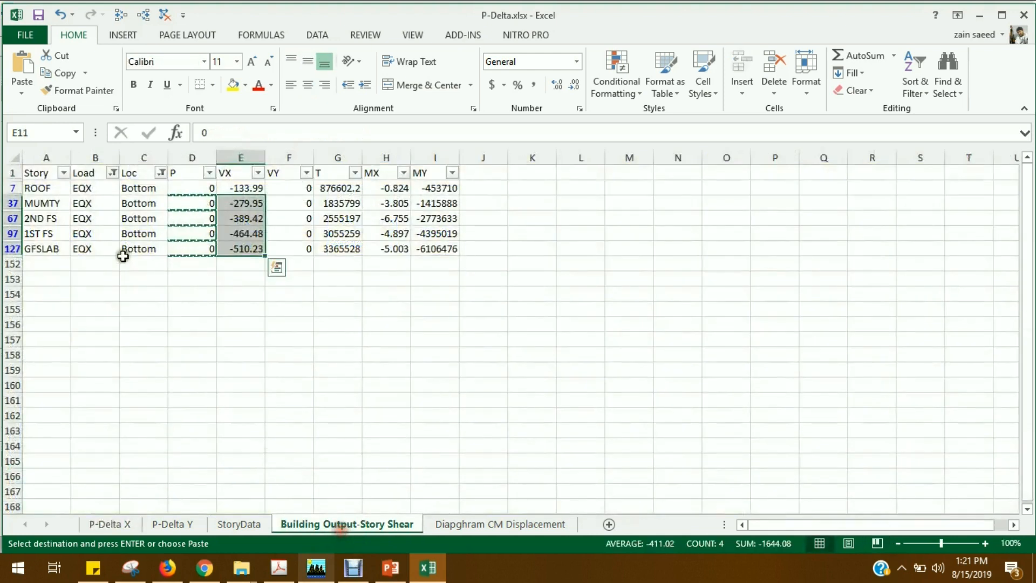
{"action": "left_click", "coordinate": [112, 173]}
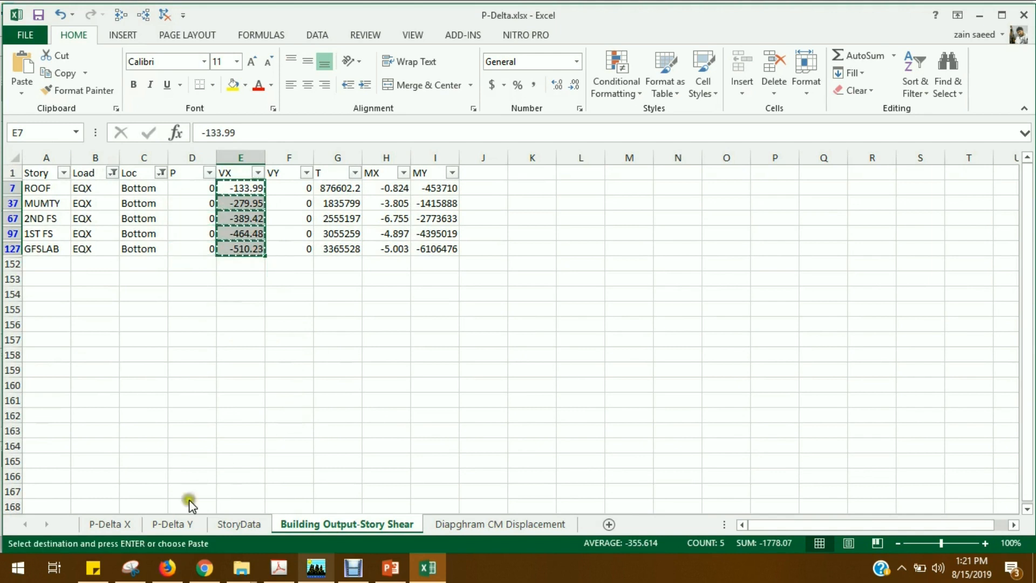
{"action": "left_click", "coordinate": [110, 523]}
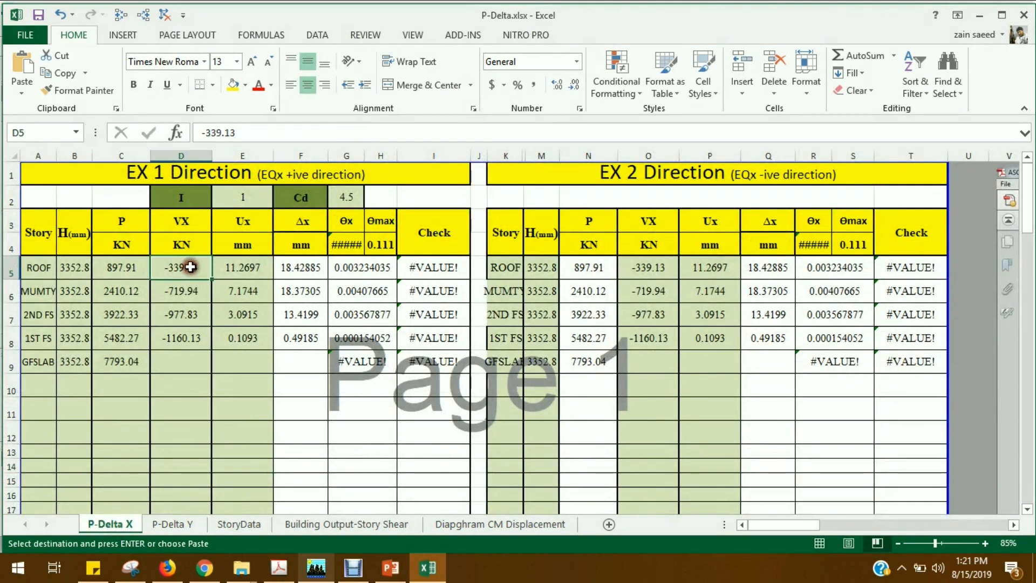
{"action": "key", "text": "ctrl+v"}
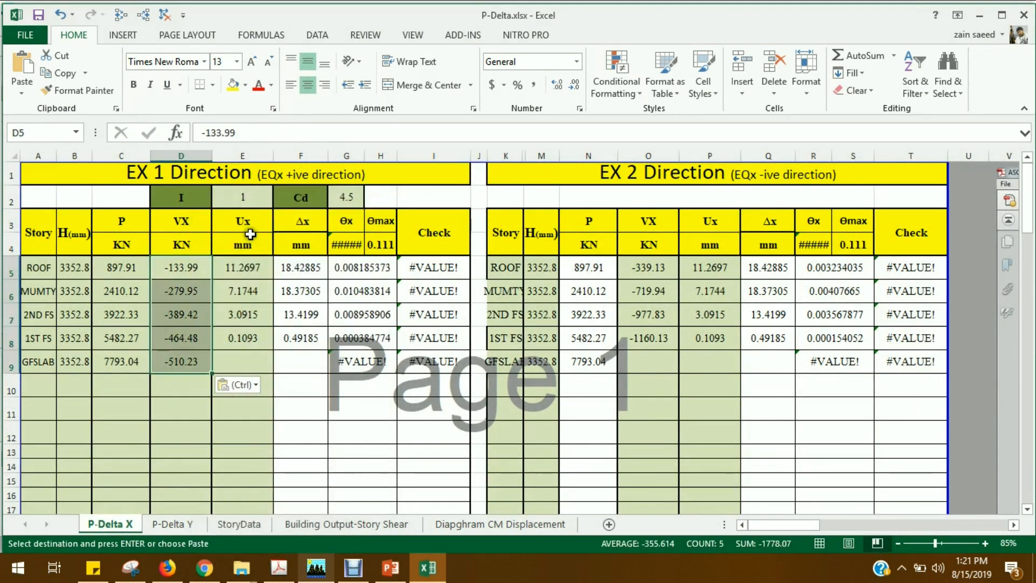
{"action": "mouse_move", "coordinate": [576, 570]}
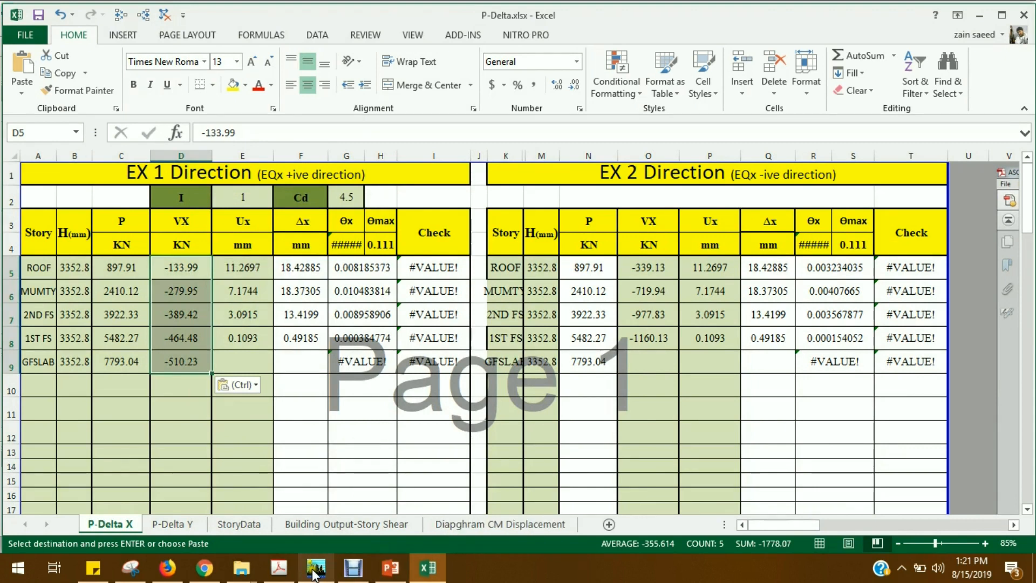
Display the Diaphragm CM Displacements table in ETABS and copy the entire table.
{"action": "left_click", "coordinate": [316, 566]}
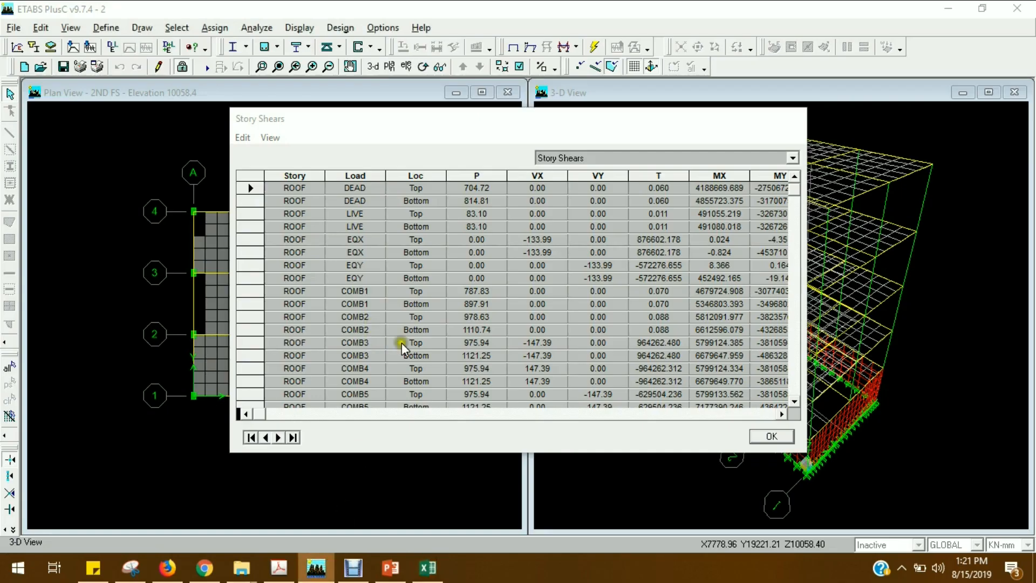
{"action": "left_click", "coordinate": [769, 436]}
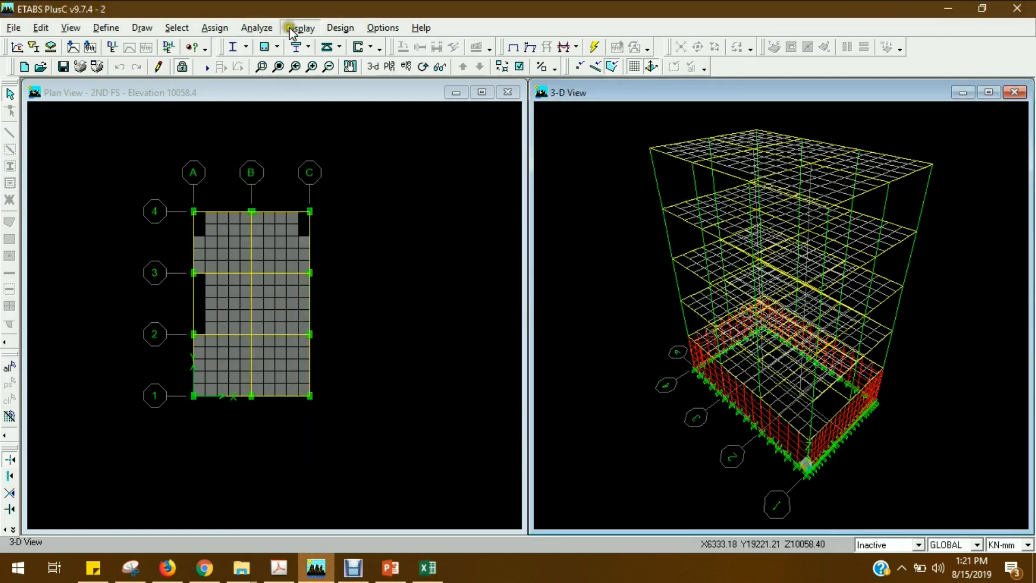
{"action": "left_click", "coordinate": [298, 27]}
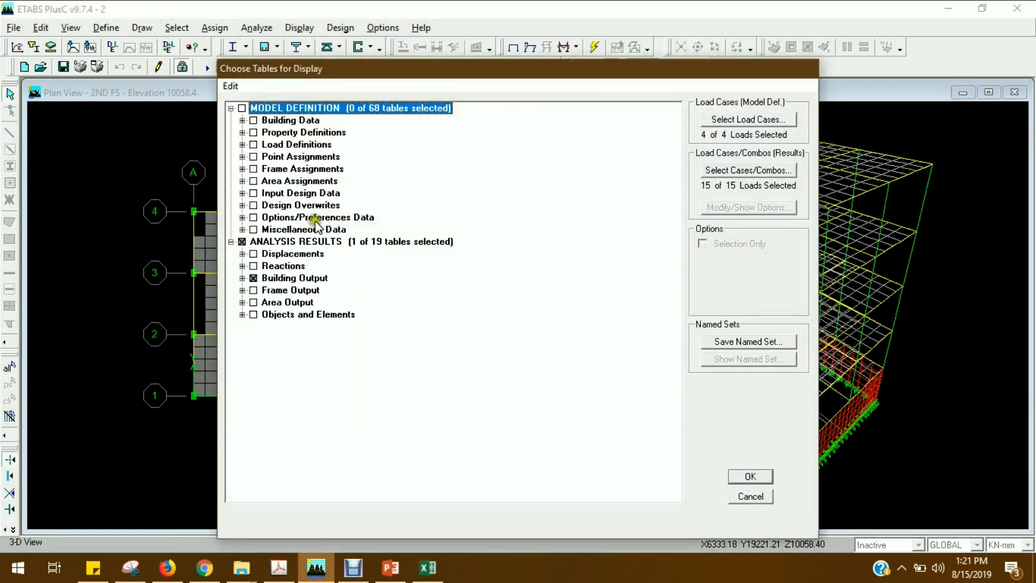
{"action": "mouse_move", "coordinate": [263, 290]}
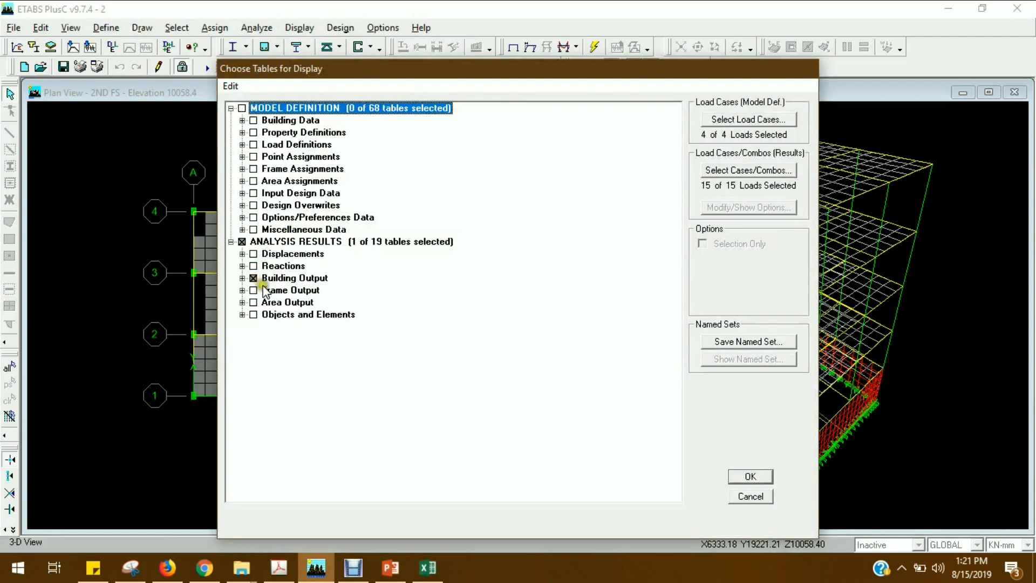
{"action": "left_click", "coordinate": [253, 277]}
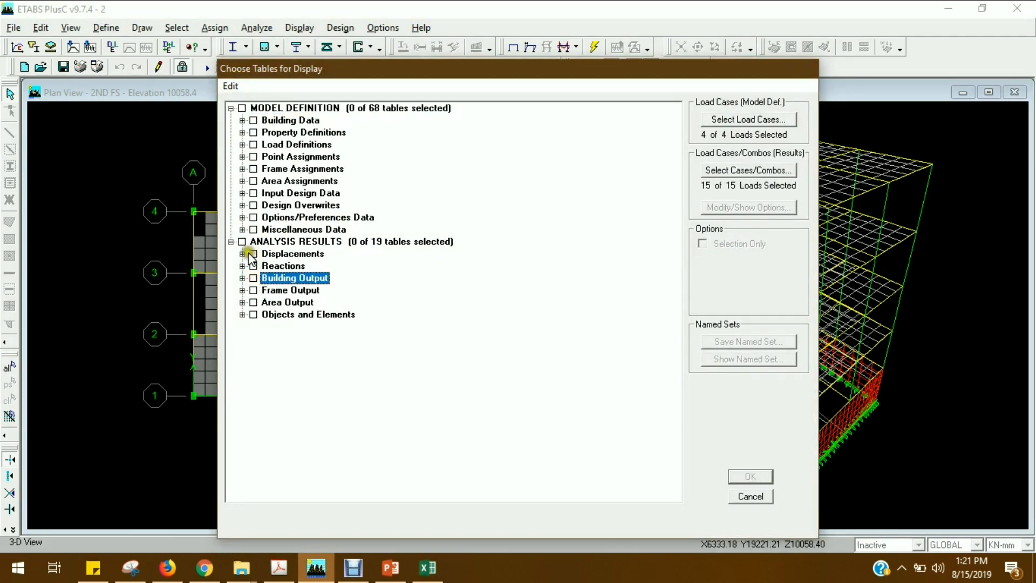
{"action": "left_click", "coordinate": [242, 252]}
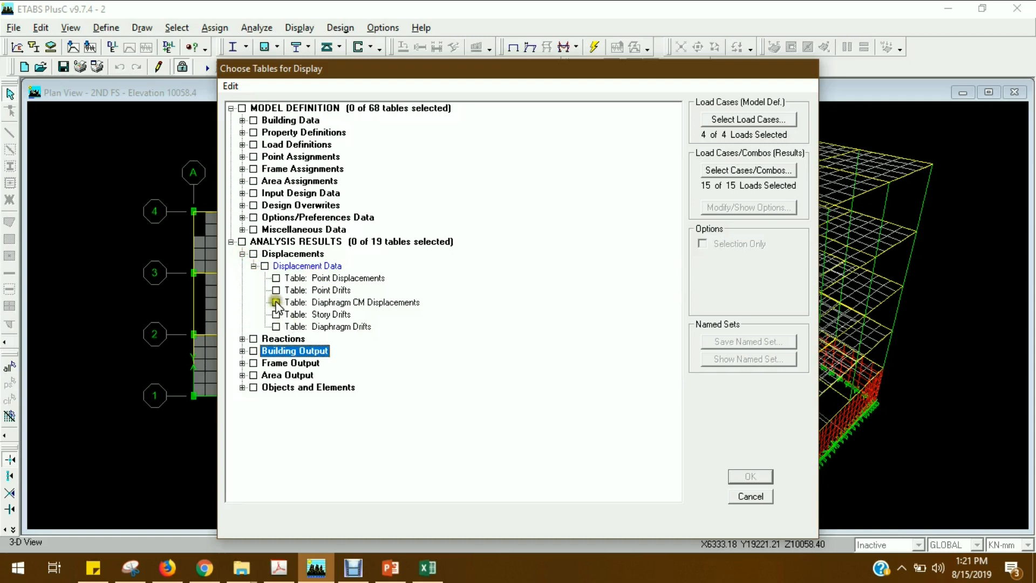
{"action": "left_click", "coordinate": [276, 302]}
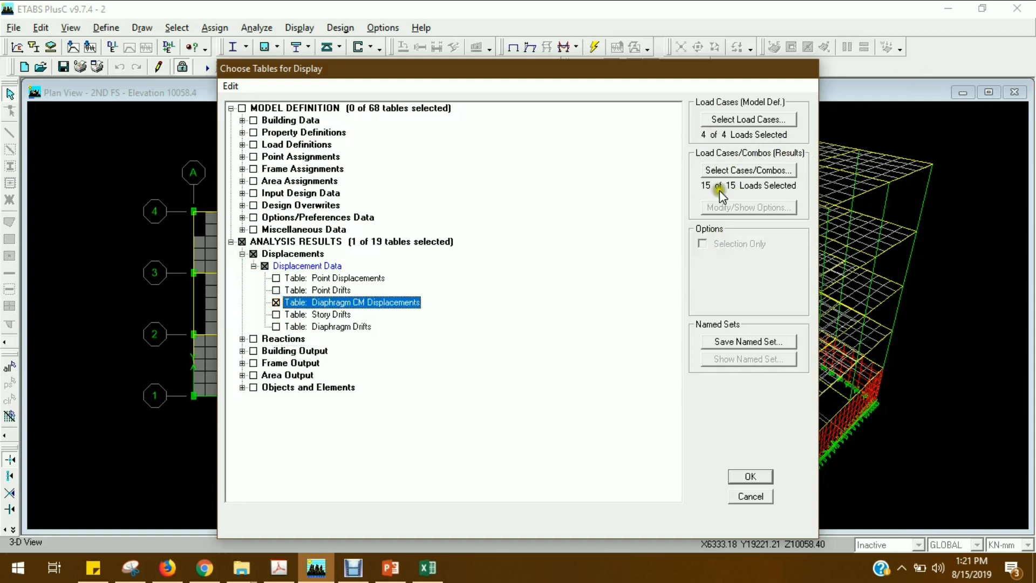
{"action": "left_click", "coordinate": [749, 476]}
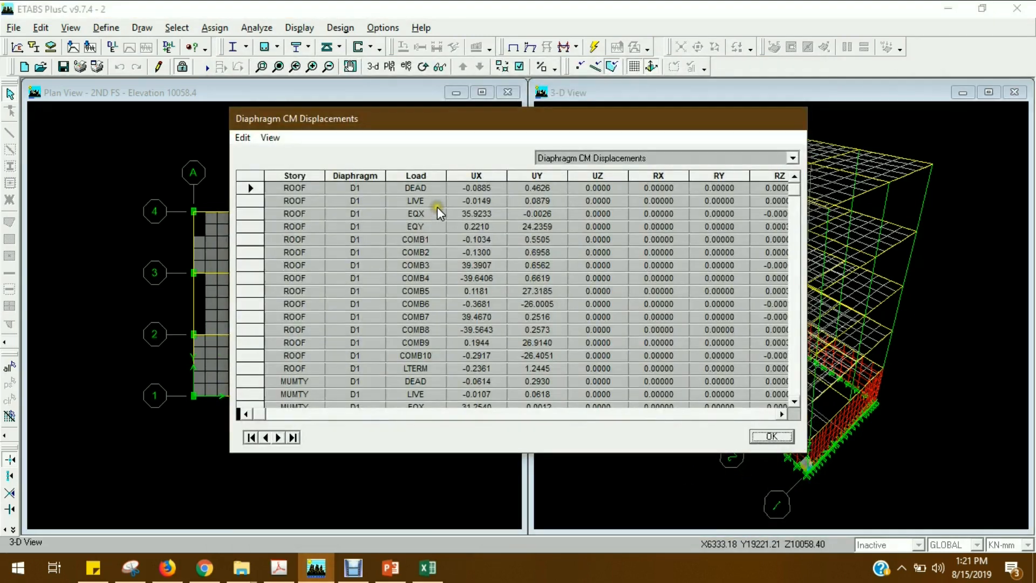
{"action": "left_click", "coordinate": [242, 137]}
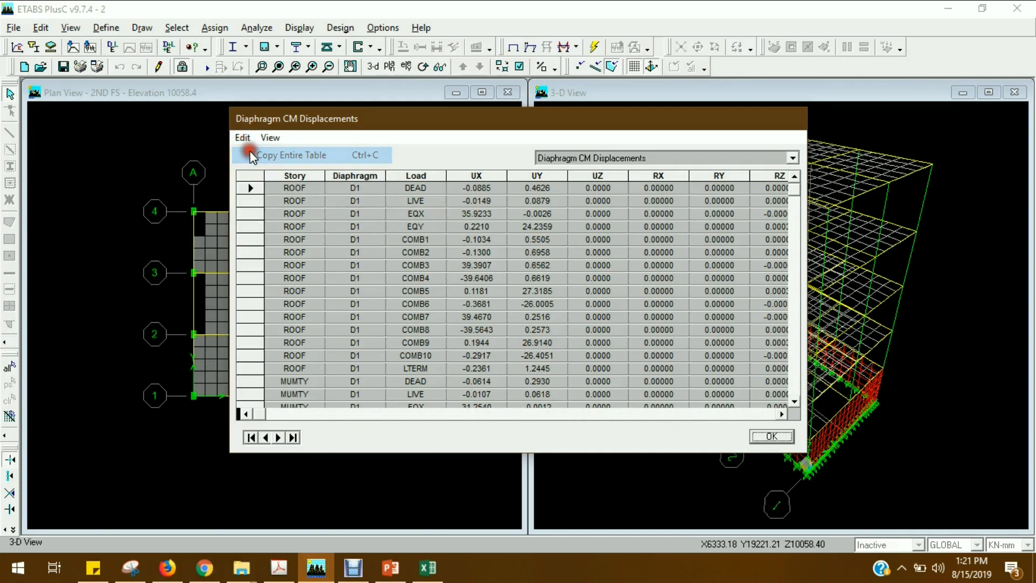
{"action": "left_click", "coordinate": [290, 154]}
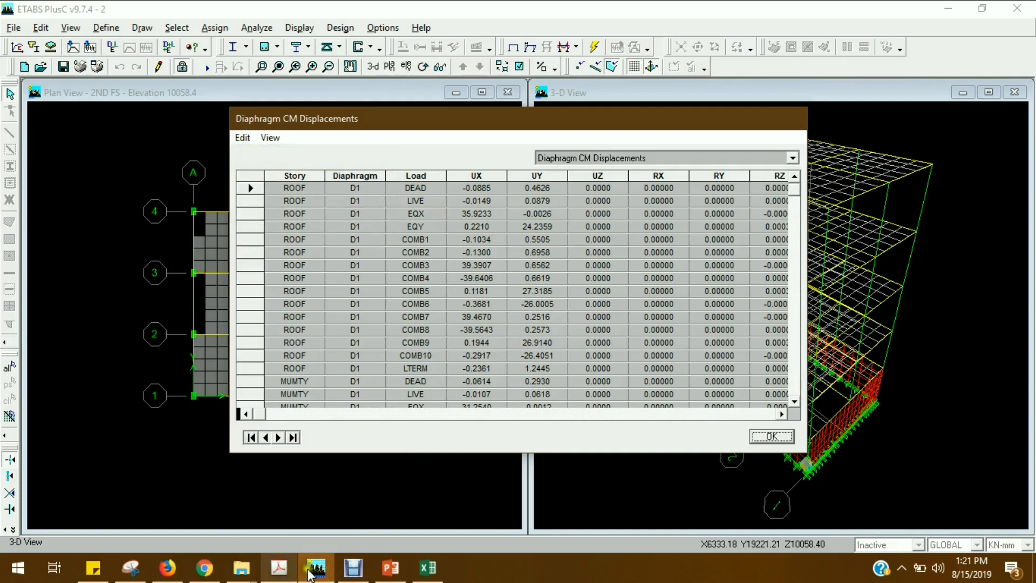
Paste the displacement table into the Diapgram CM Displacement sheet and add AutoFilters.
{"action": "left_click", "coordinate": [427, 567]}
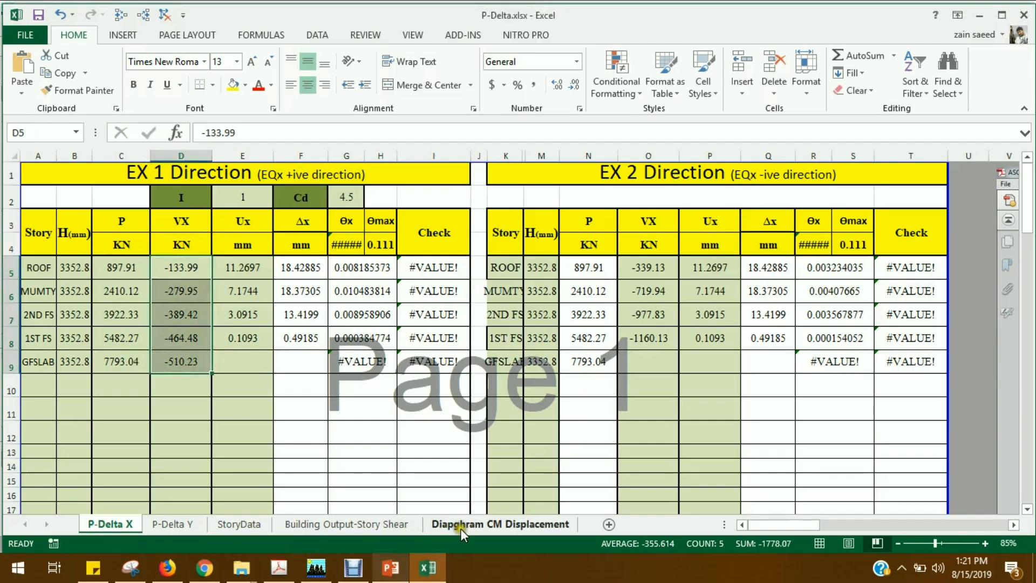
{"action": "left_click", "coordinate": [499, 525]}
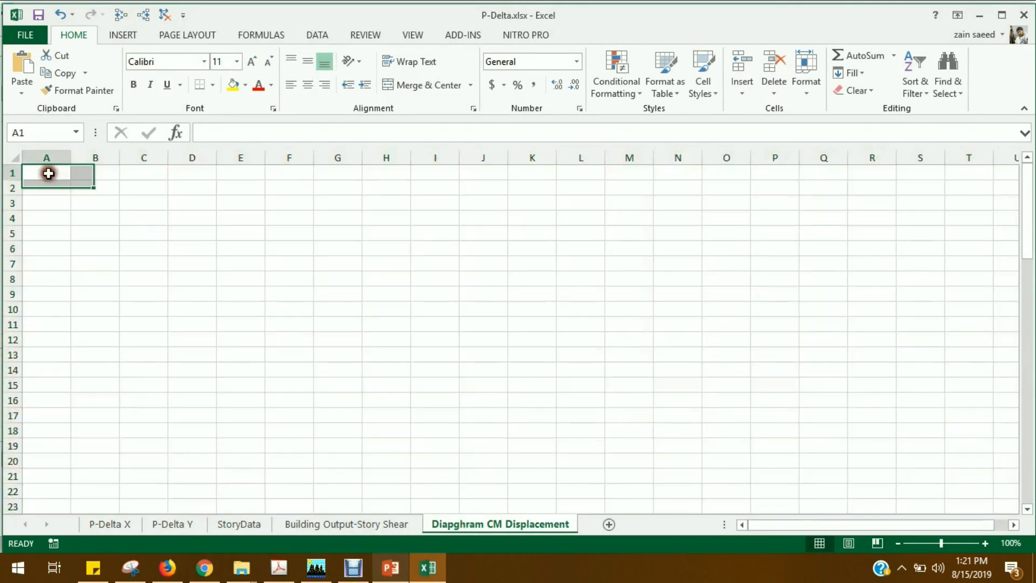
{"action": "right_click", "coordinate": [46, 172]}
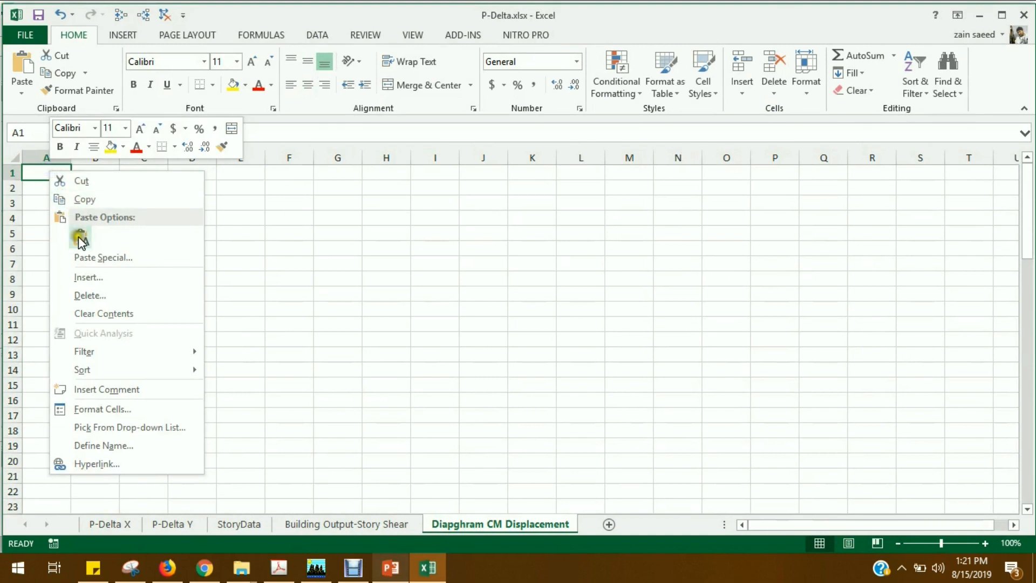
{"action": "left_click", "coordinate": [78, 237]}
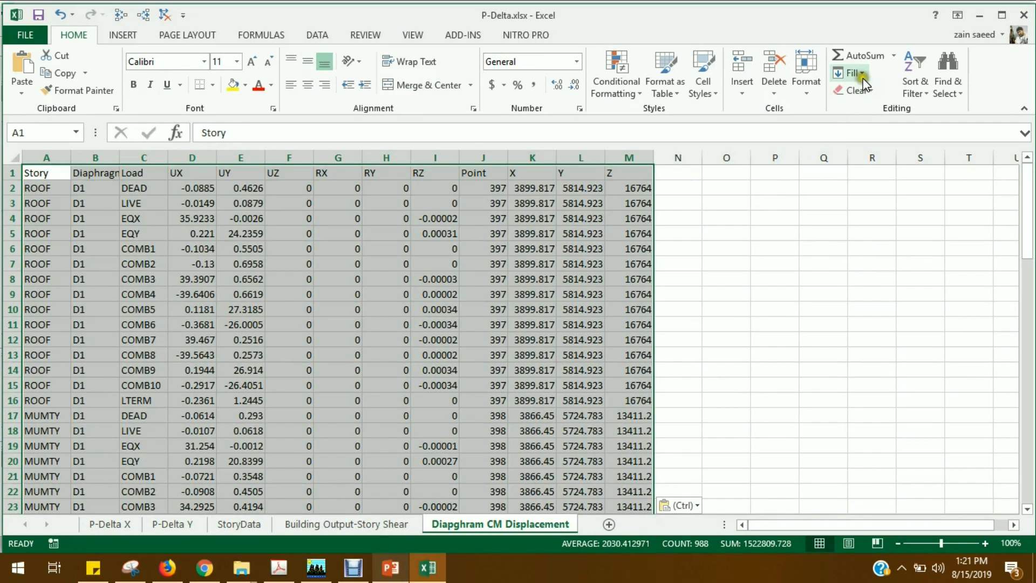
{"action": "left_click", "coordinate": [914, 72]}
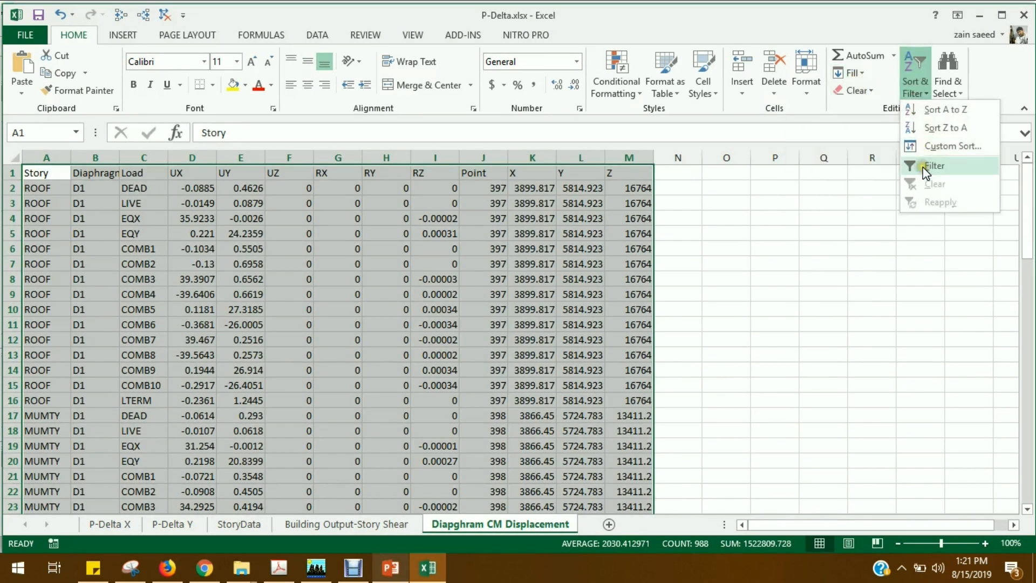
{"action": "left_click", "coordinate": [932, 166]}
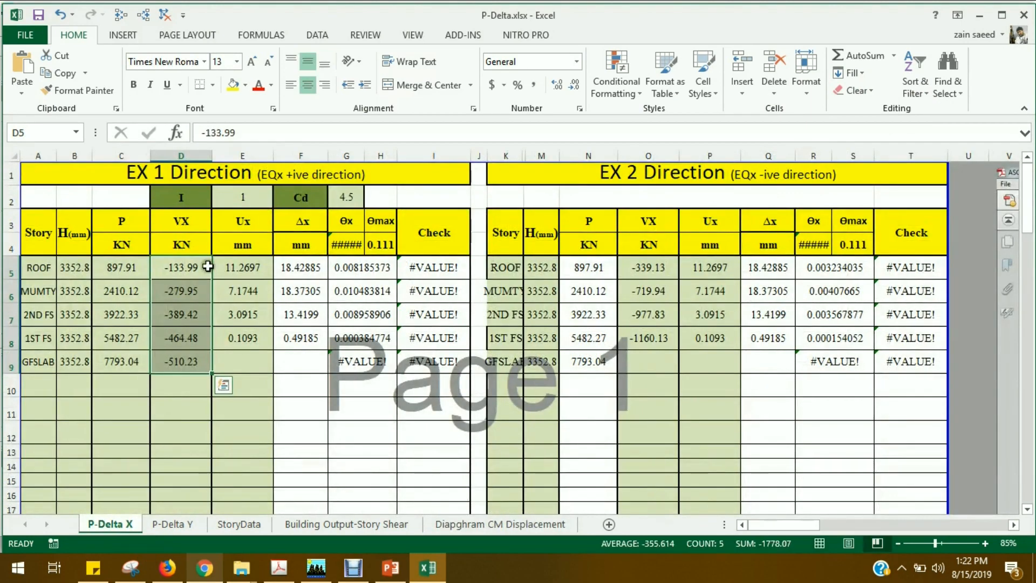
{"action": "mouse_move", "coordinate": [244, 263]}
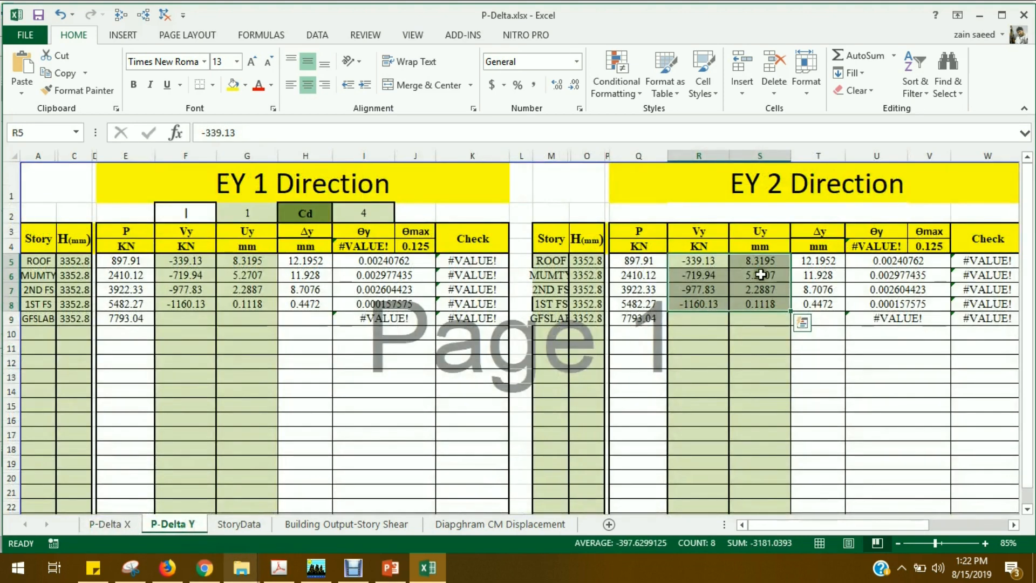
Filter Load to EQX and copy the UX values 35.9233 through 0.0995.
{"action": "left_click", "coordinate": [759, 260]}
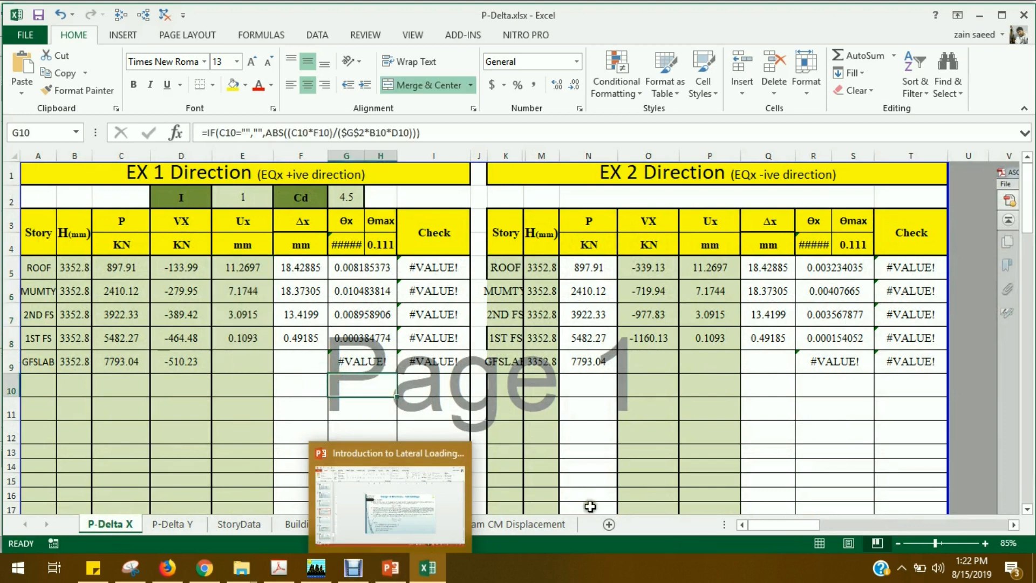
{"action": "left_click", "coordinate": [499, 524]}
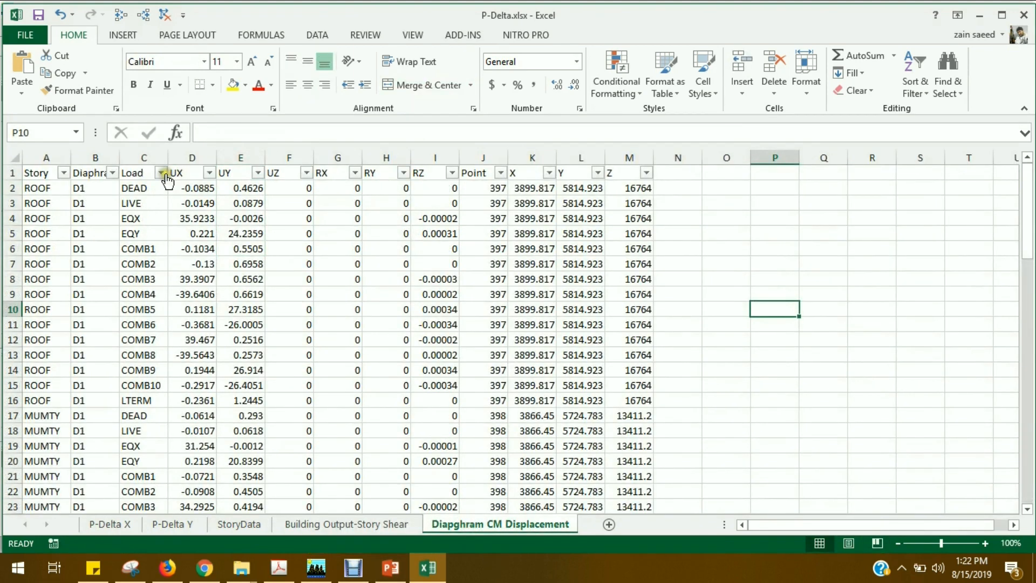
{"action": "left_click", "coordinate": [163, 172]}
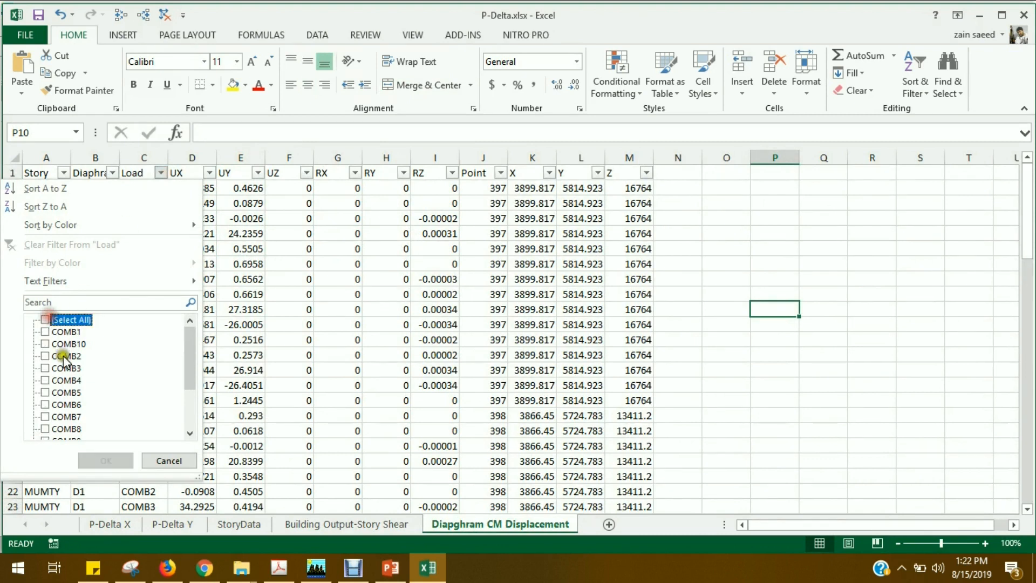
{"action": "scroll", "scroll_direction": "down", "scroll_amount": 3}
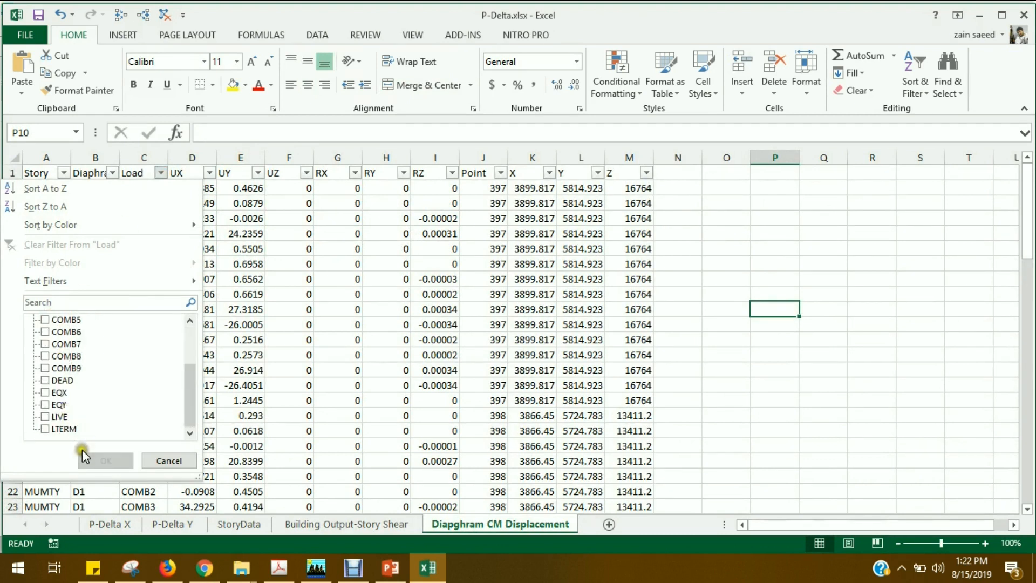
{"action": "left_click", "coordinate": [105, 461]}
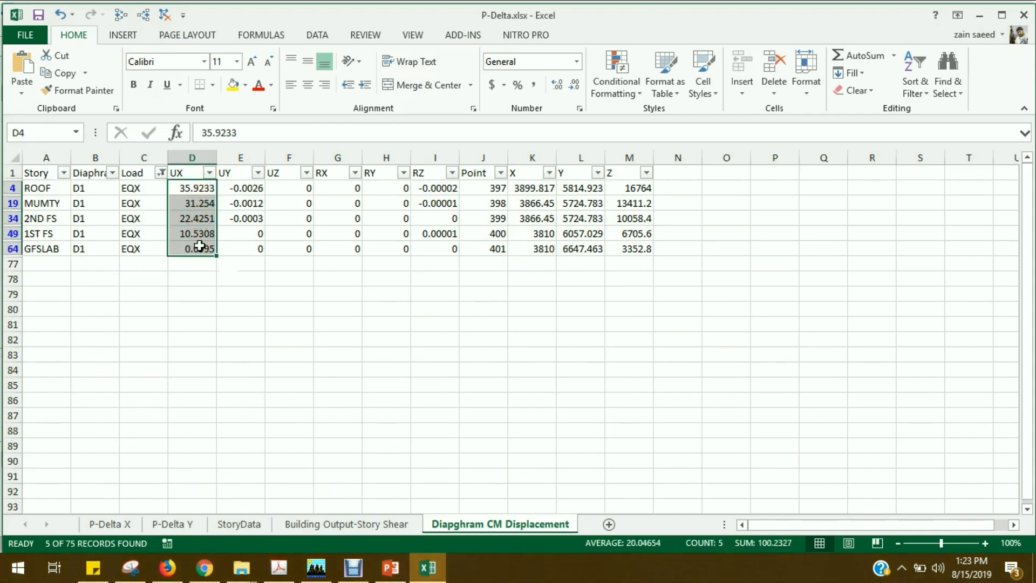
{"action": "mouse_move", "coordinate": [296, 367]}
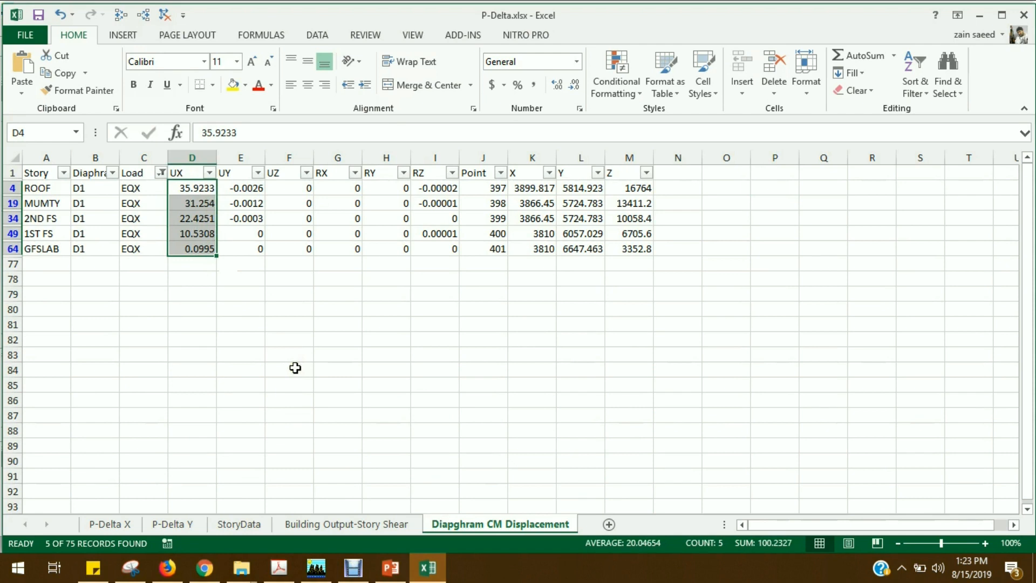
{"action": "key", "text": "ctrl+c"}
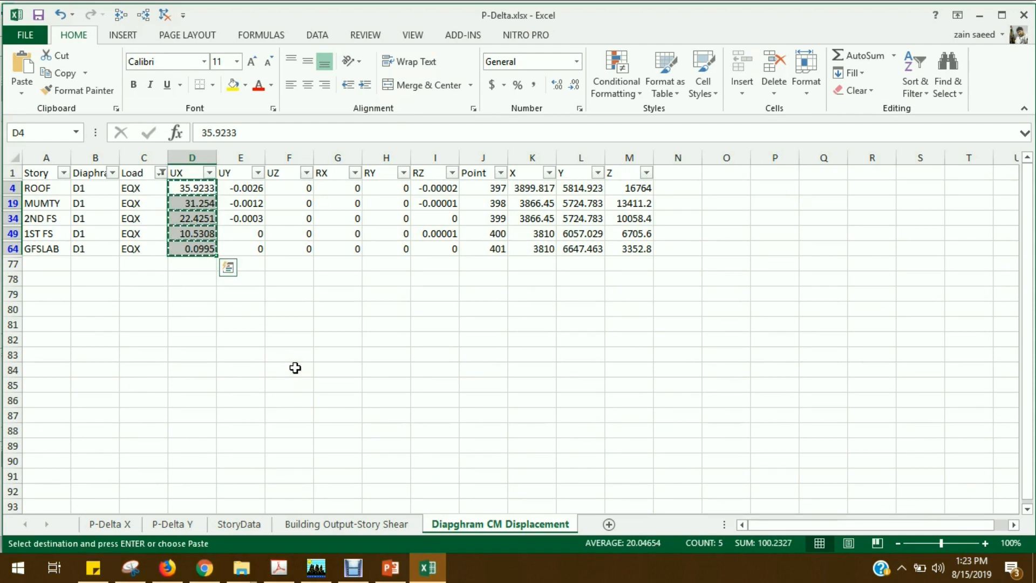
Paste the EQX displacements (35.9233 to 0.0995) into the EX 1 Ux column and review the theta and Check formulas.
{"action": "left_click", "coordinate": [110, 525]}
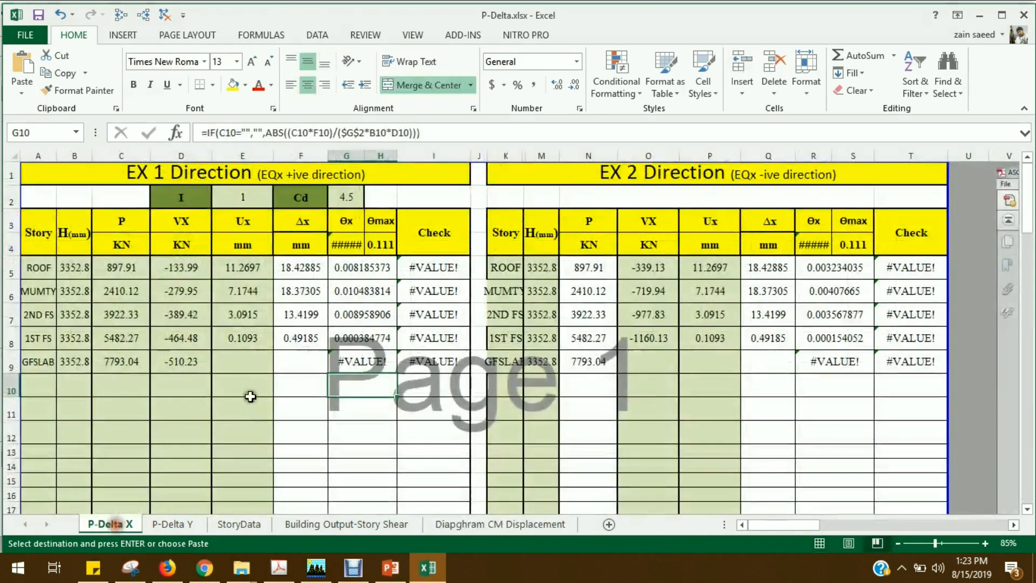
{"action": "left_click", "coordinate": [242, 268]}
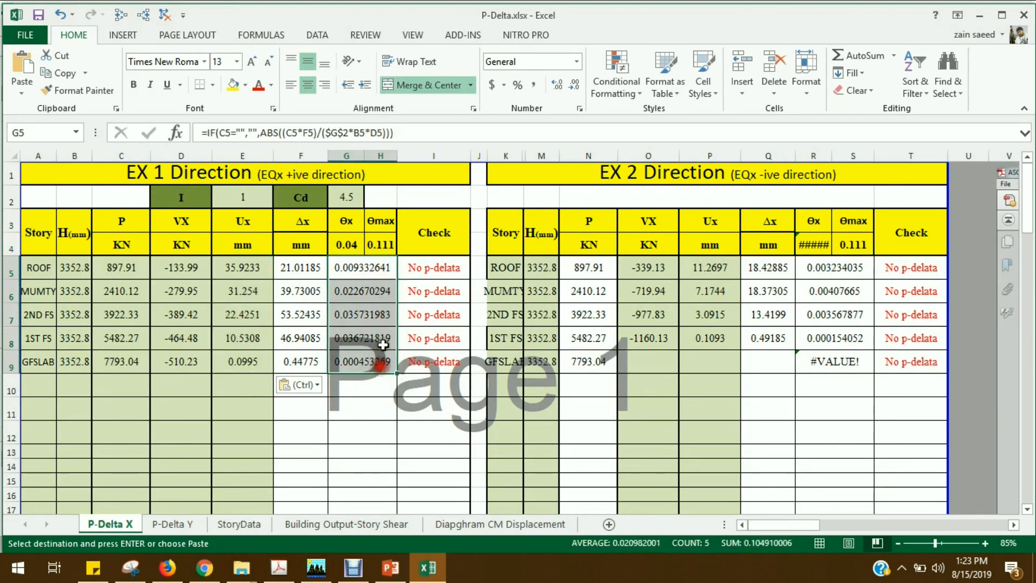
{"action": "left_click", "coordinate": [380, 242]}
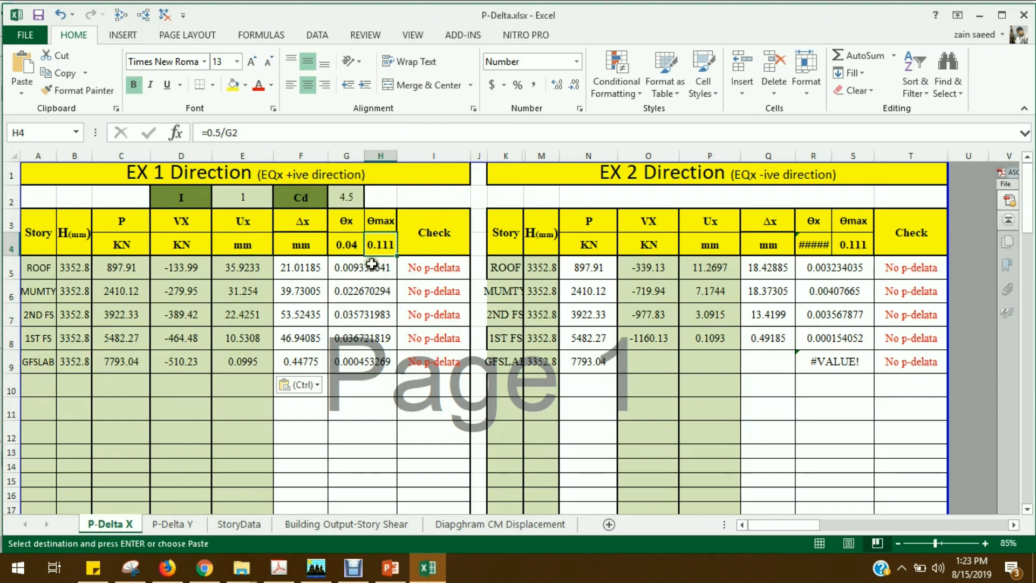
{"action": "mouse_move", "coordinate": [446, 266]}
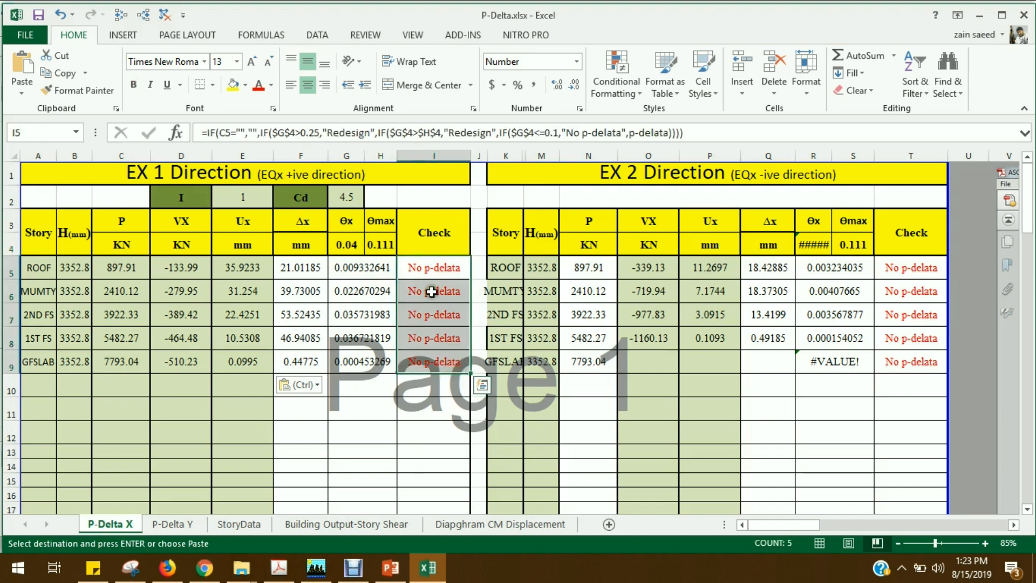
{"action": "mouse_move", "coordinate": [449, 447]}
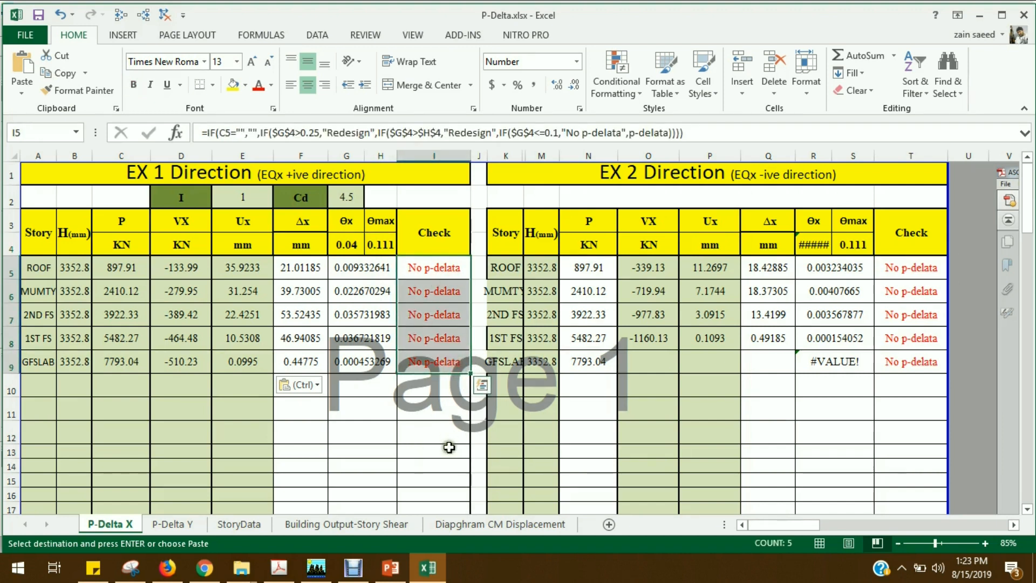
{"action": "mouse_move", "coordinate": [443, 442]}
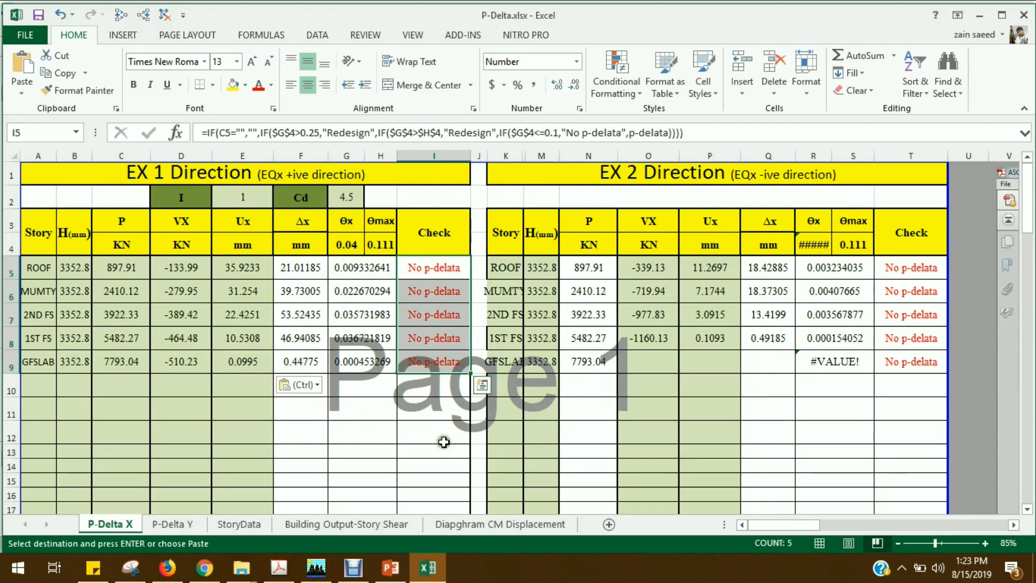
{"action": "left_click", "coordinate": [433, 435]}
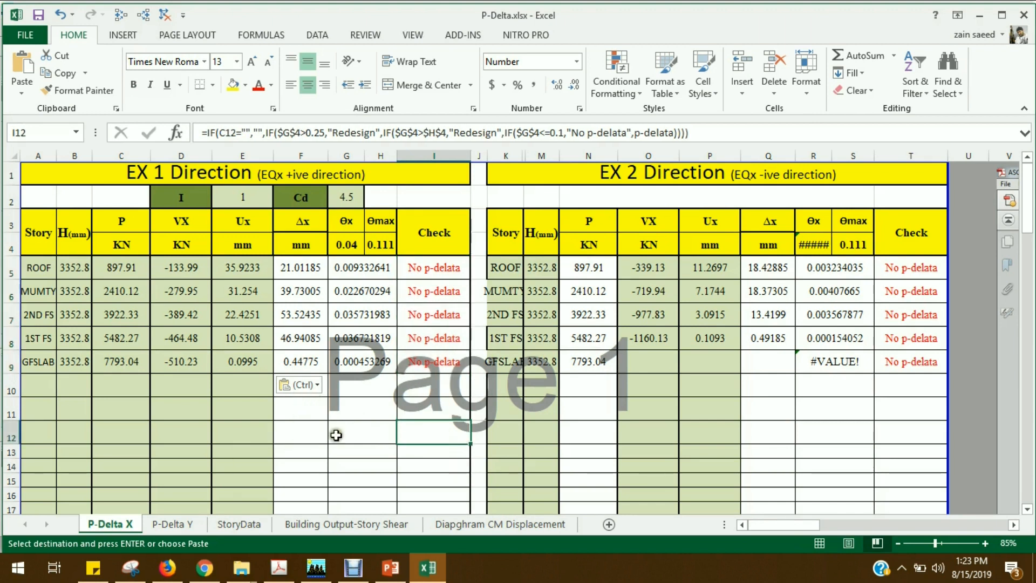
{"action": "mouse_move", "coordinate": [597, 261]}
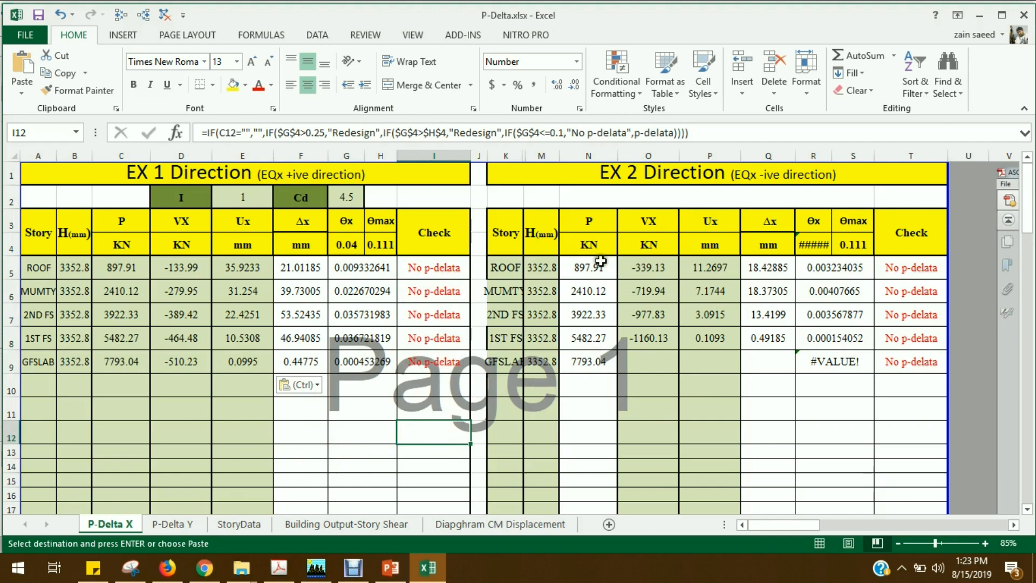
{"action": "mouse_move", "coordinate": [788, 176]}
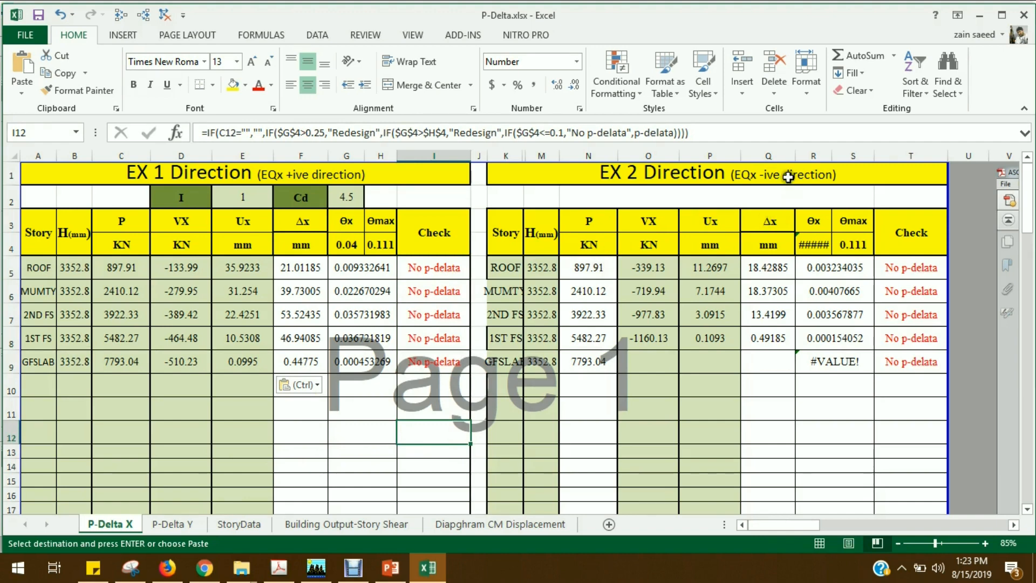
Switch to the P-Delta Y sheet, whose EY 1 and EY 2 Check columns show #VALUE! errors.
{"action": "left_click", "coordinate": [173, 525]}
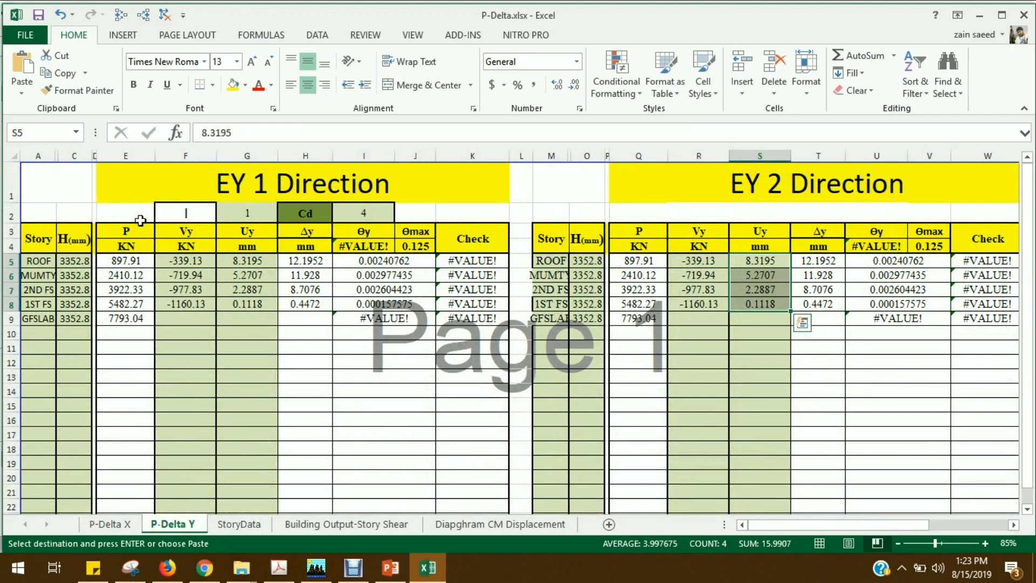
{"action": "mouse_move", "coordinate": [890, 188]}
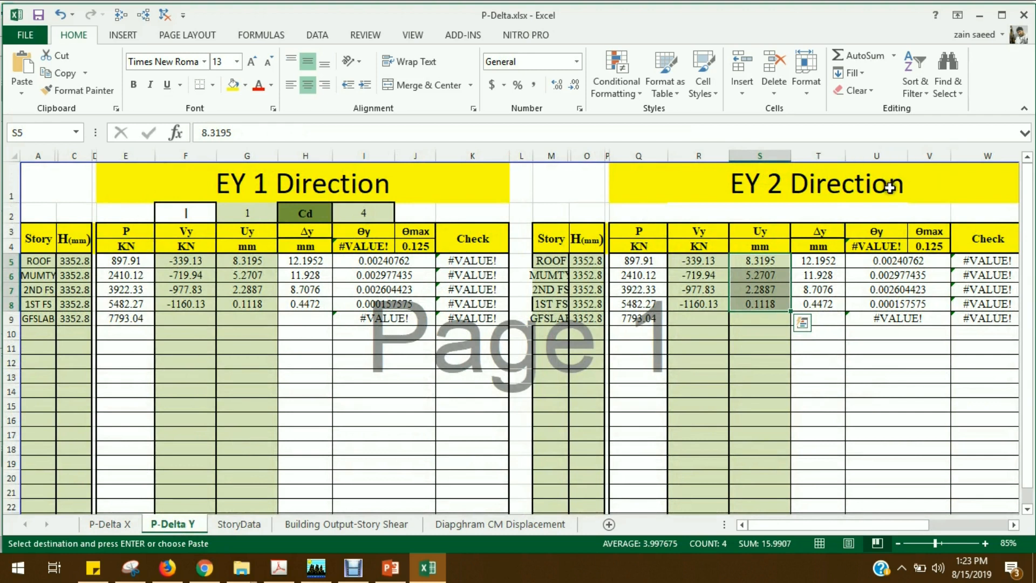